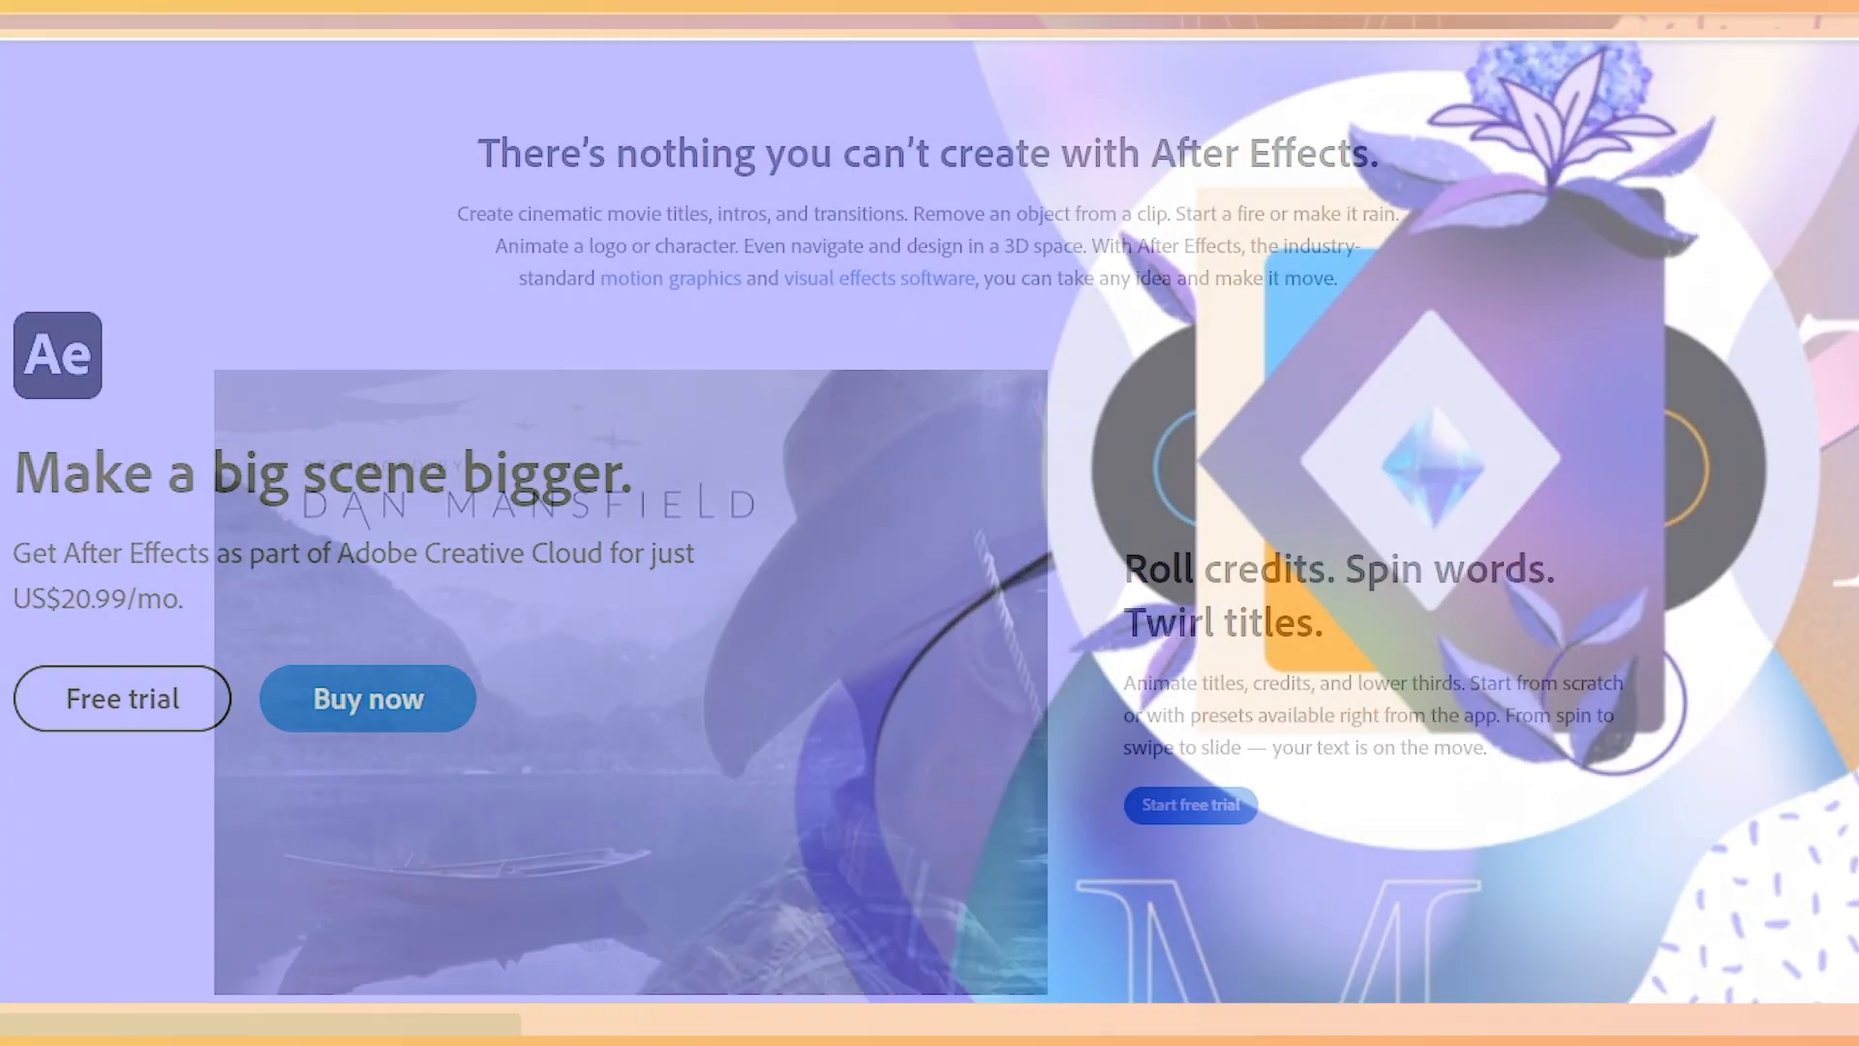
# - Scroll the After Effects page past Roll credits to the Get animated and Add exciting effects sections
pyautogui.scroll(-3)
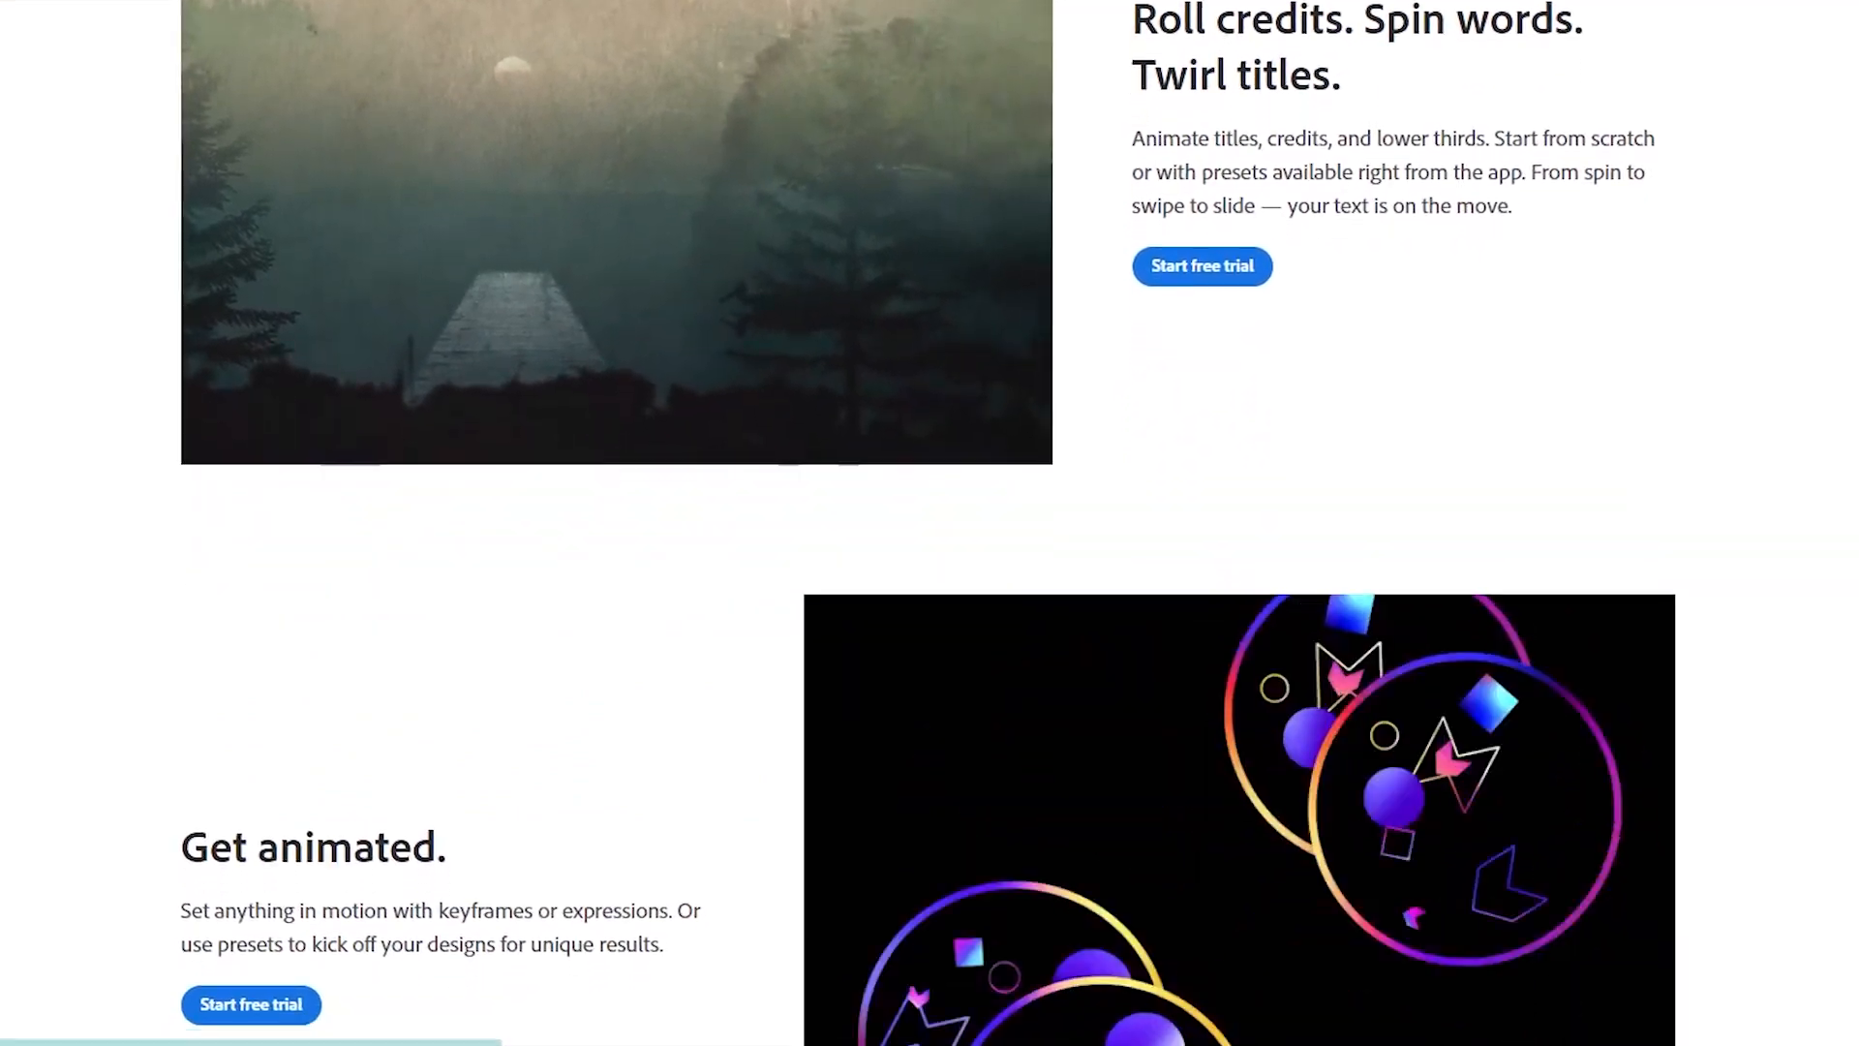
pyautogui.scroll(-3)
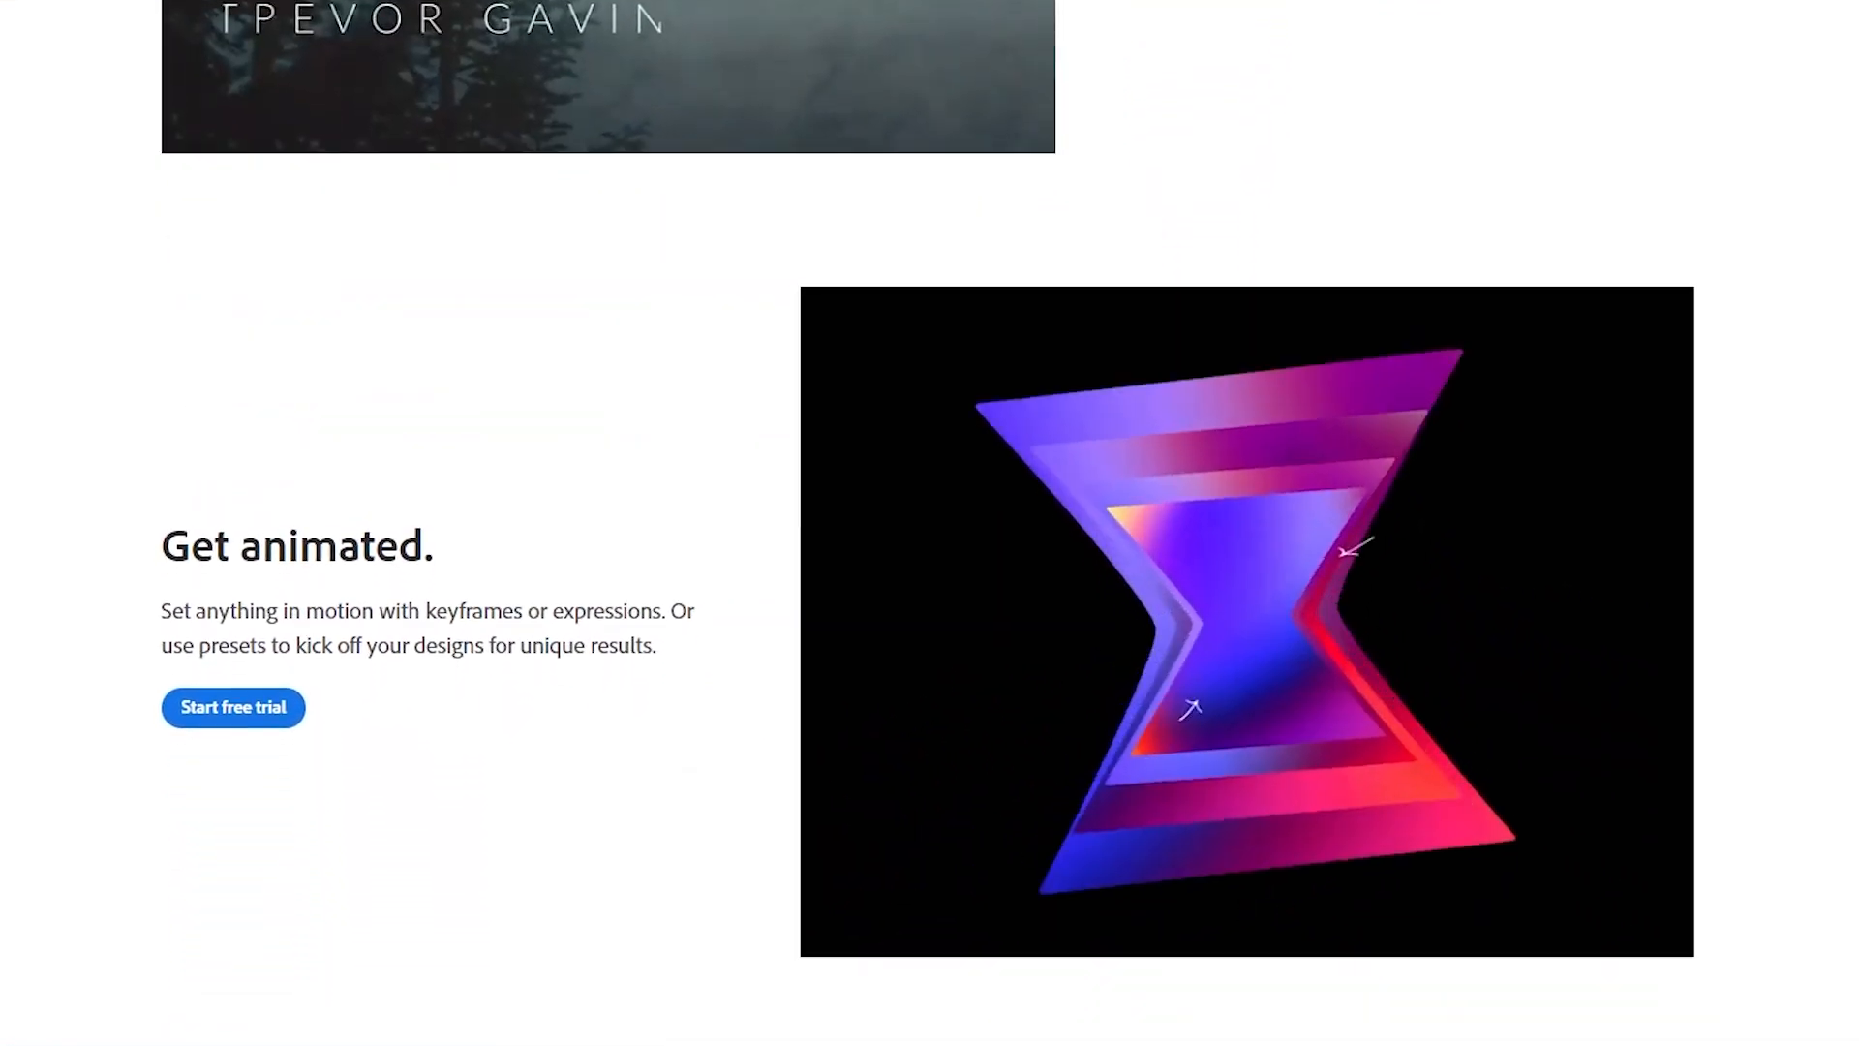
pyautogui.scroll(-3)
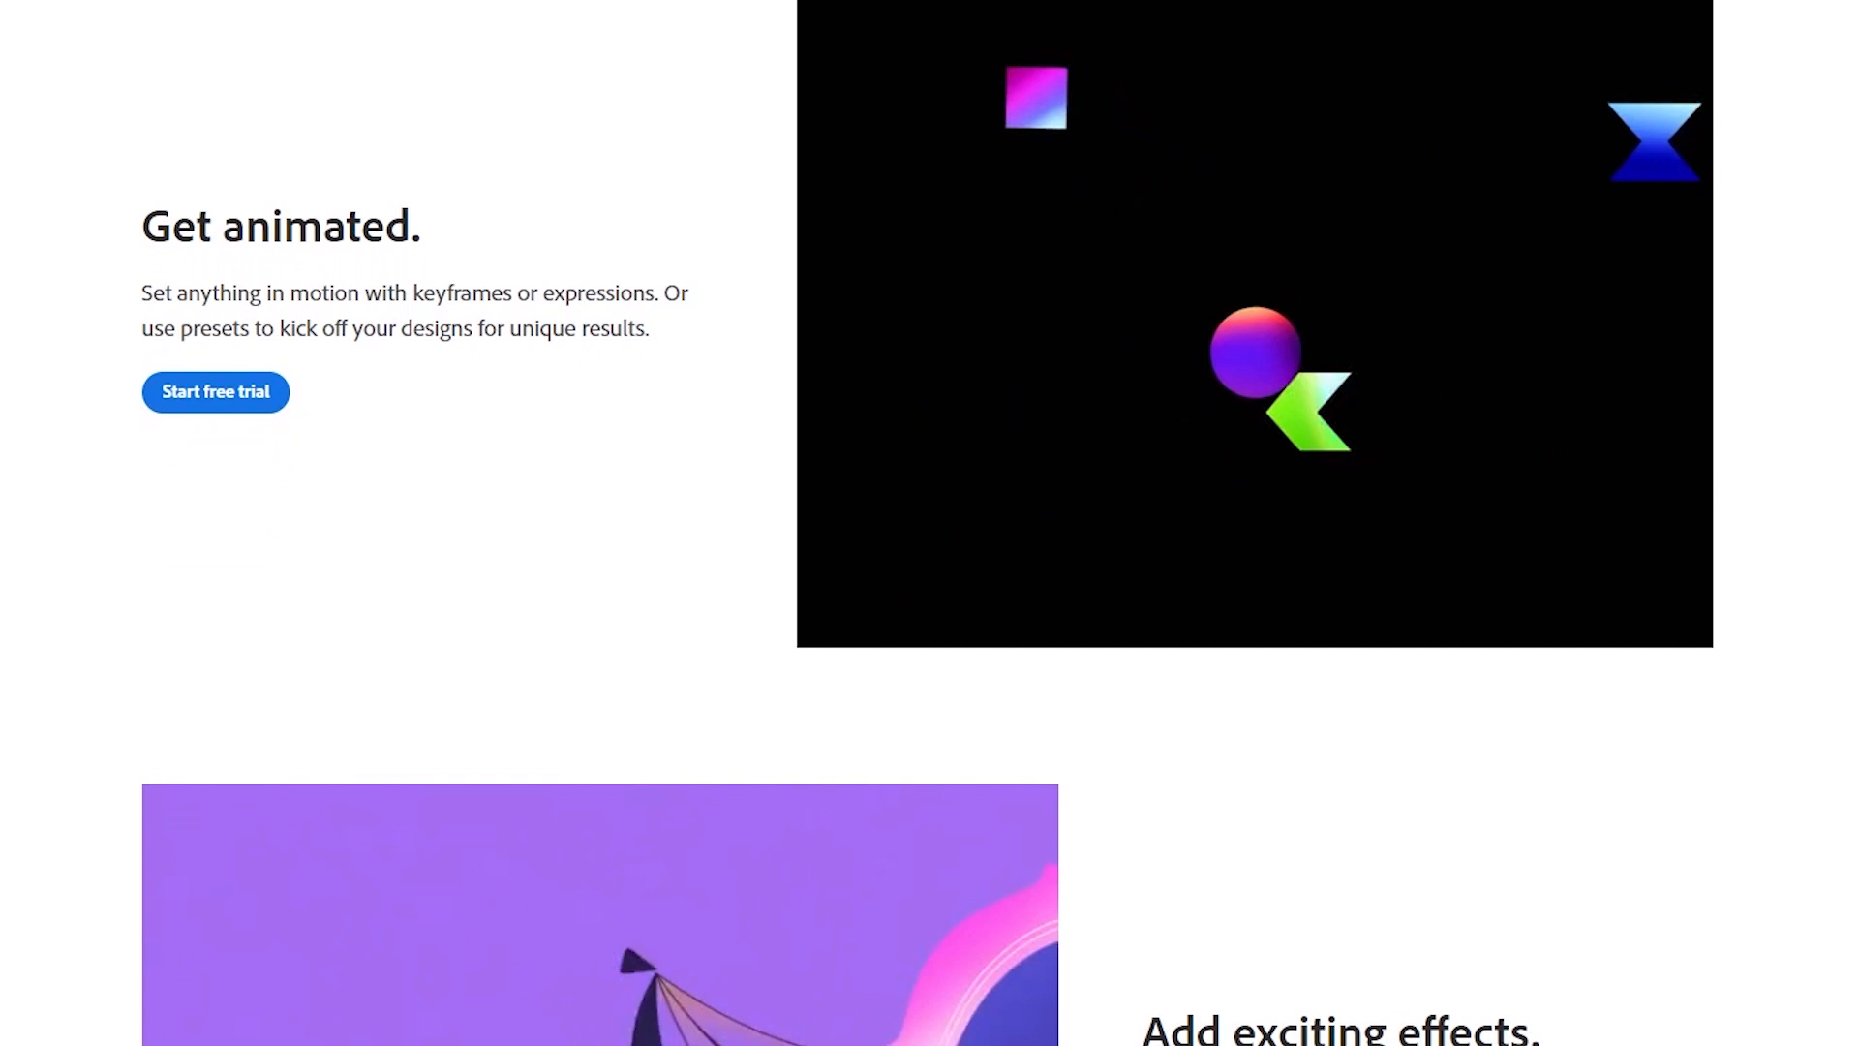
pyautogui.scroll(-3)
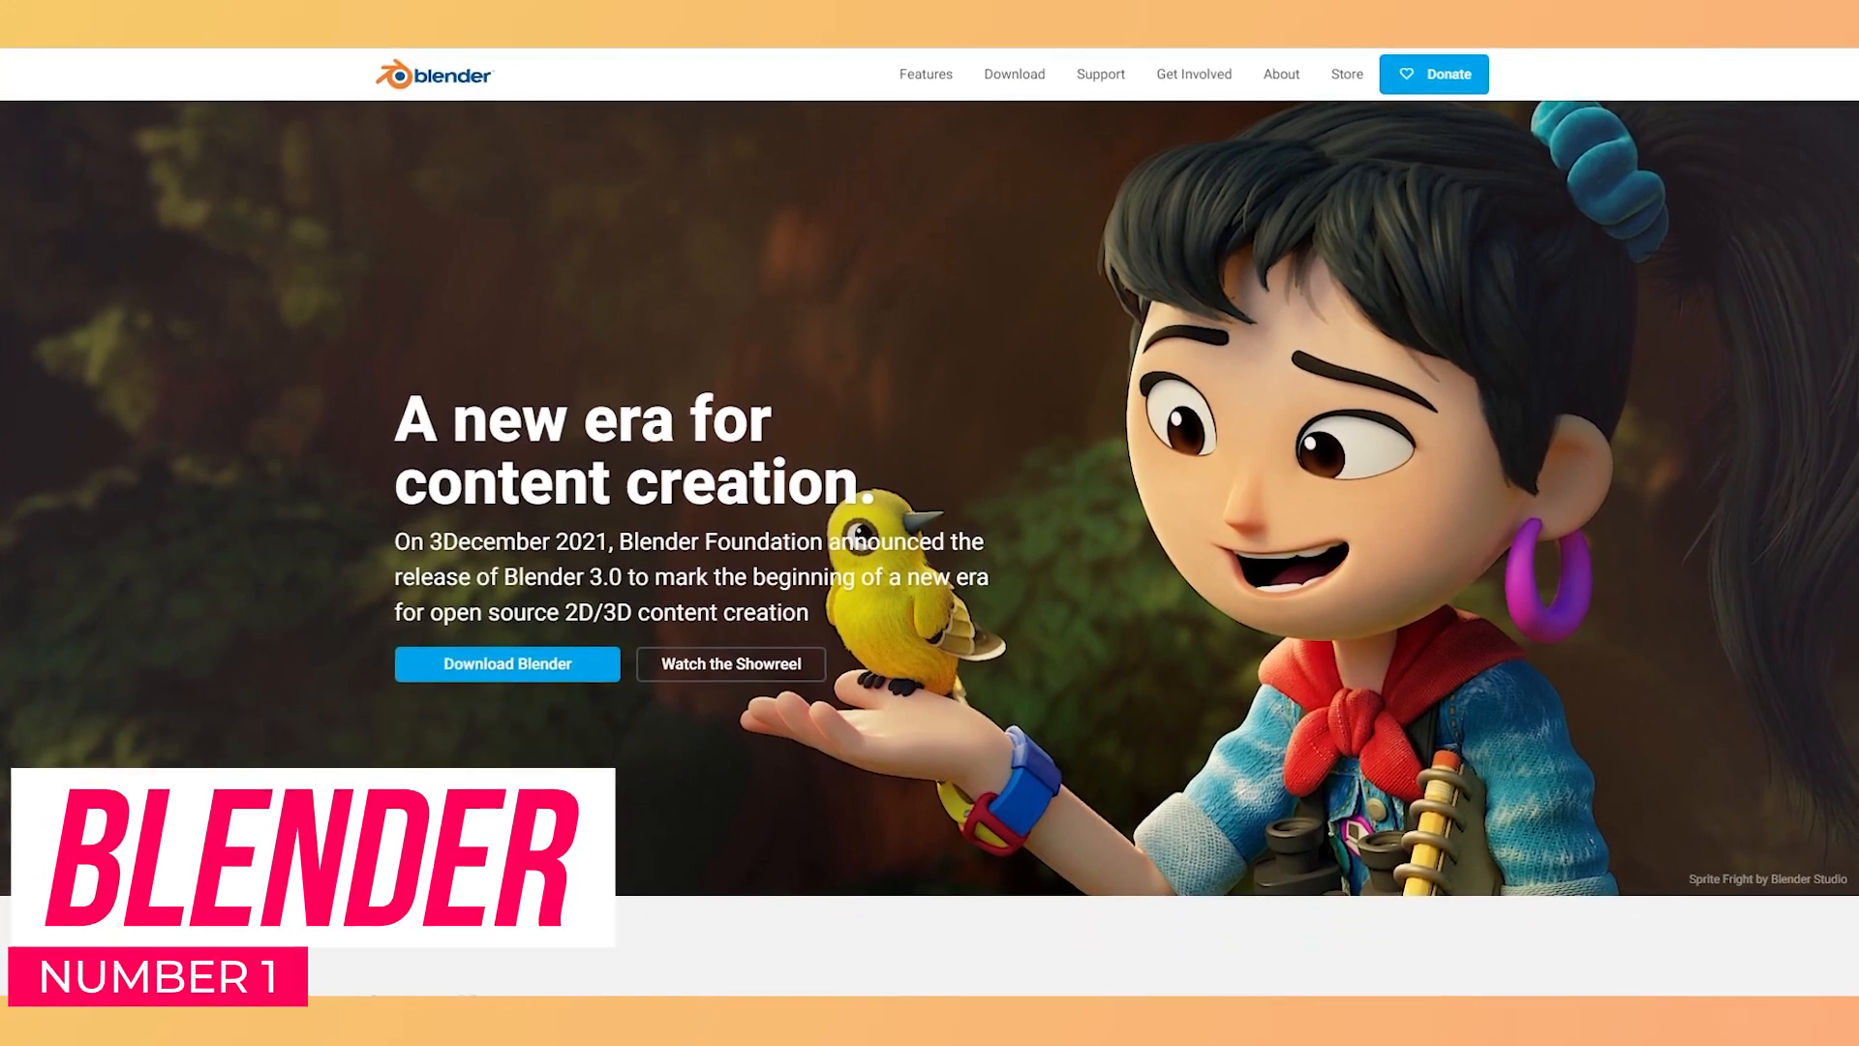
# - Scroll blender.org from the hero banner down to the Latest News stories
pyautogui.scroll(-3)
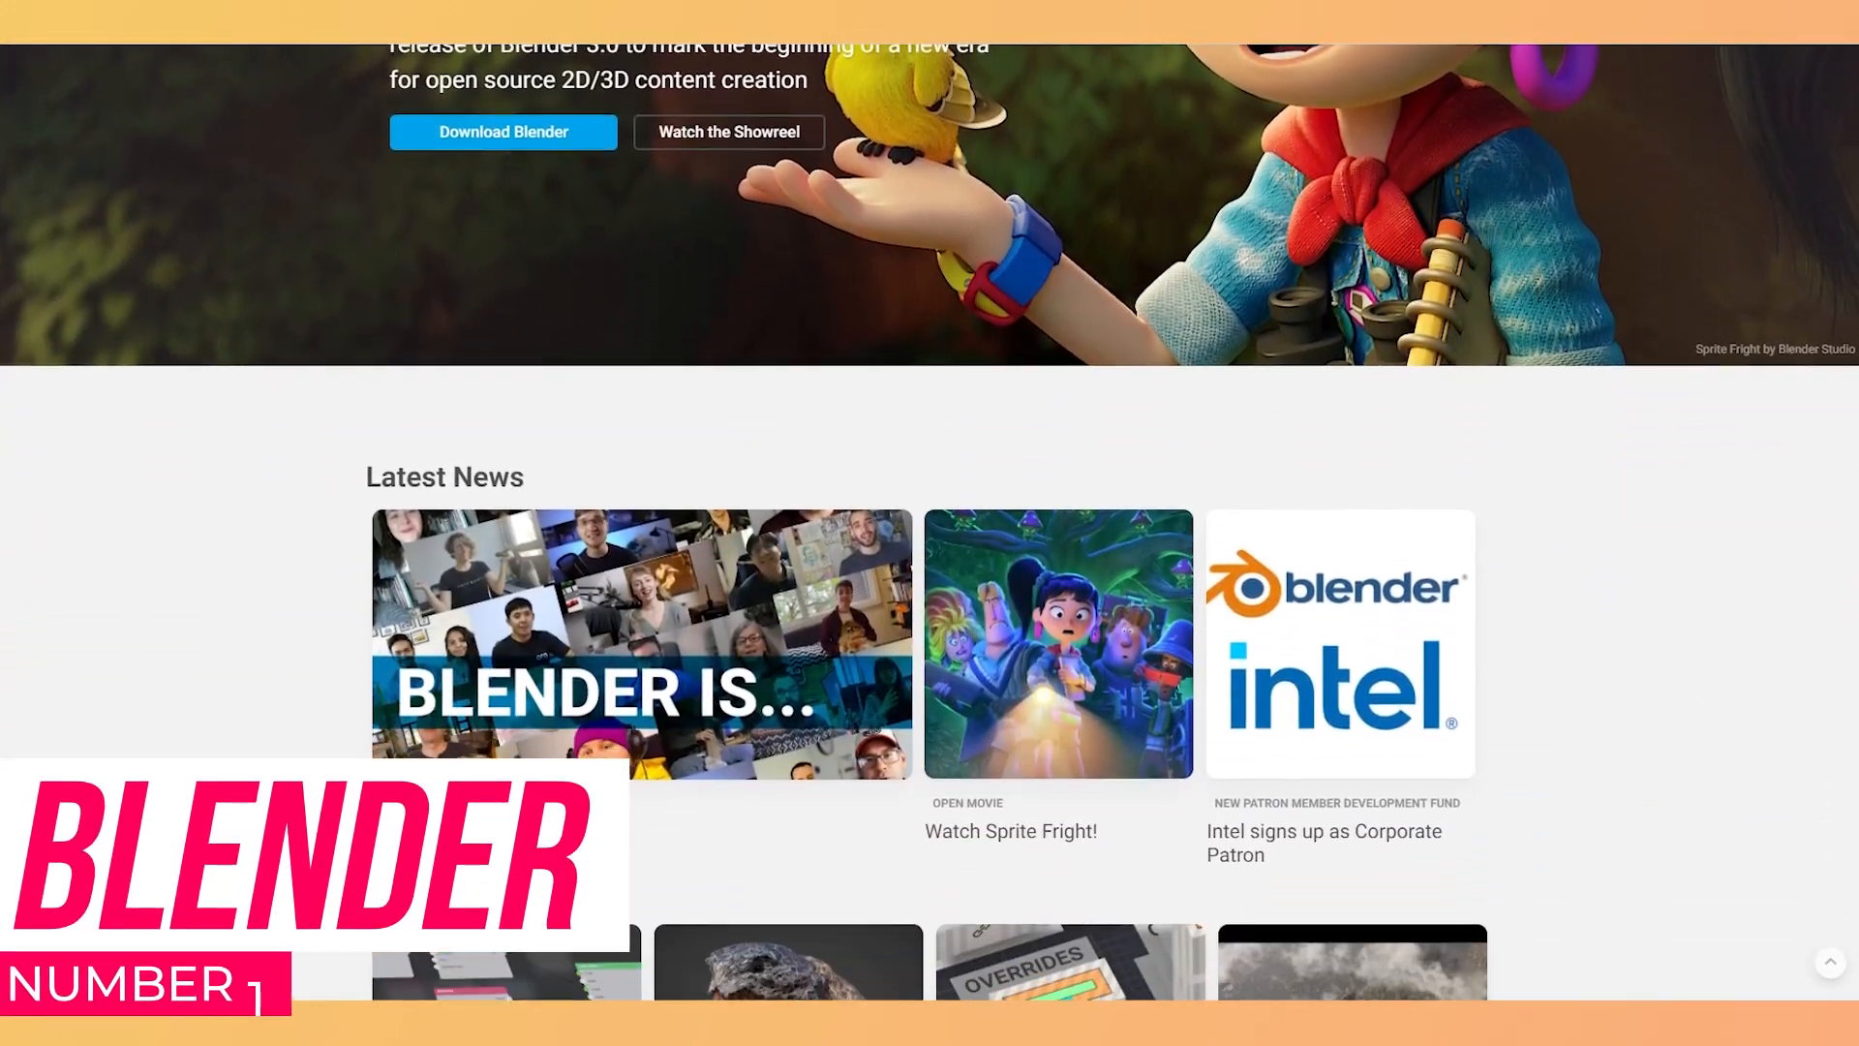
pyautogui.scroll(-3)
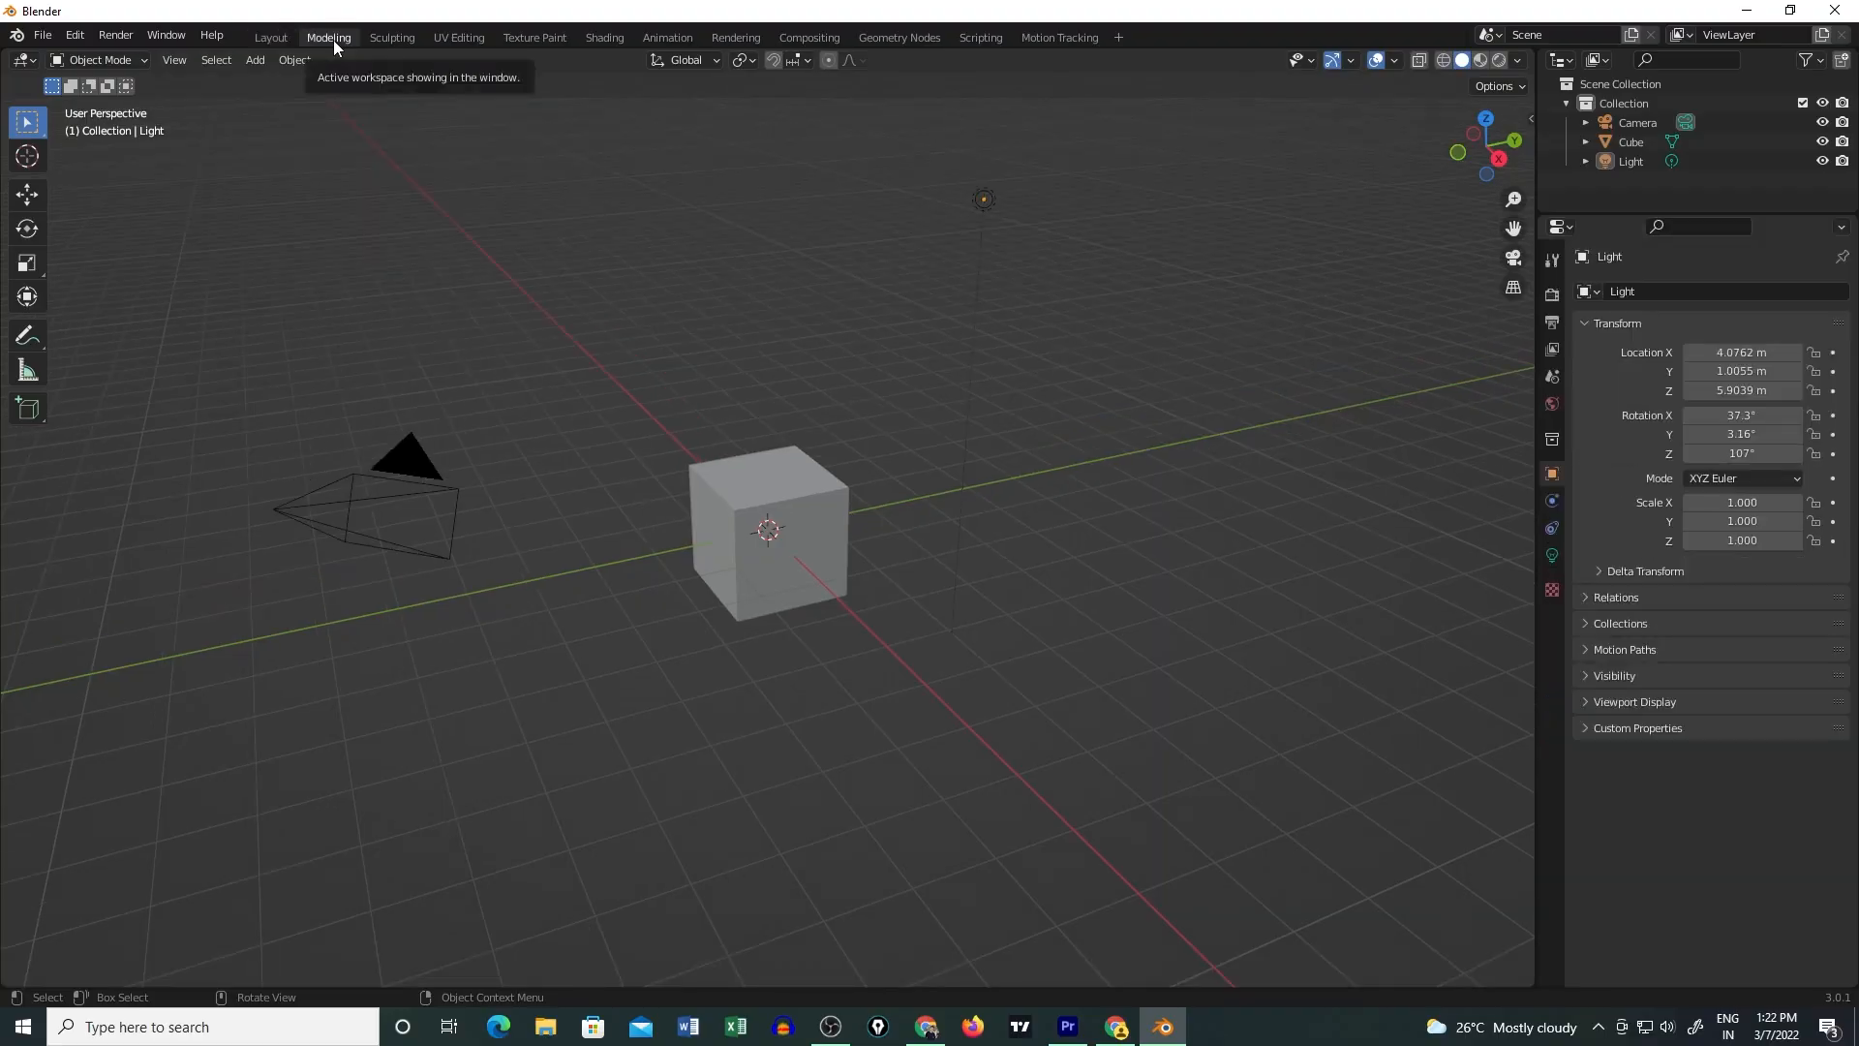
pyautogui.moveTo(480, 45)
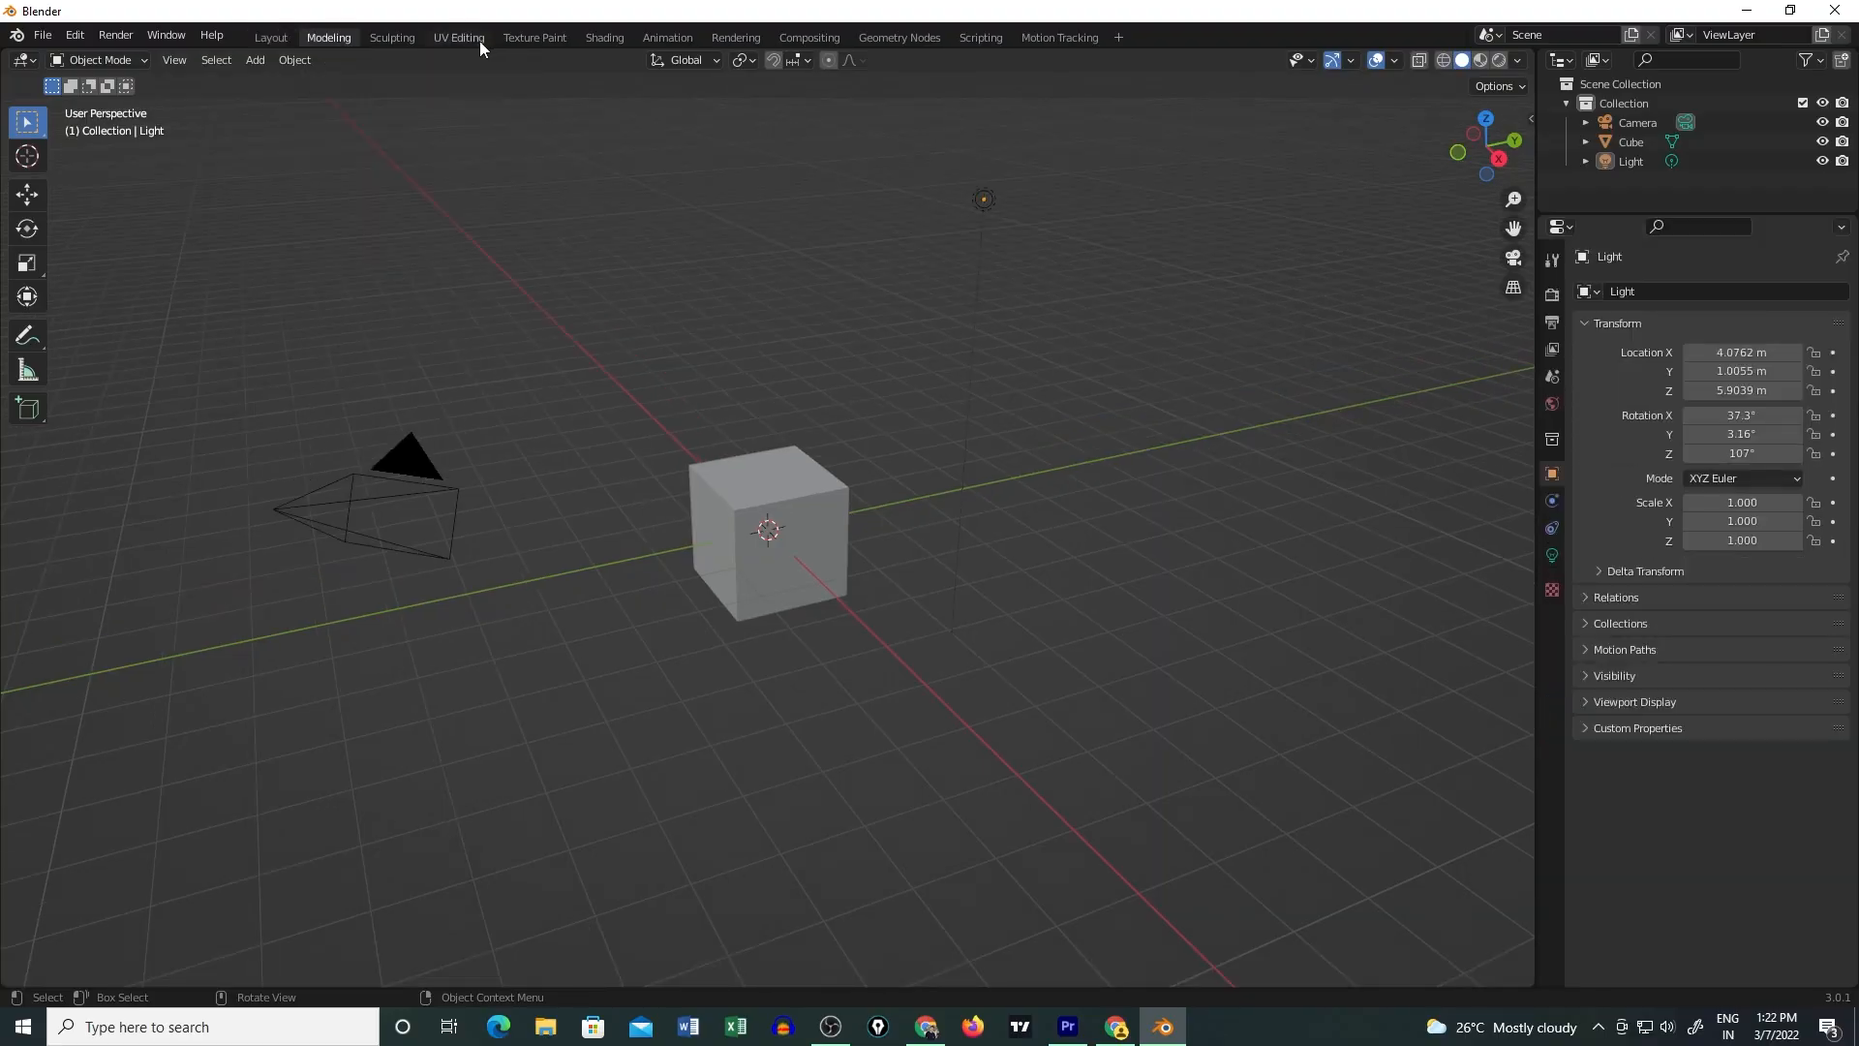
# - Switch to the Texture Paint workspace, select the cube, then move to the Animation workspace
pyautogui.click(533, 37)
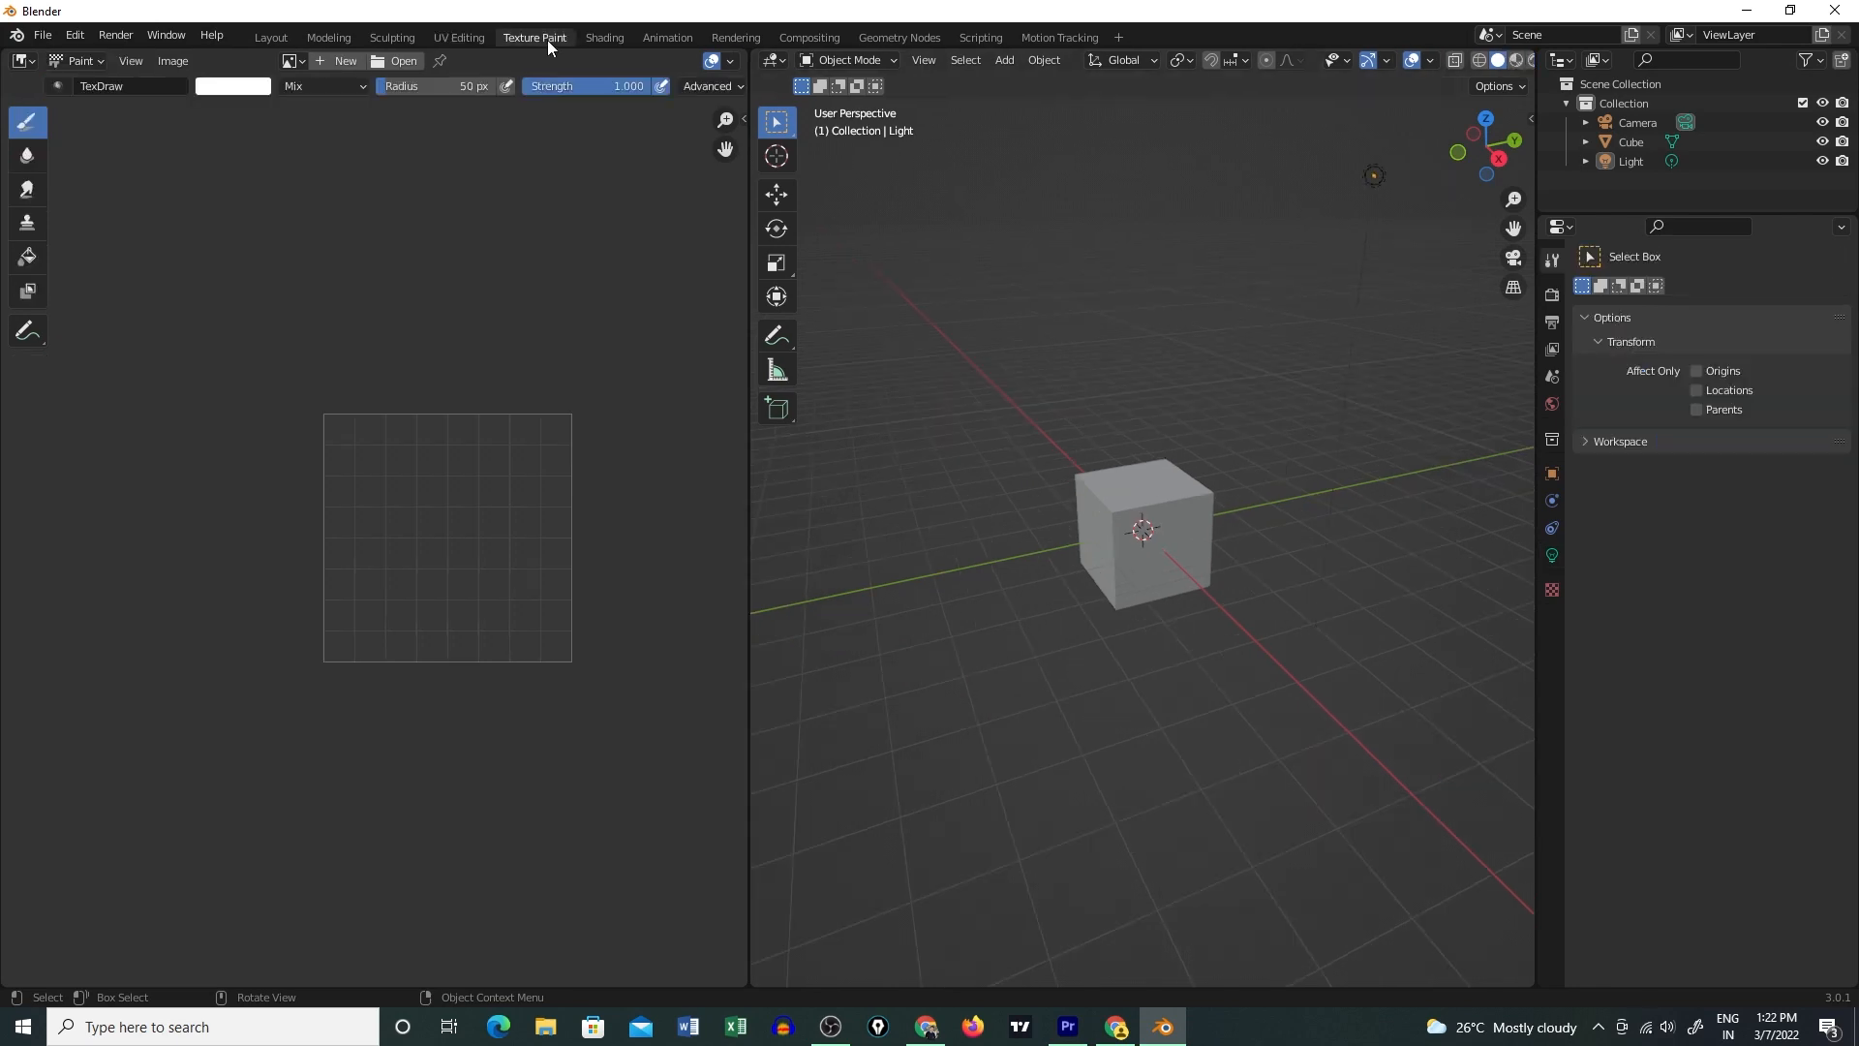
pyautogui.click(1142, 530)
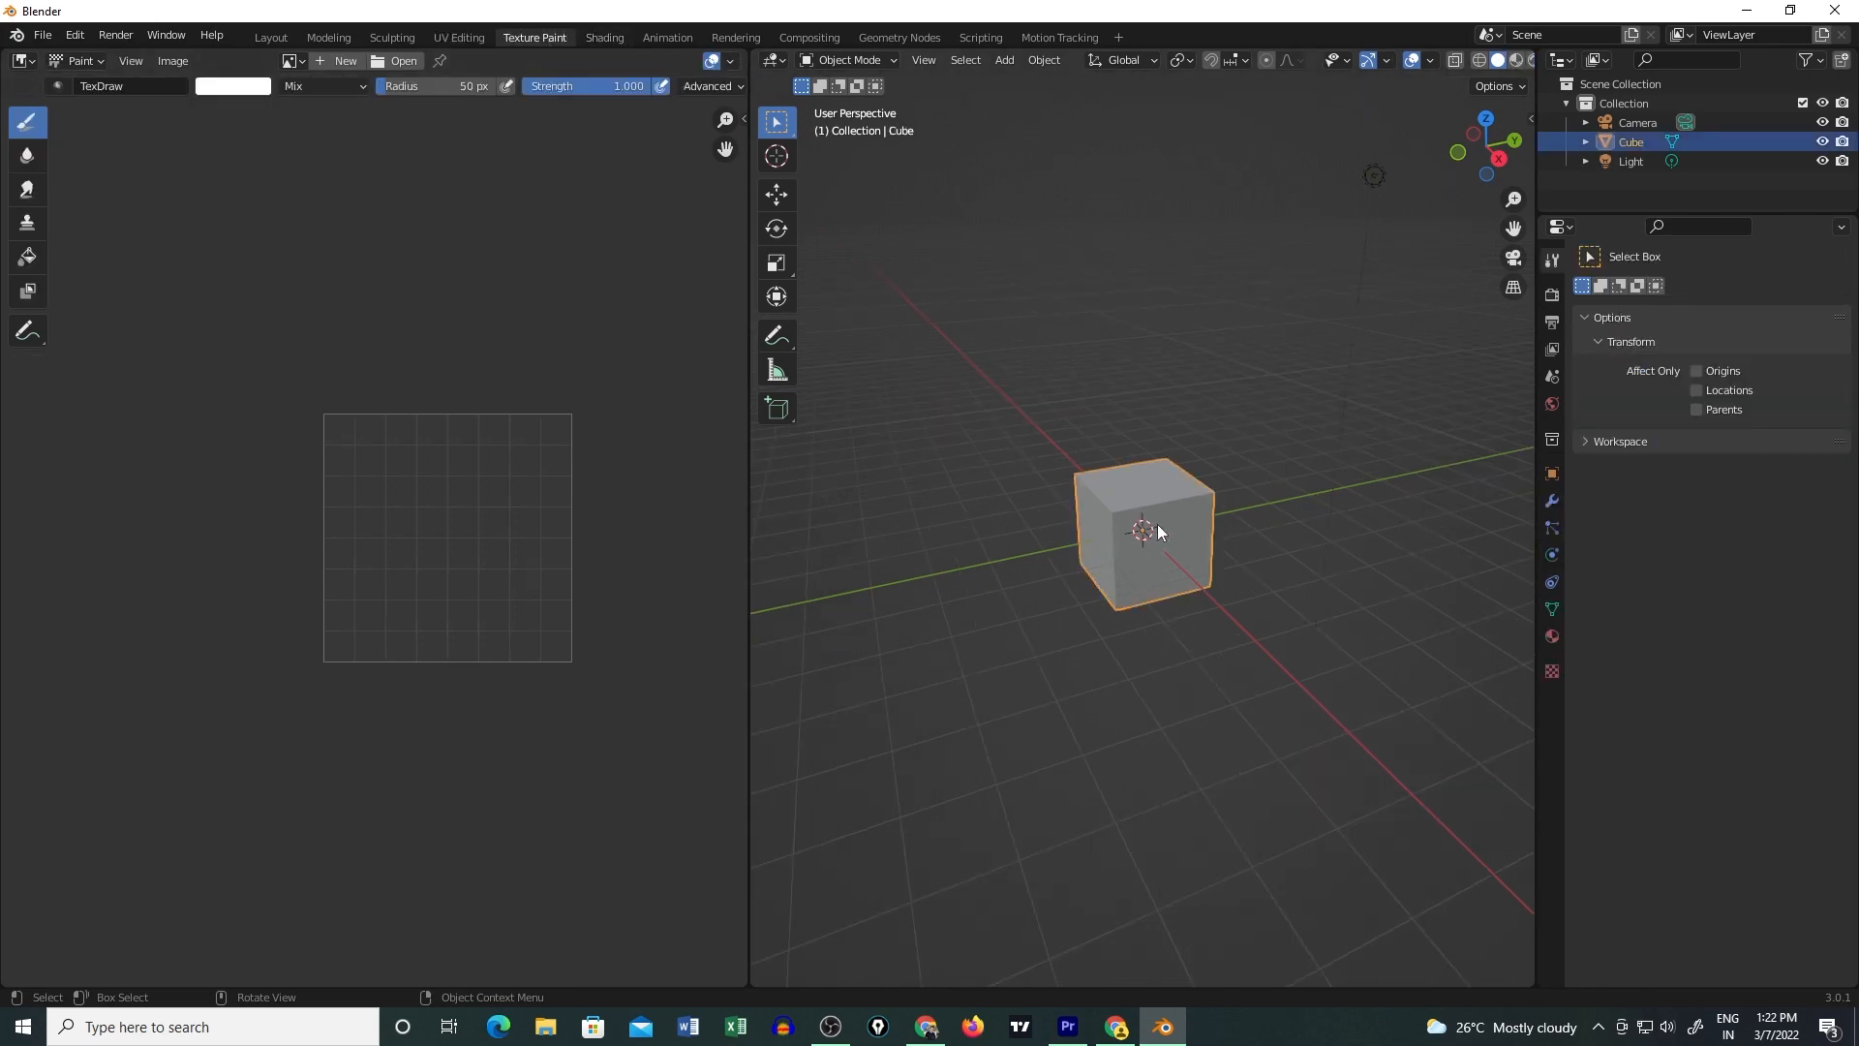
pyautogui.click(666, 37)
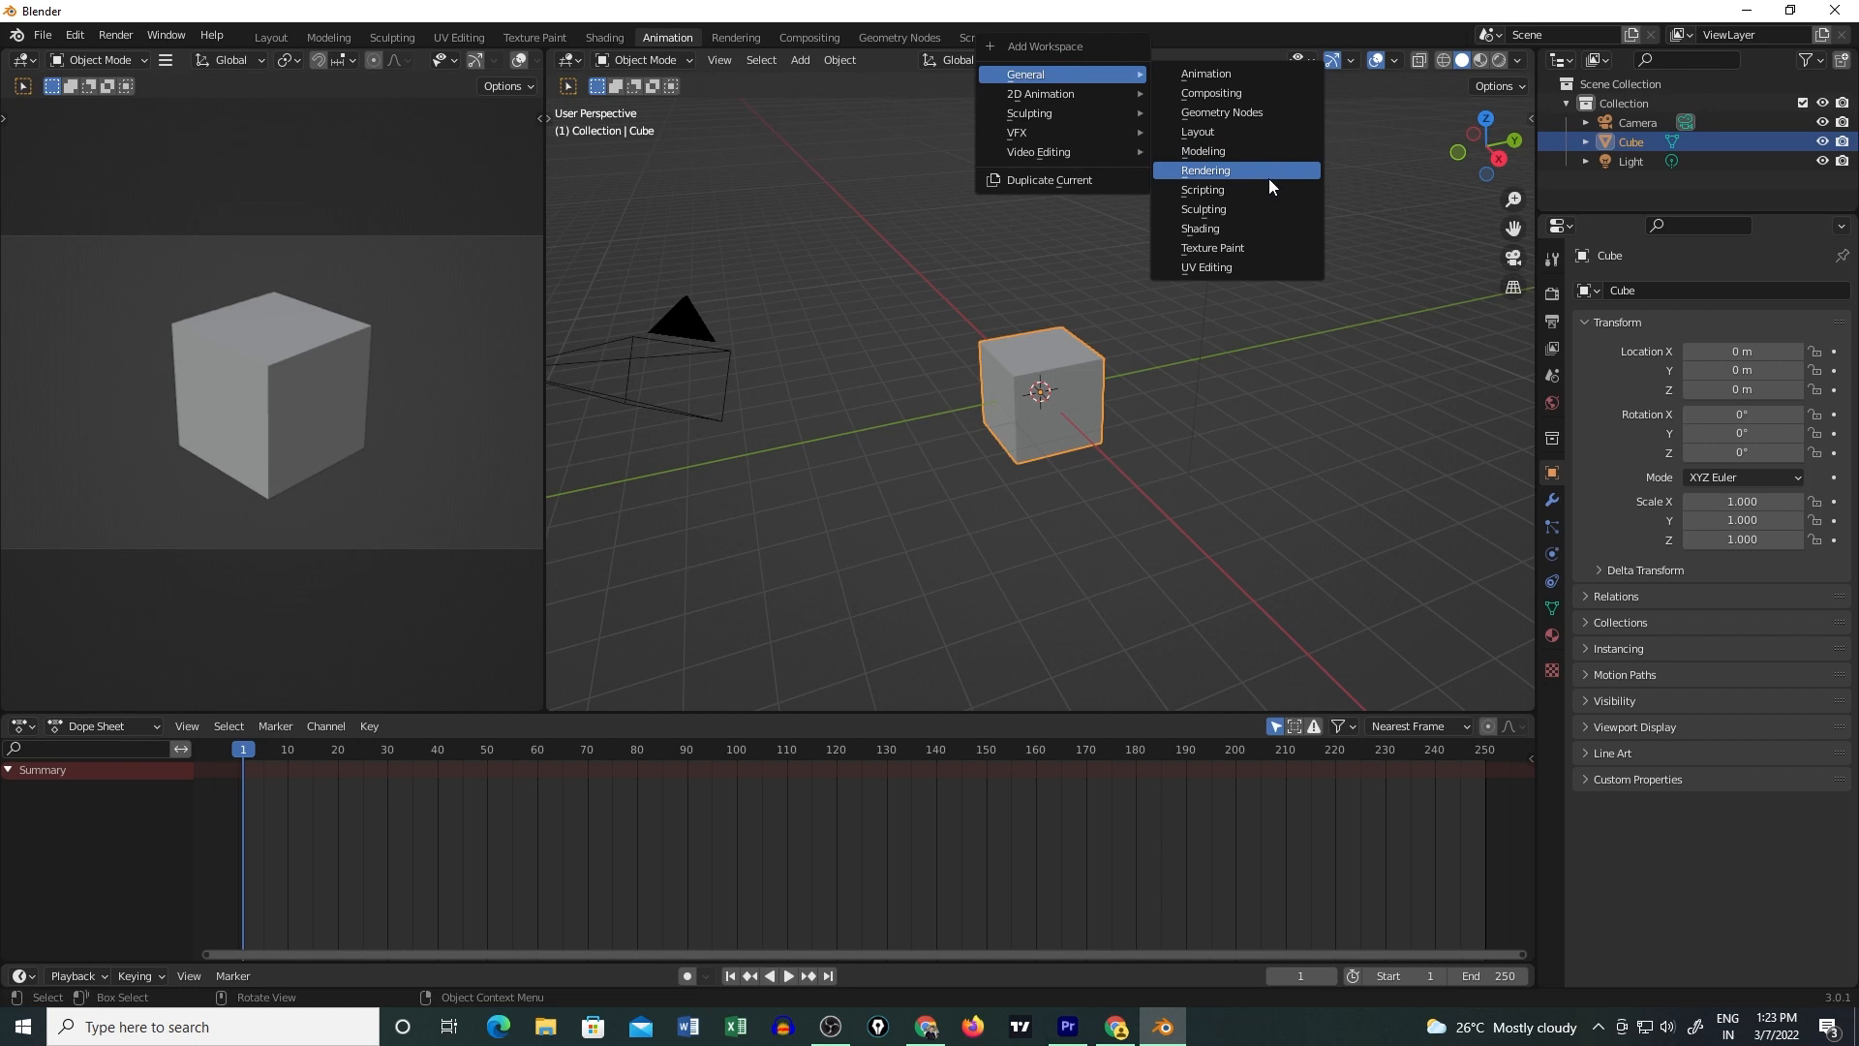
pyautogui.moveTo(1274, 271)
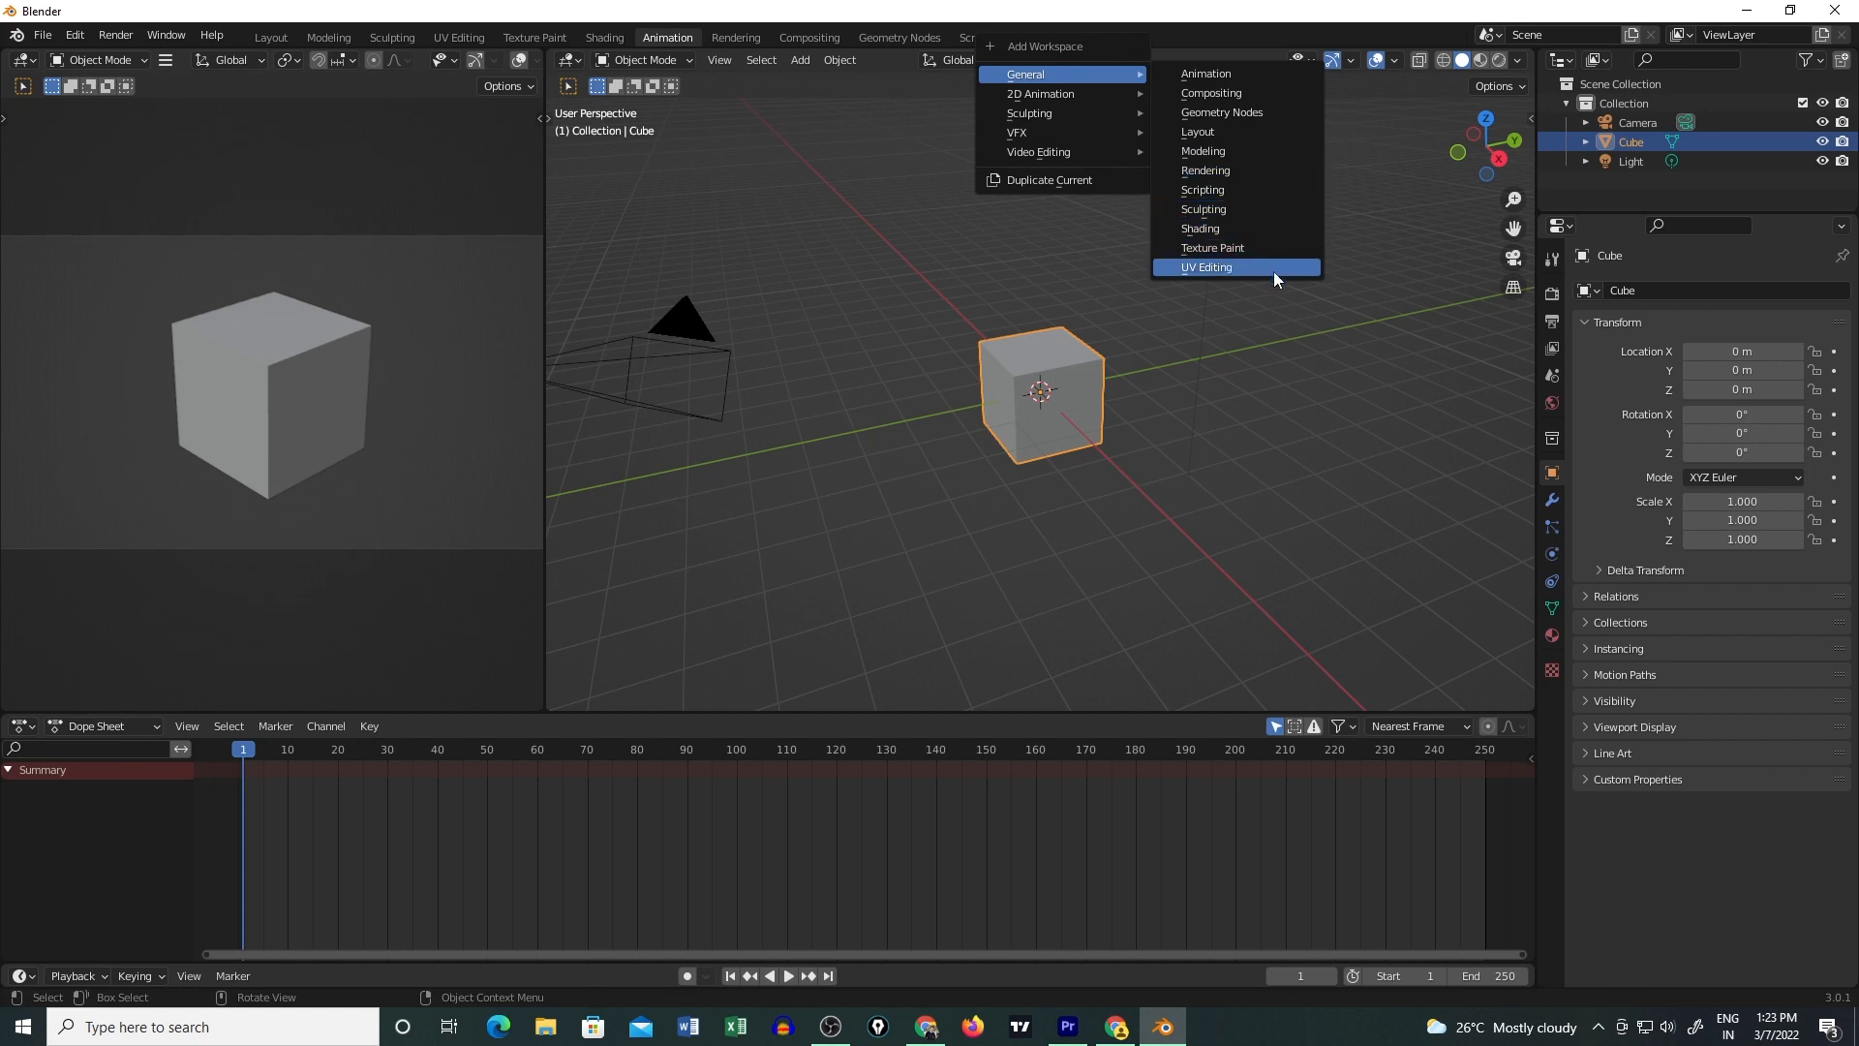
pyautogui.moveTo(1164, 170)
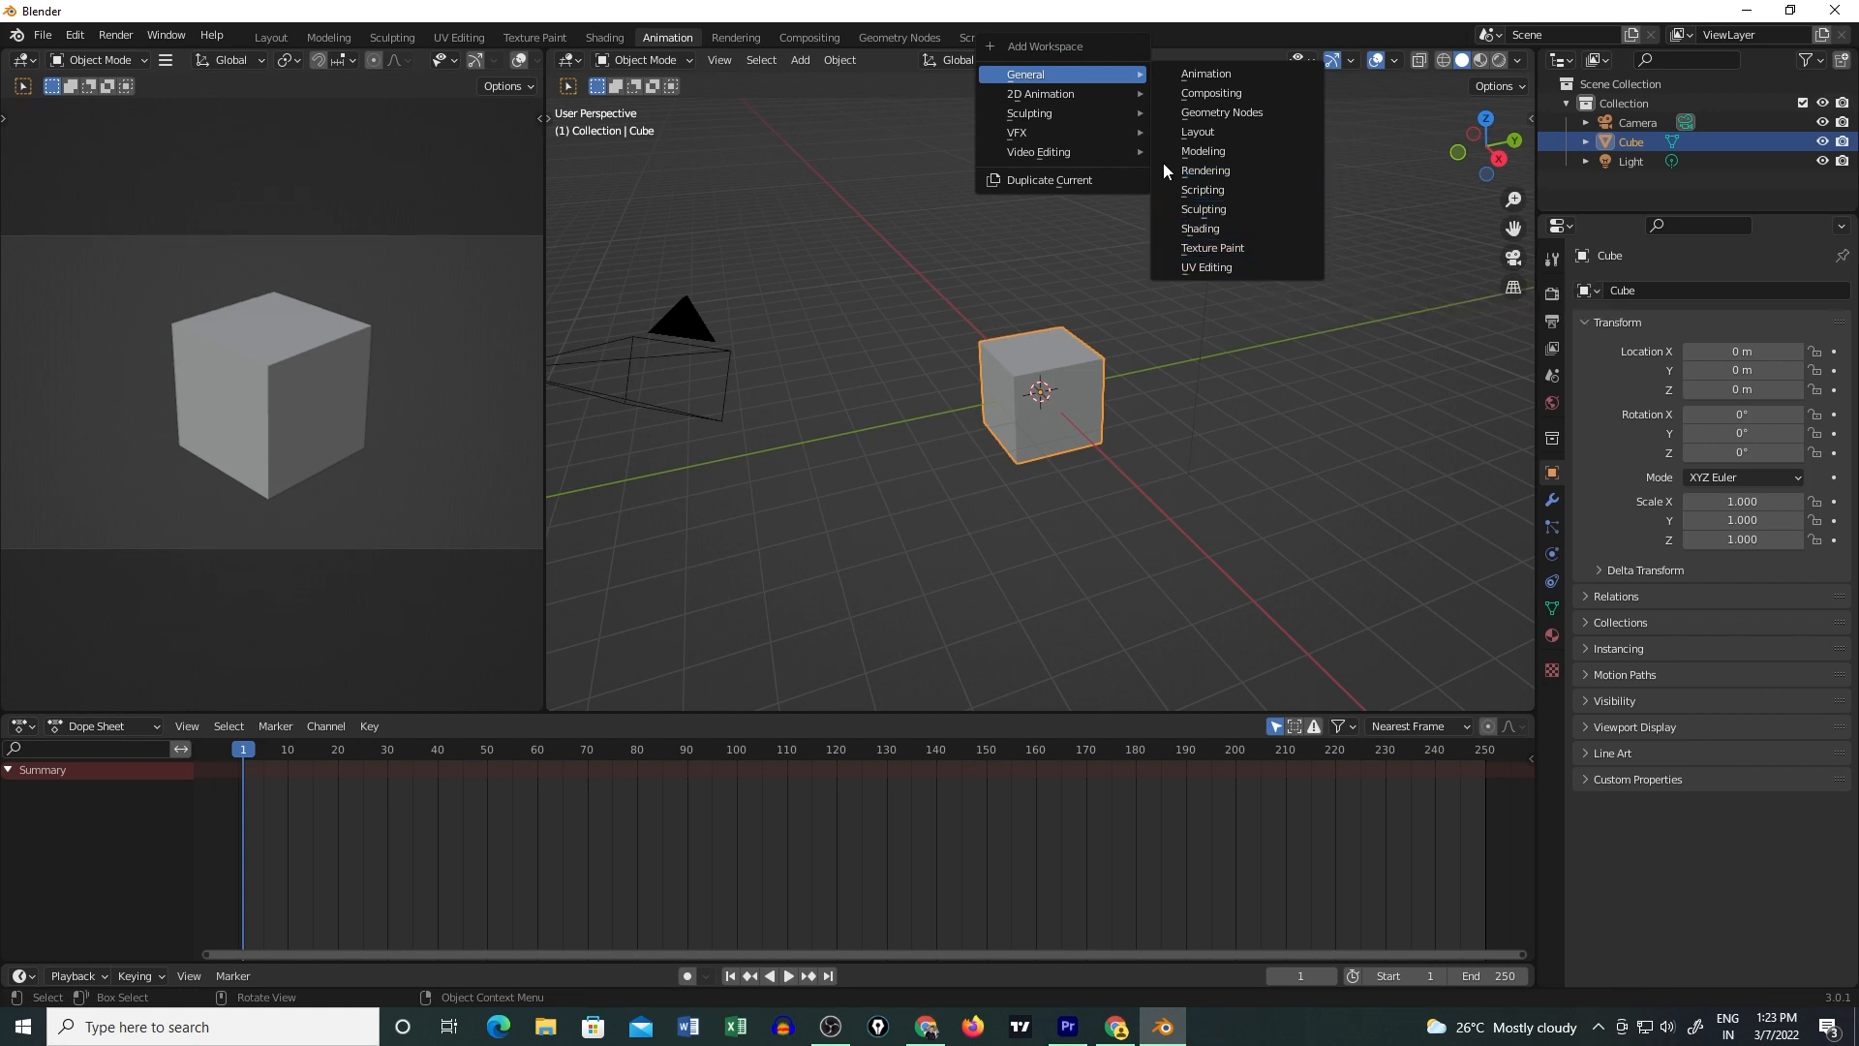
pyautogui.moveTo(1039, 94)
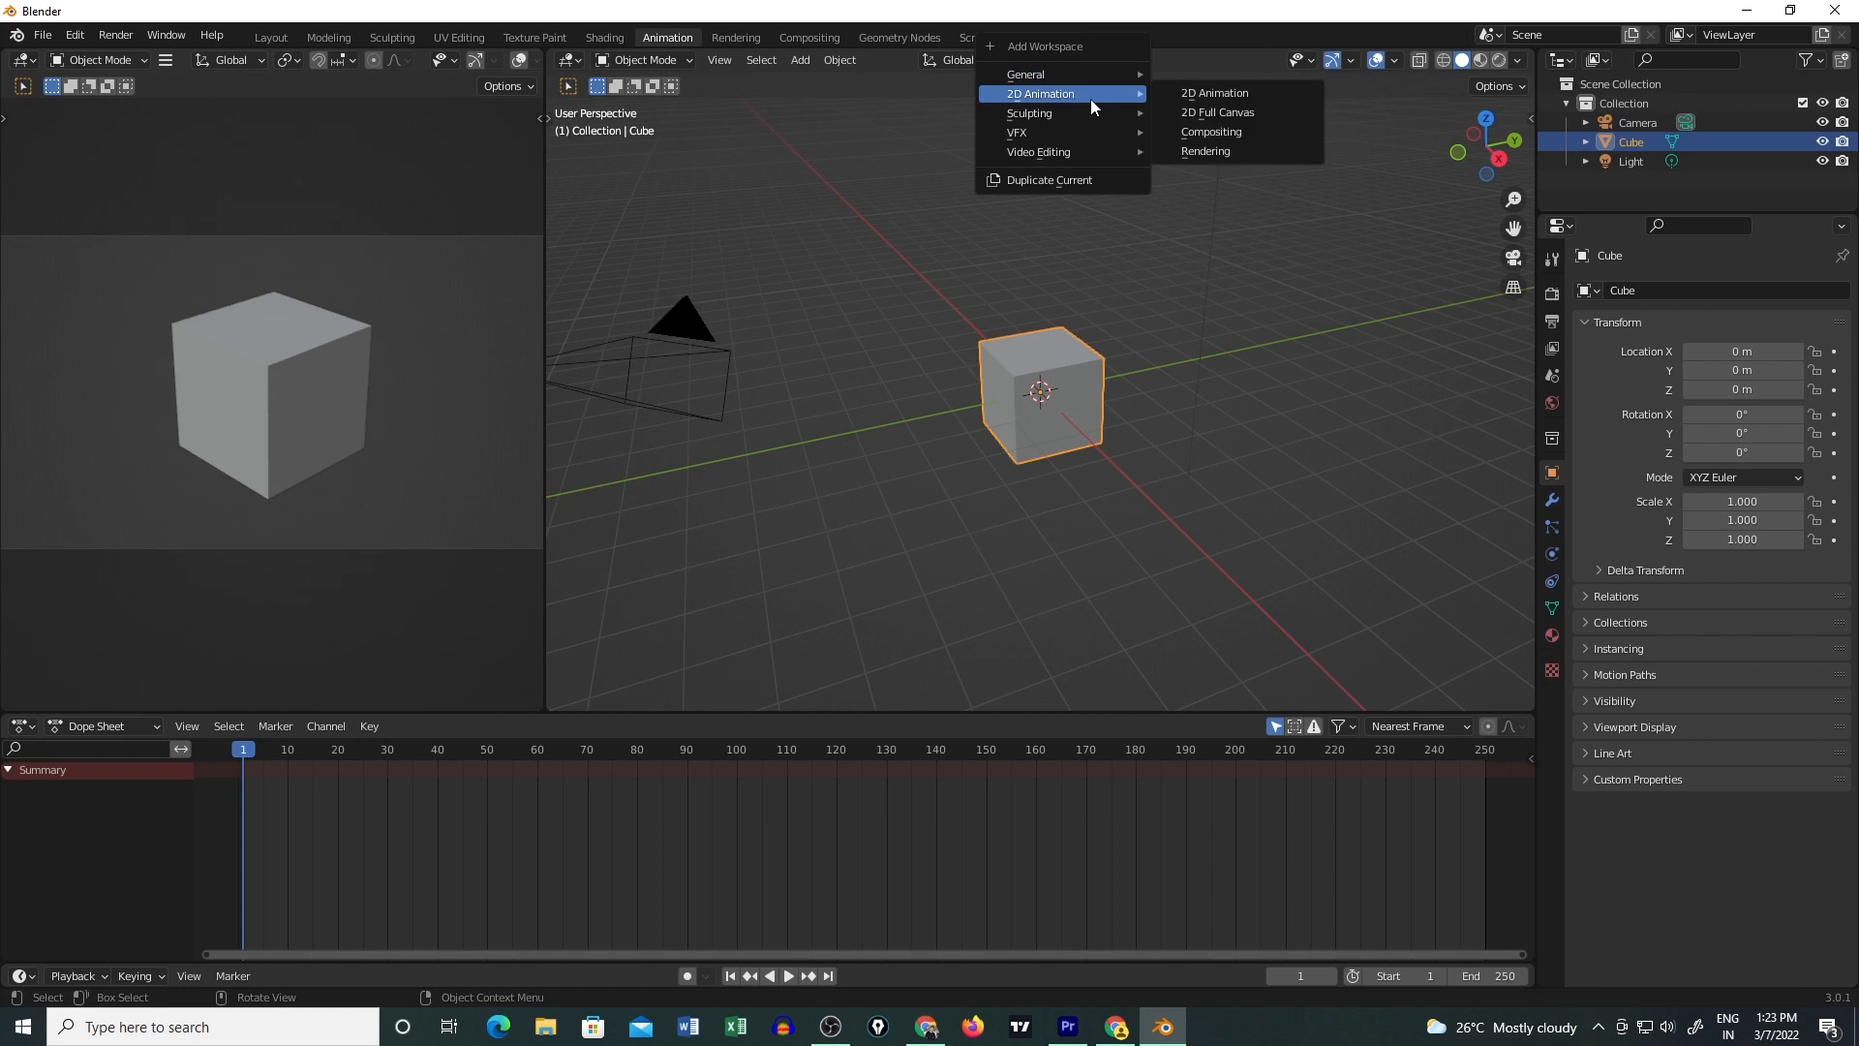
pyautogui.moveTo(1028, 112)
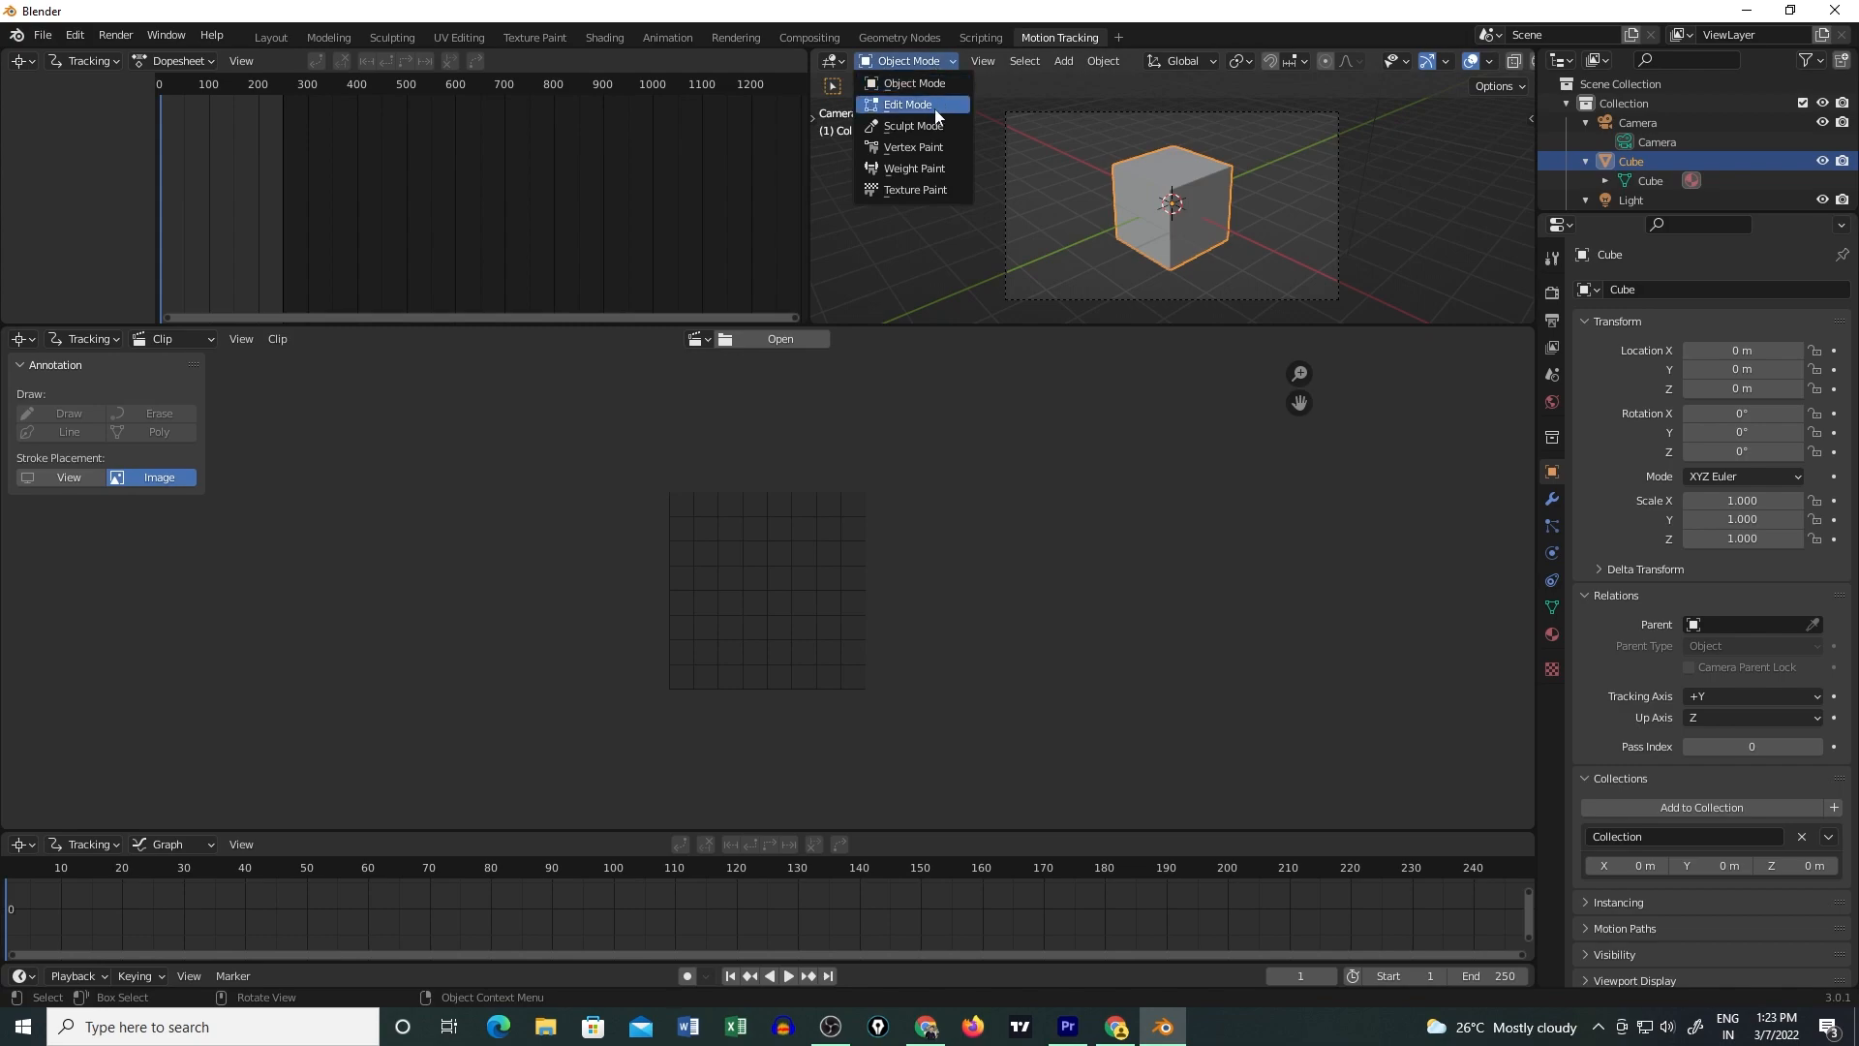
pyautogui.moveTo(914, 190)
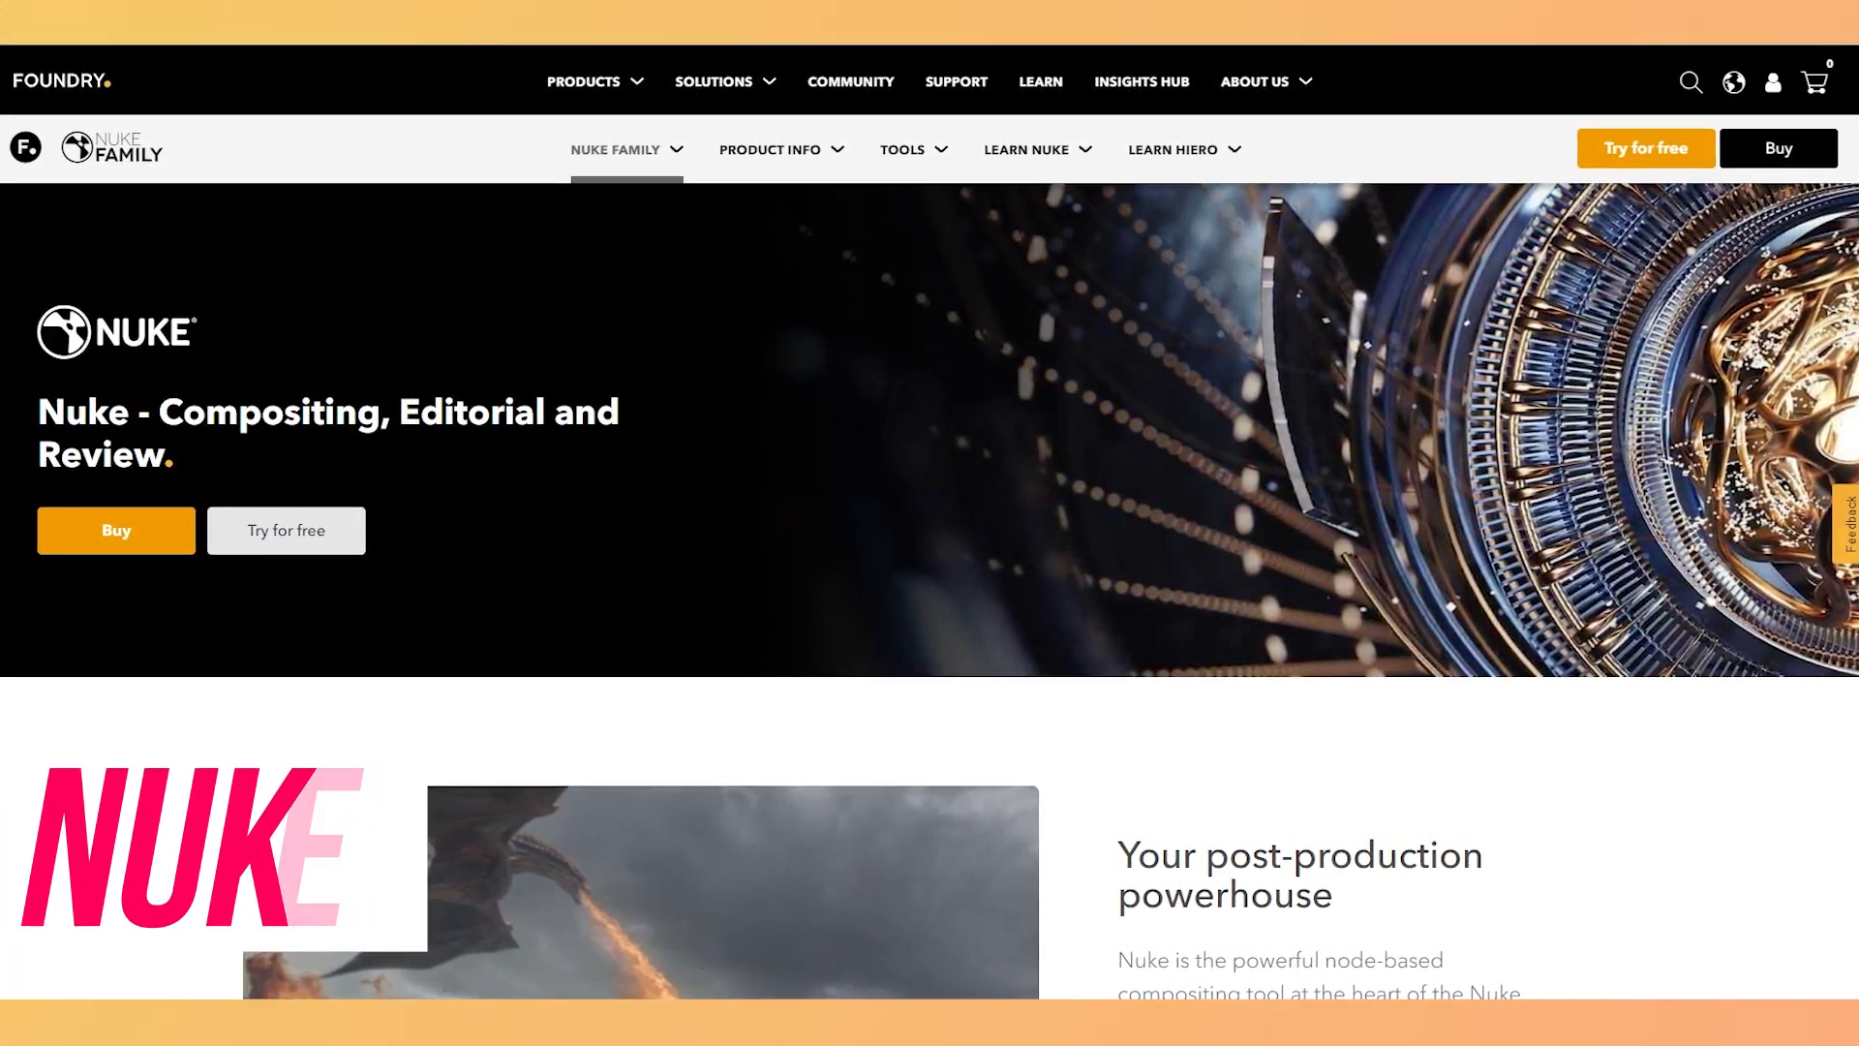
# - Reach the Nuke Family Features page from the product menu and its Nodal toolset section
pyautogui.click(616, 150)
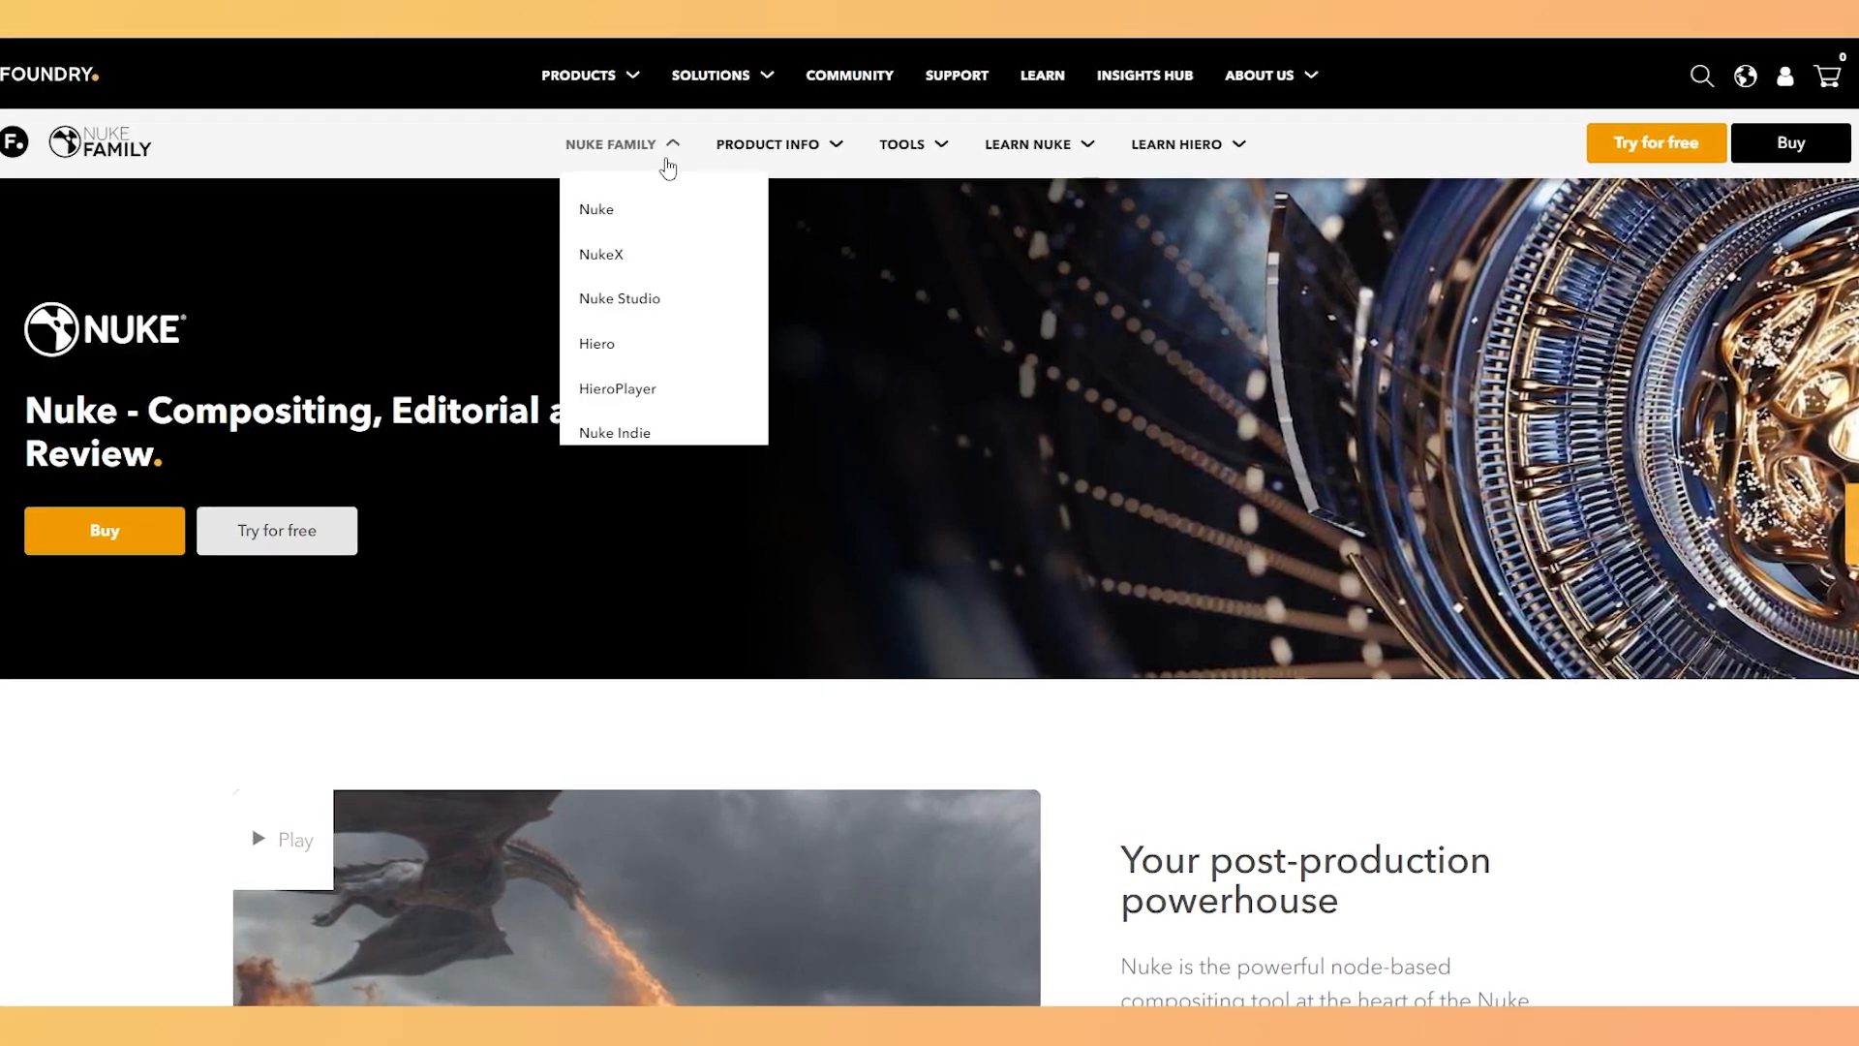
pyautogui.scroll(-3)
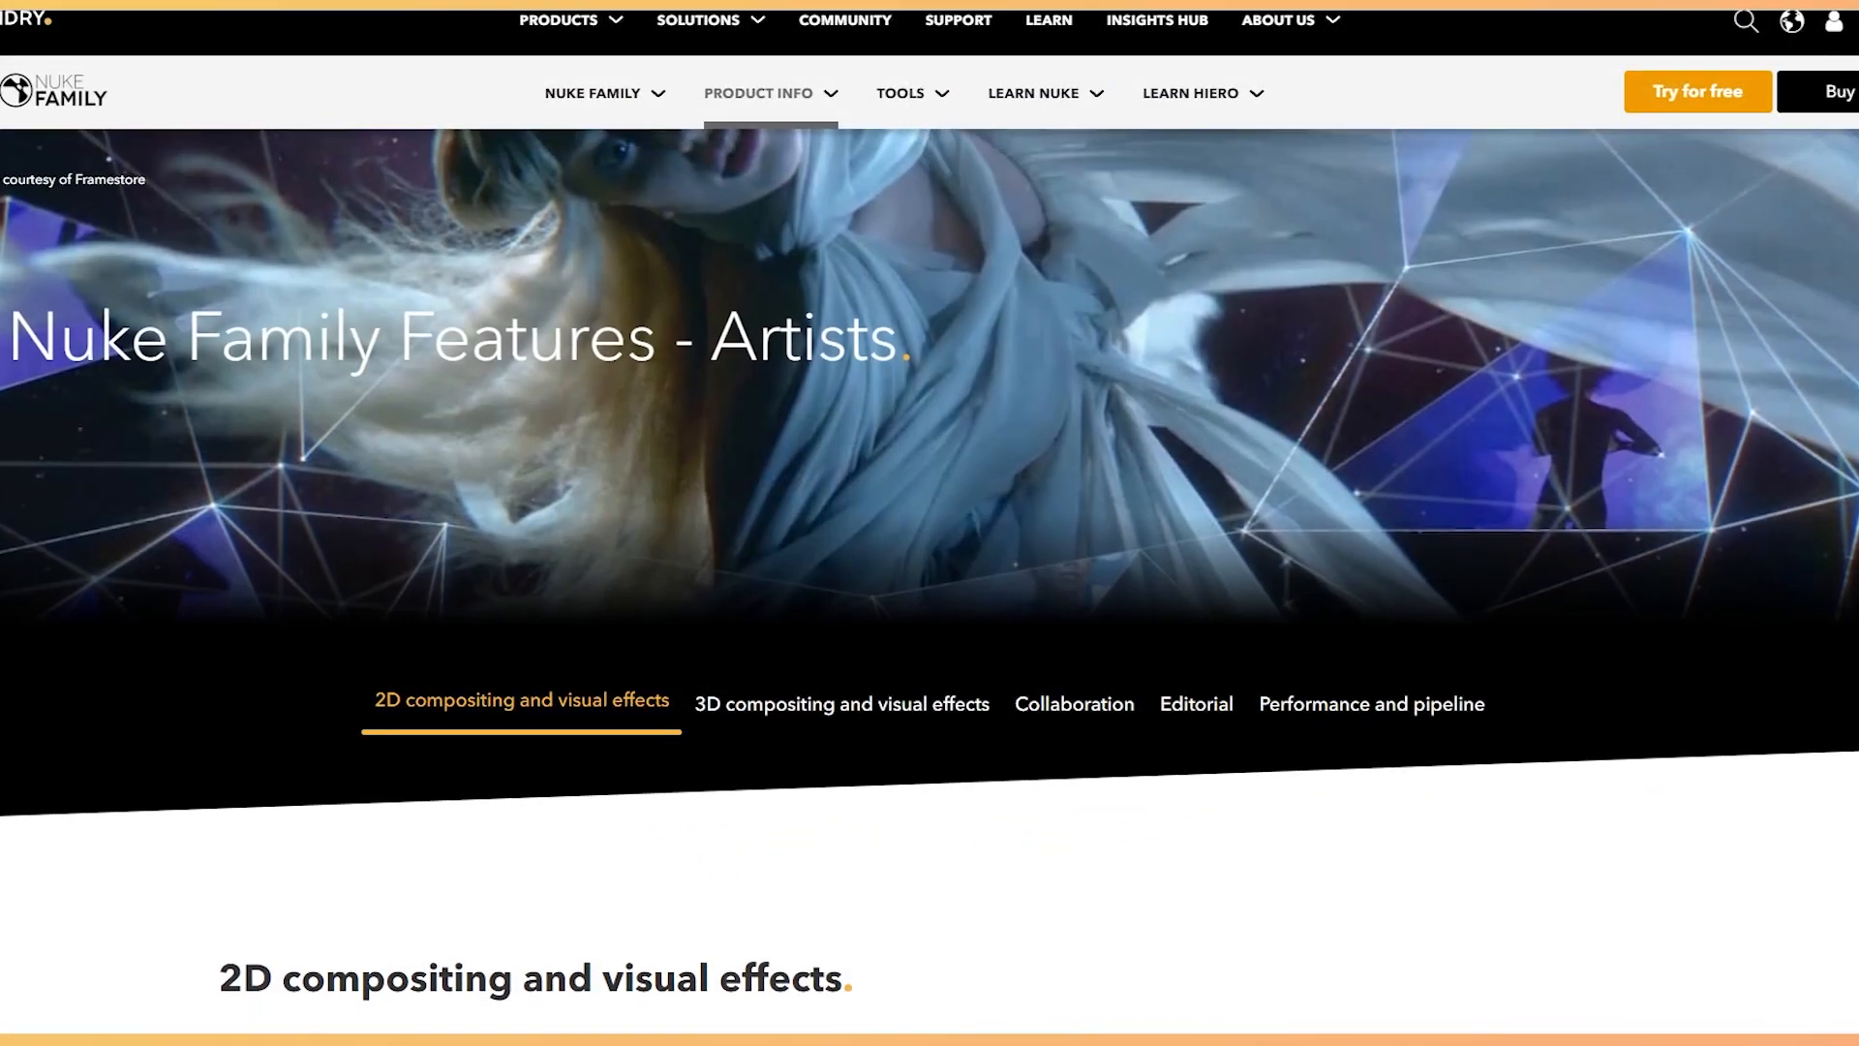
pyautogui.scroll(-3)
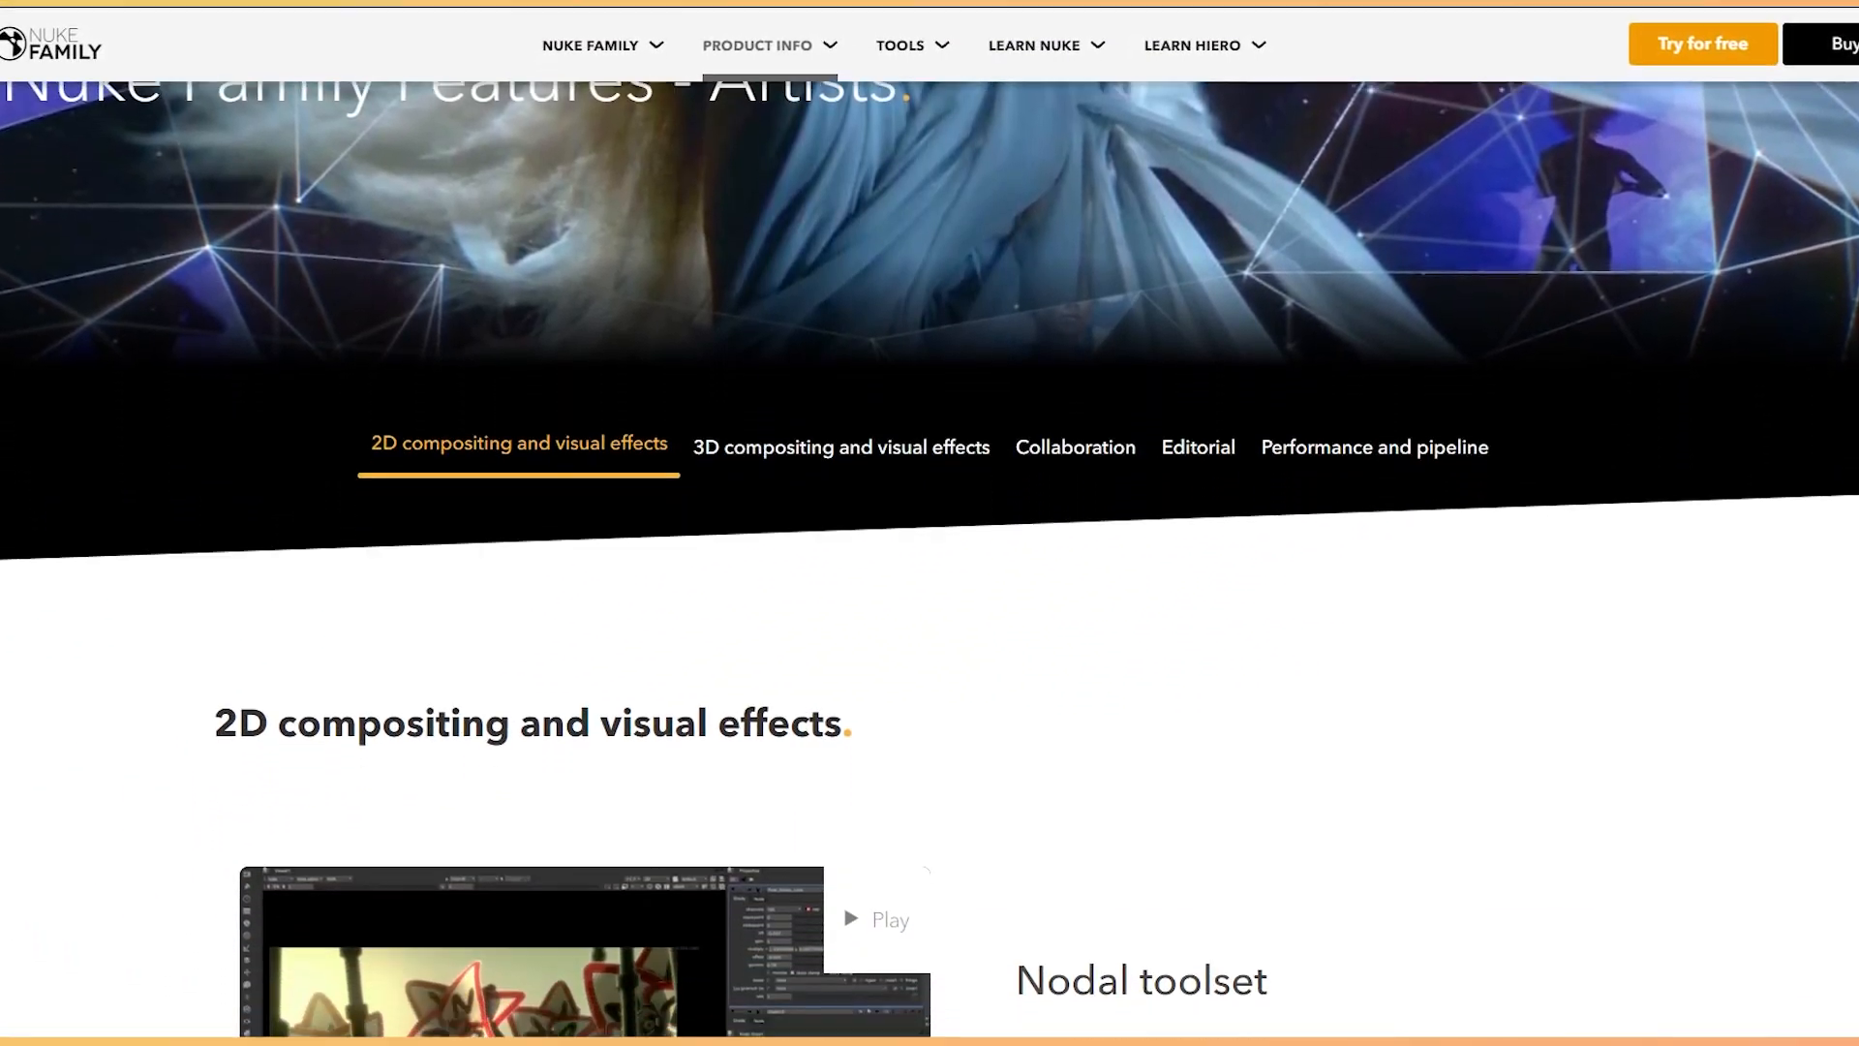
# - Scroll on through the 2D compositing features to the Deep Image compositing section
pyautogui.scroll(-3)
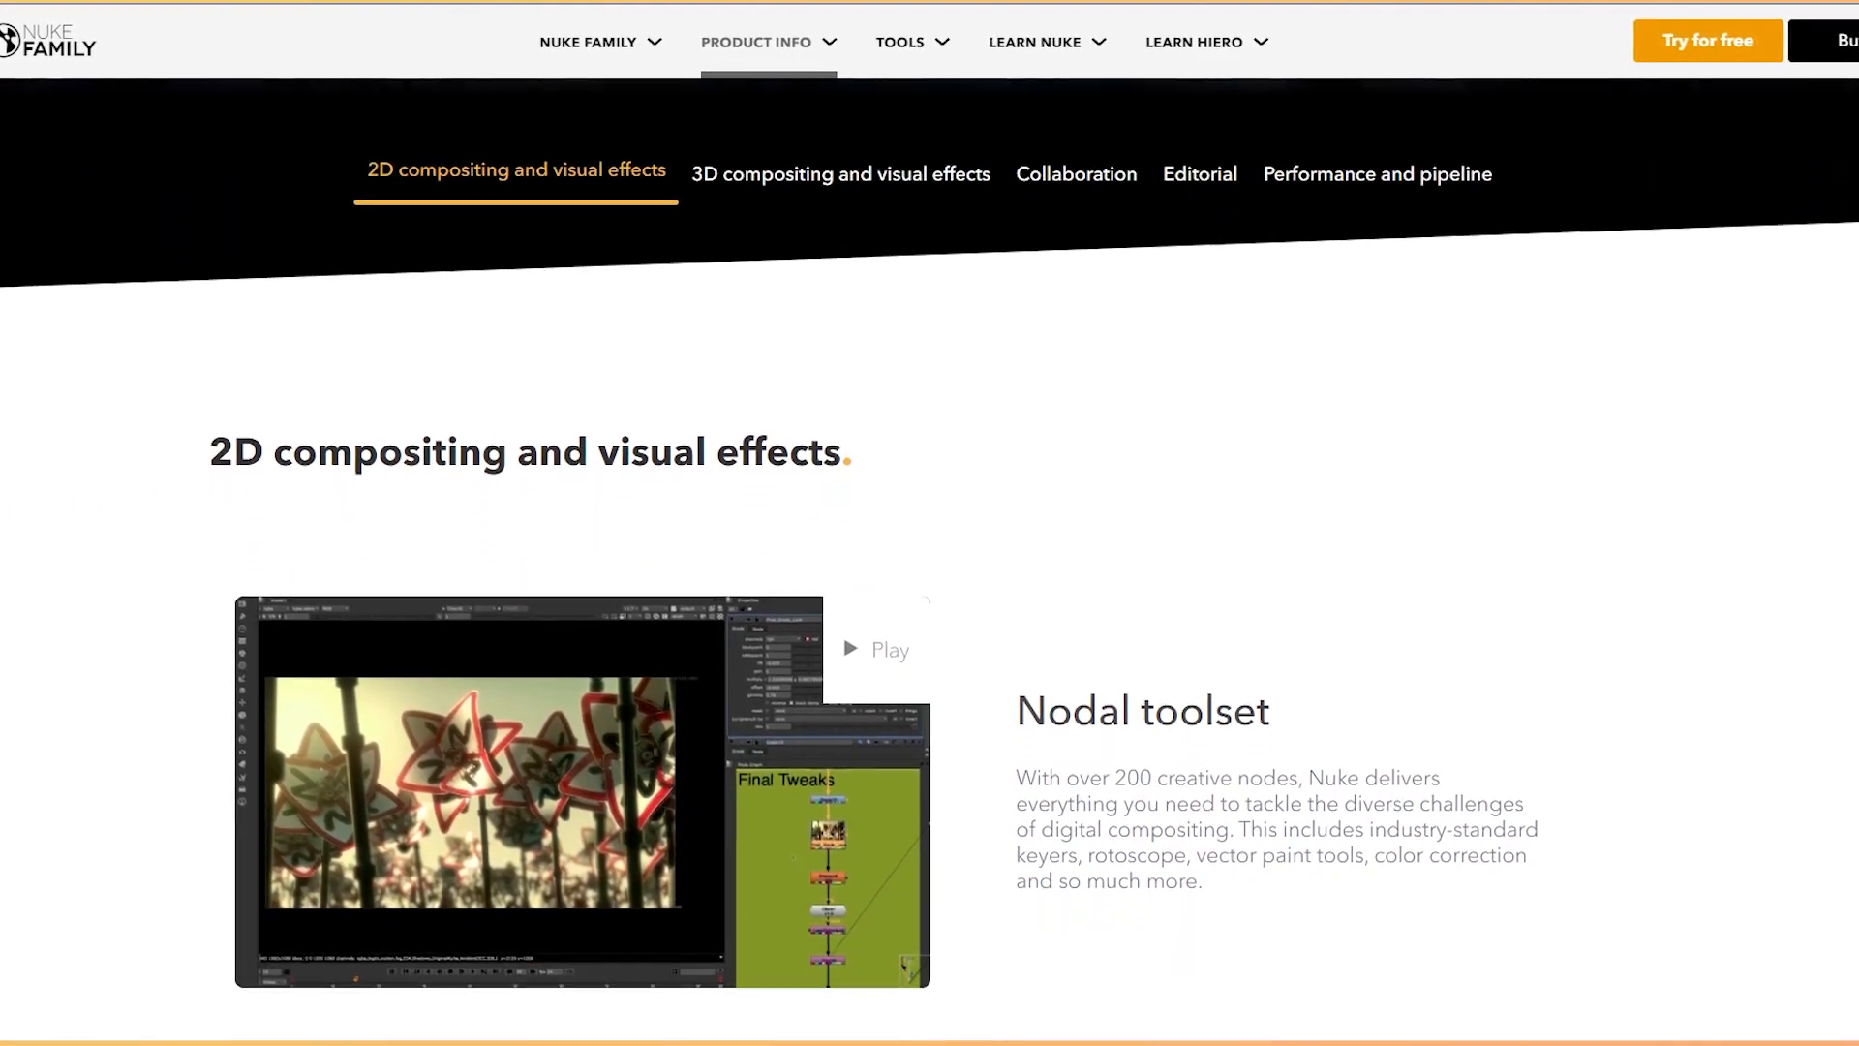
pyautogui.scroll(-3)
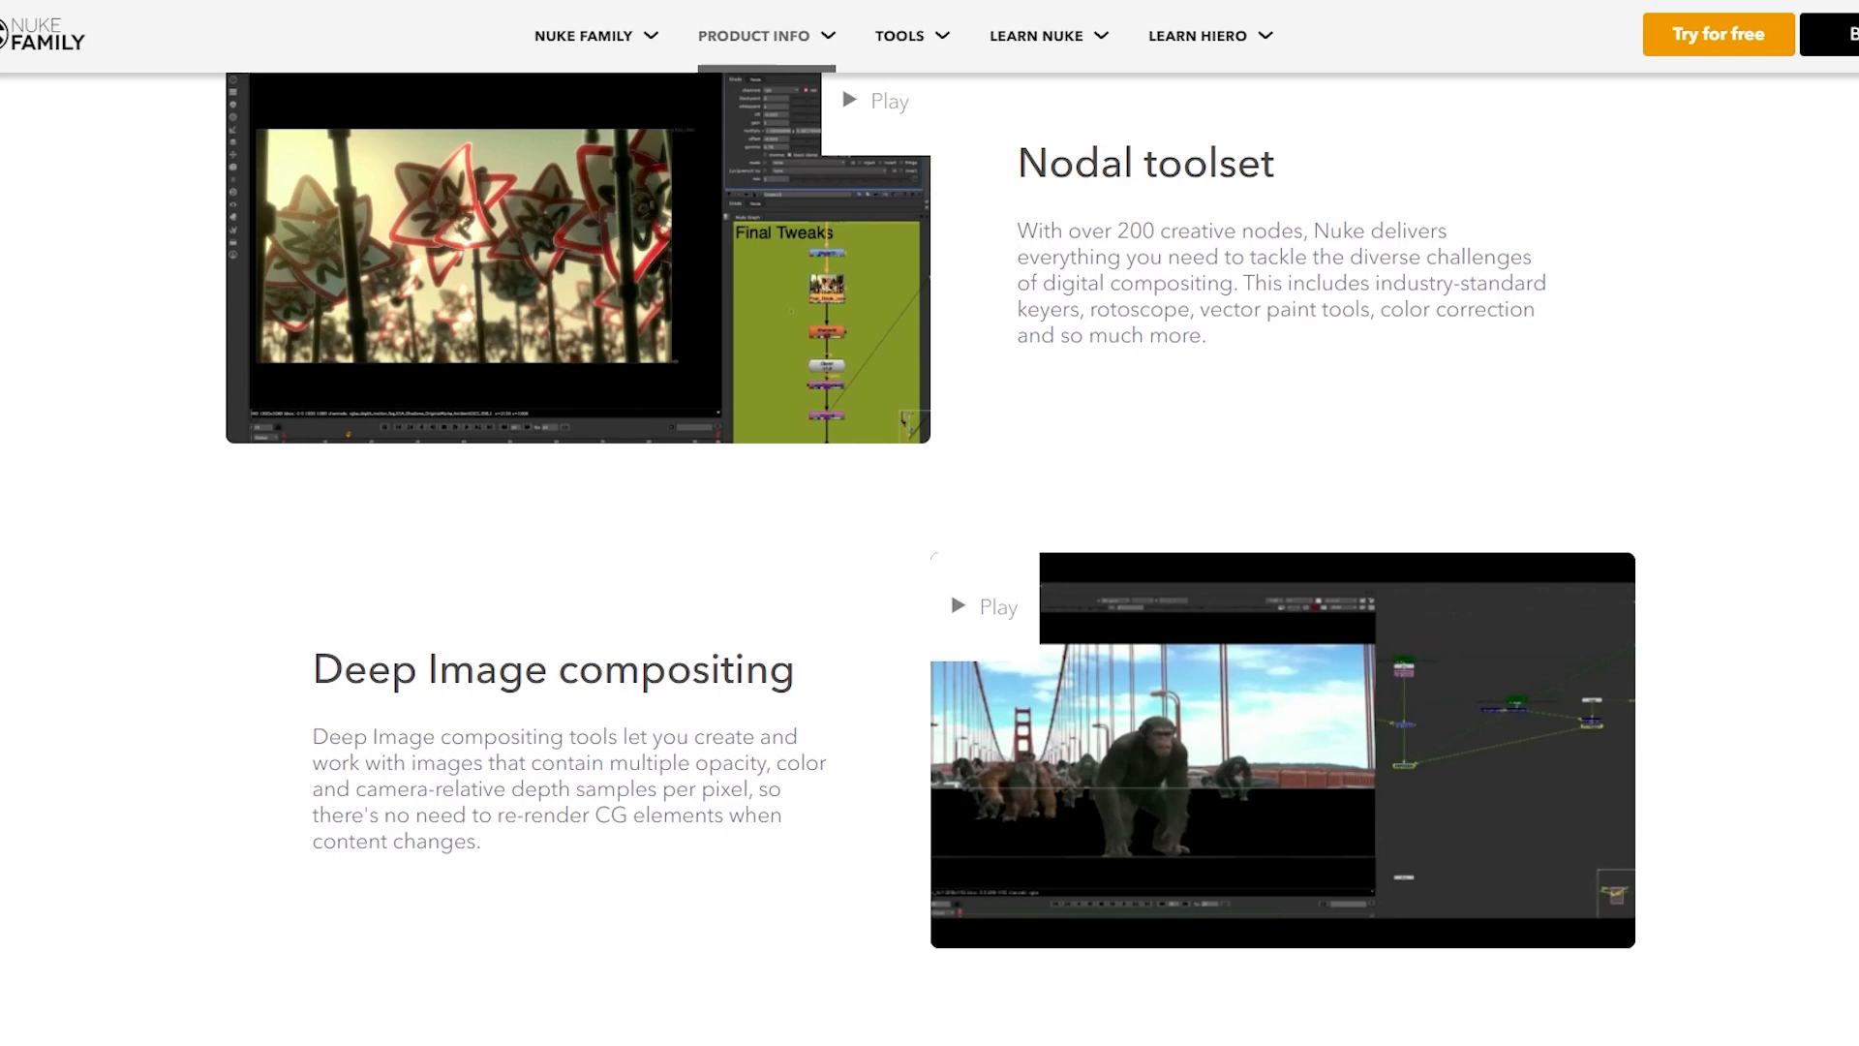
pyautogui.scroll(-3)
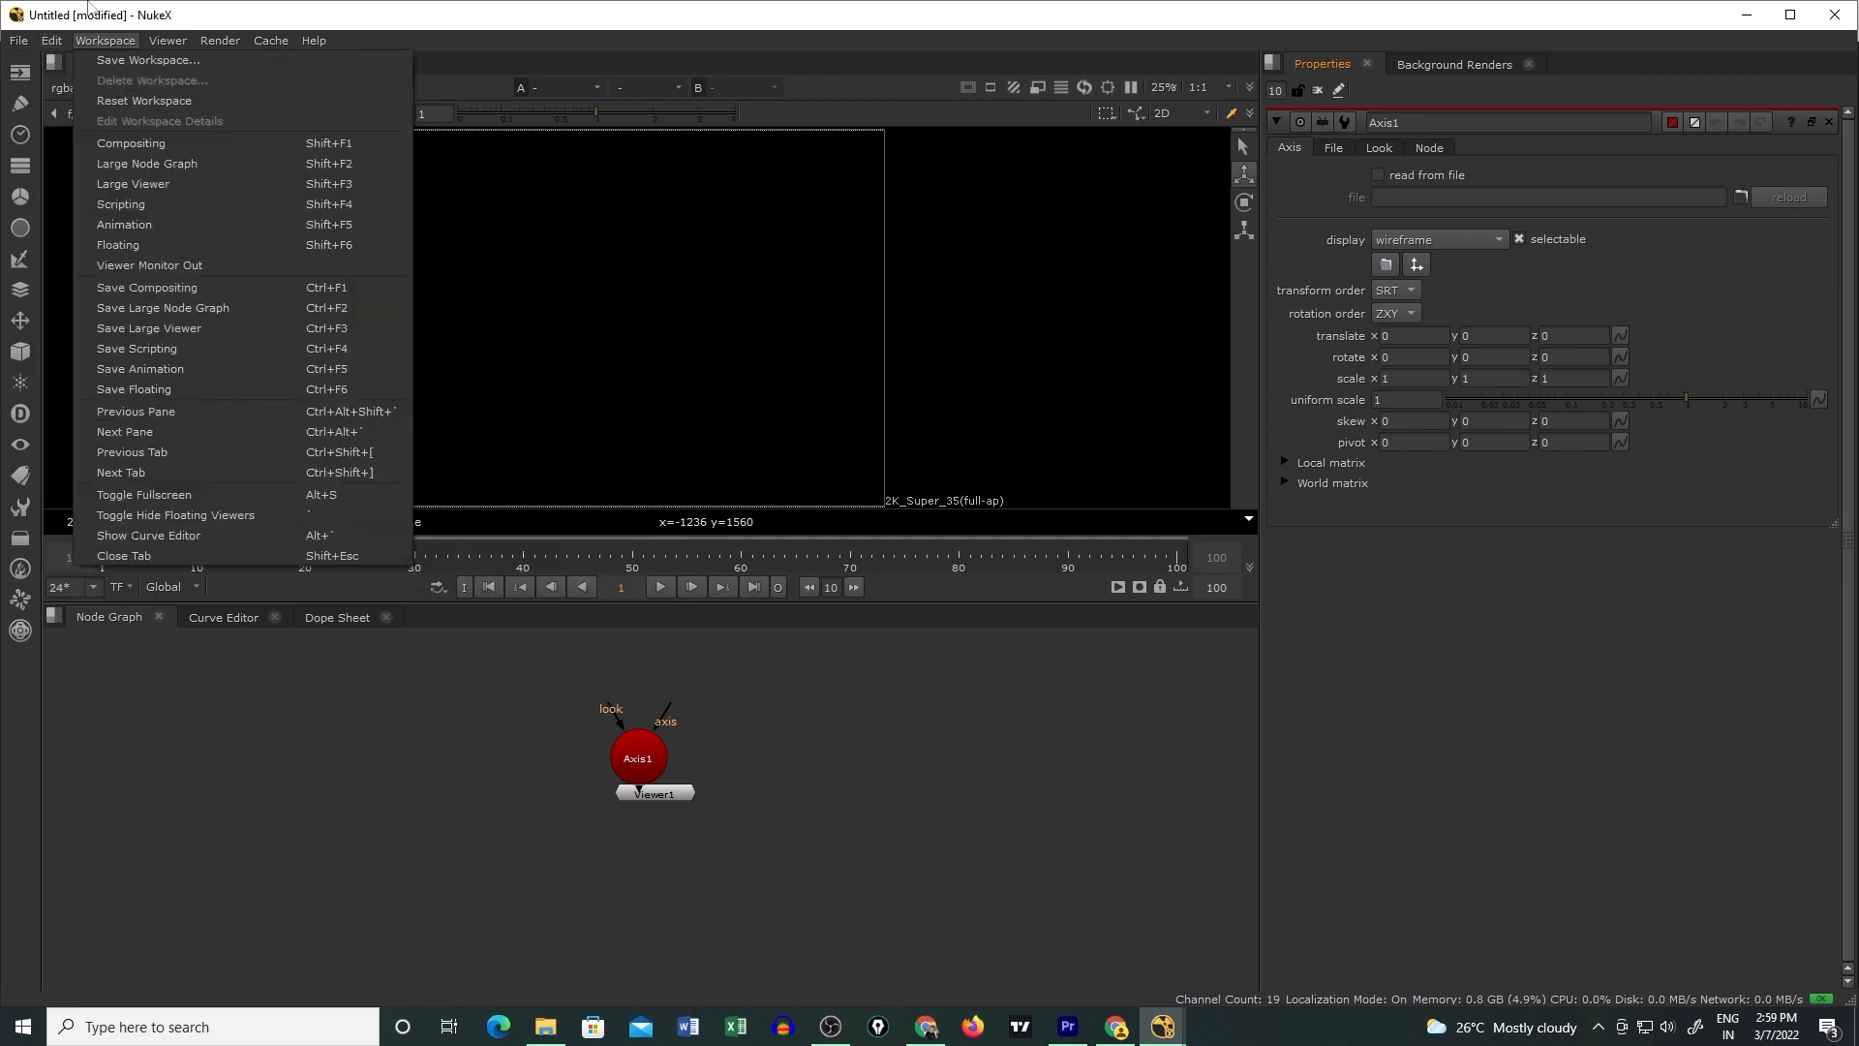
pyautogui.moveTo(117, 245)
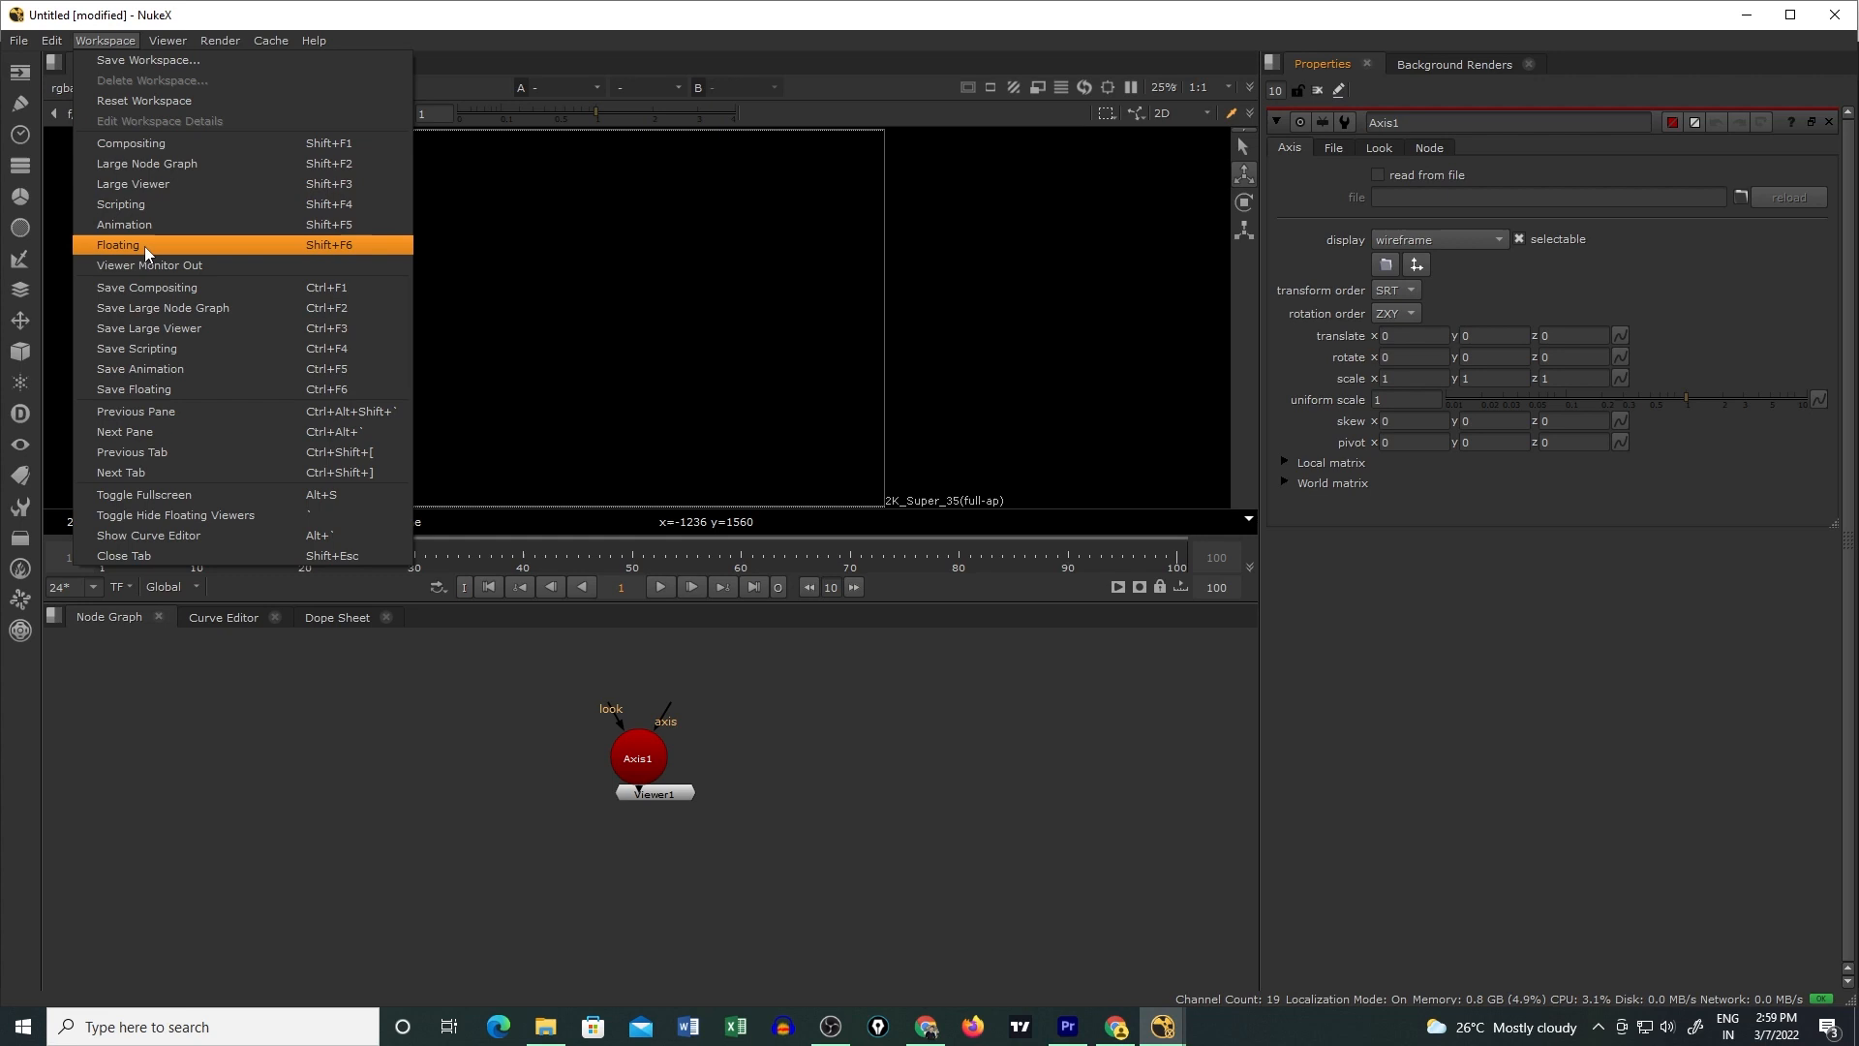
pyautogui.click(269, 39)
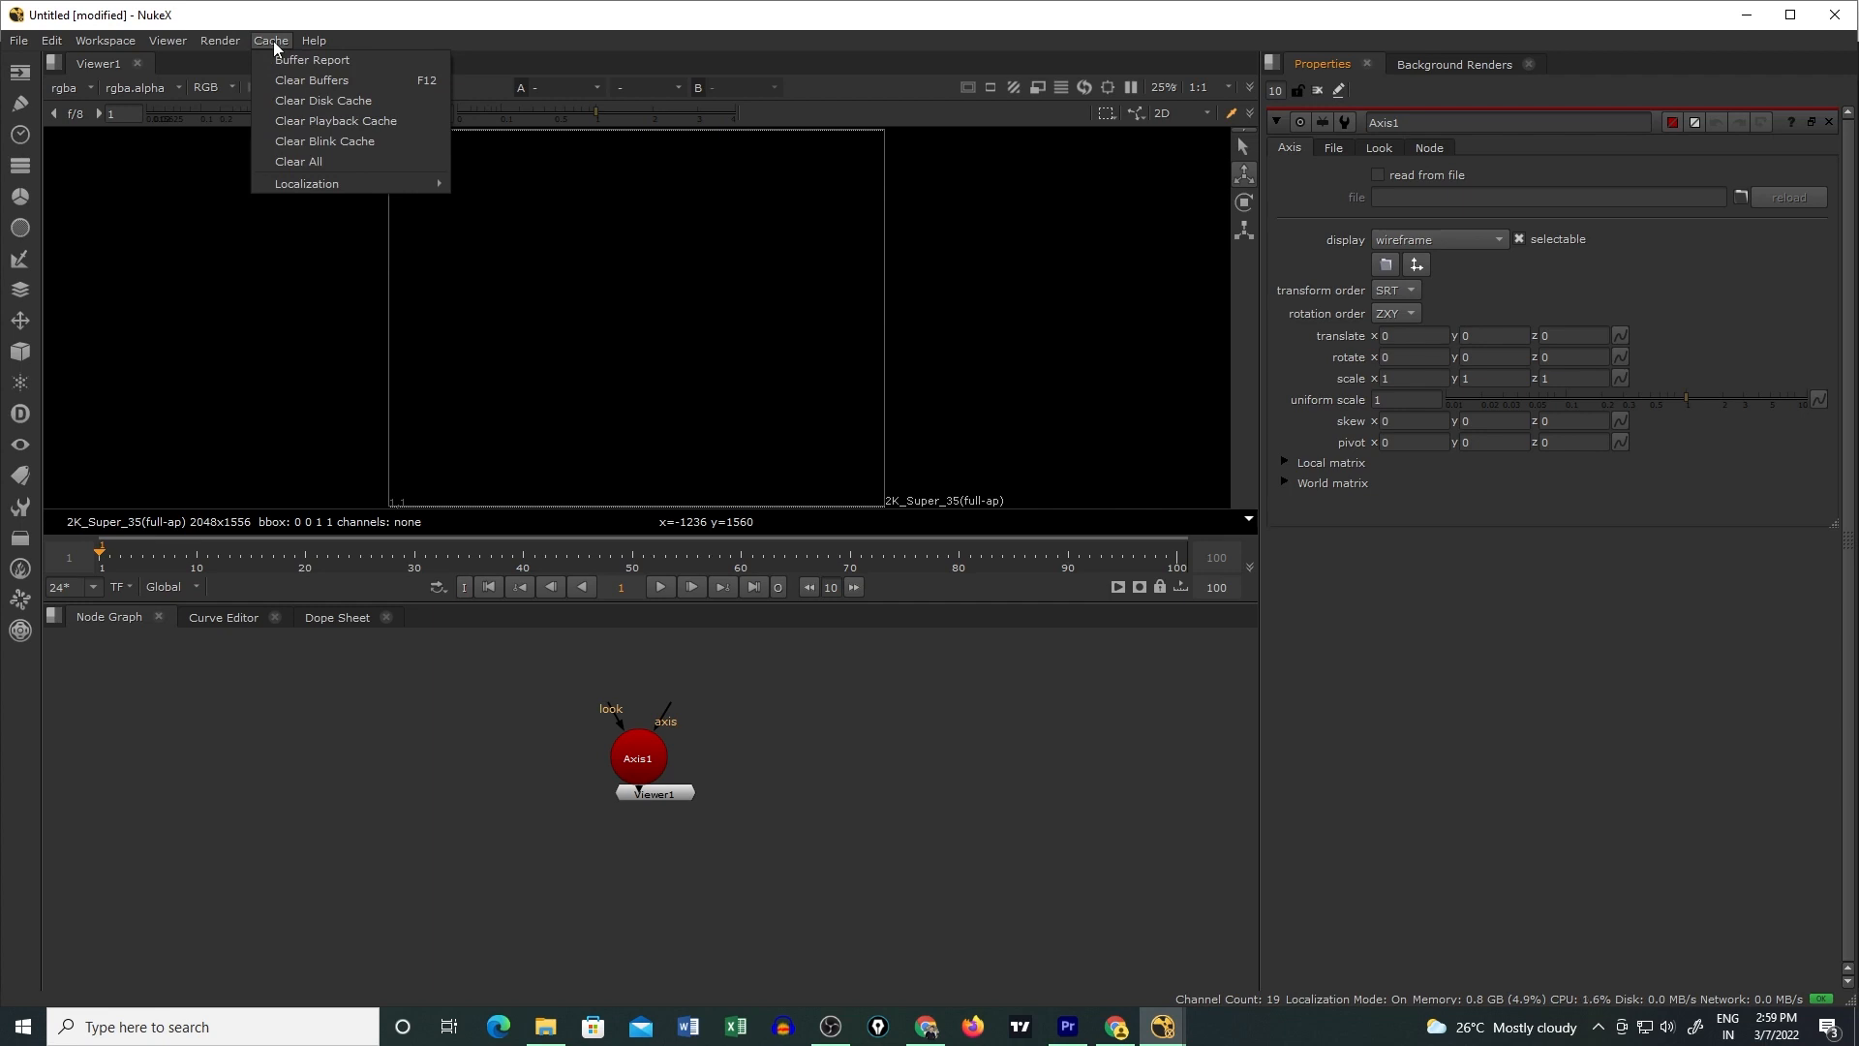
pyautogui.click(682, 796)
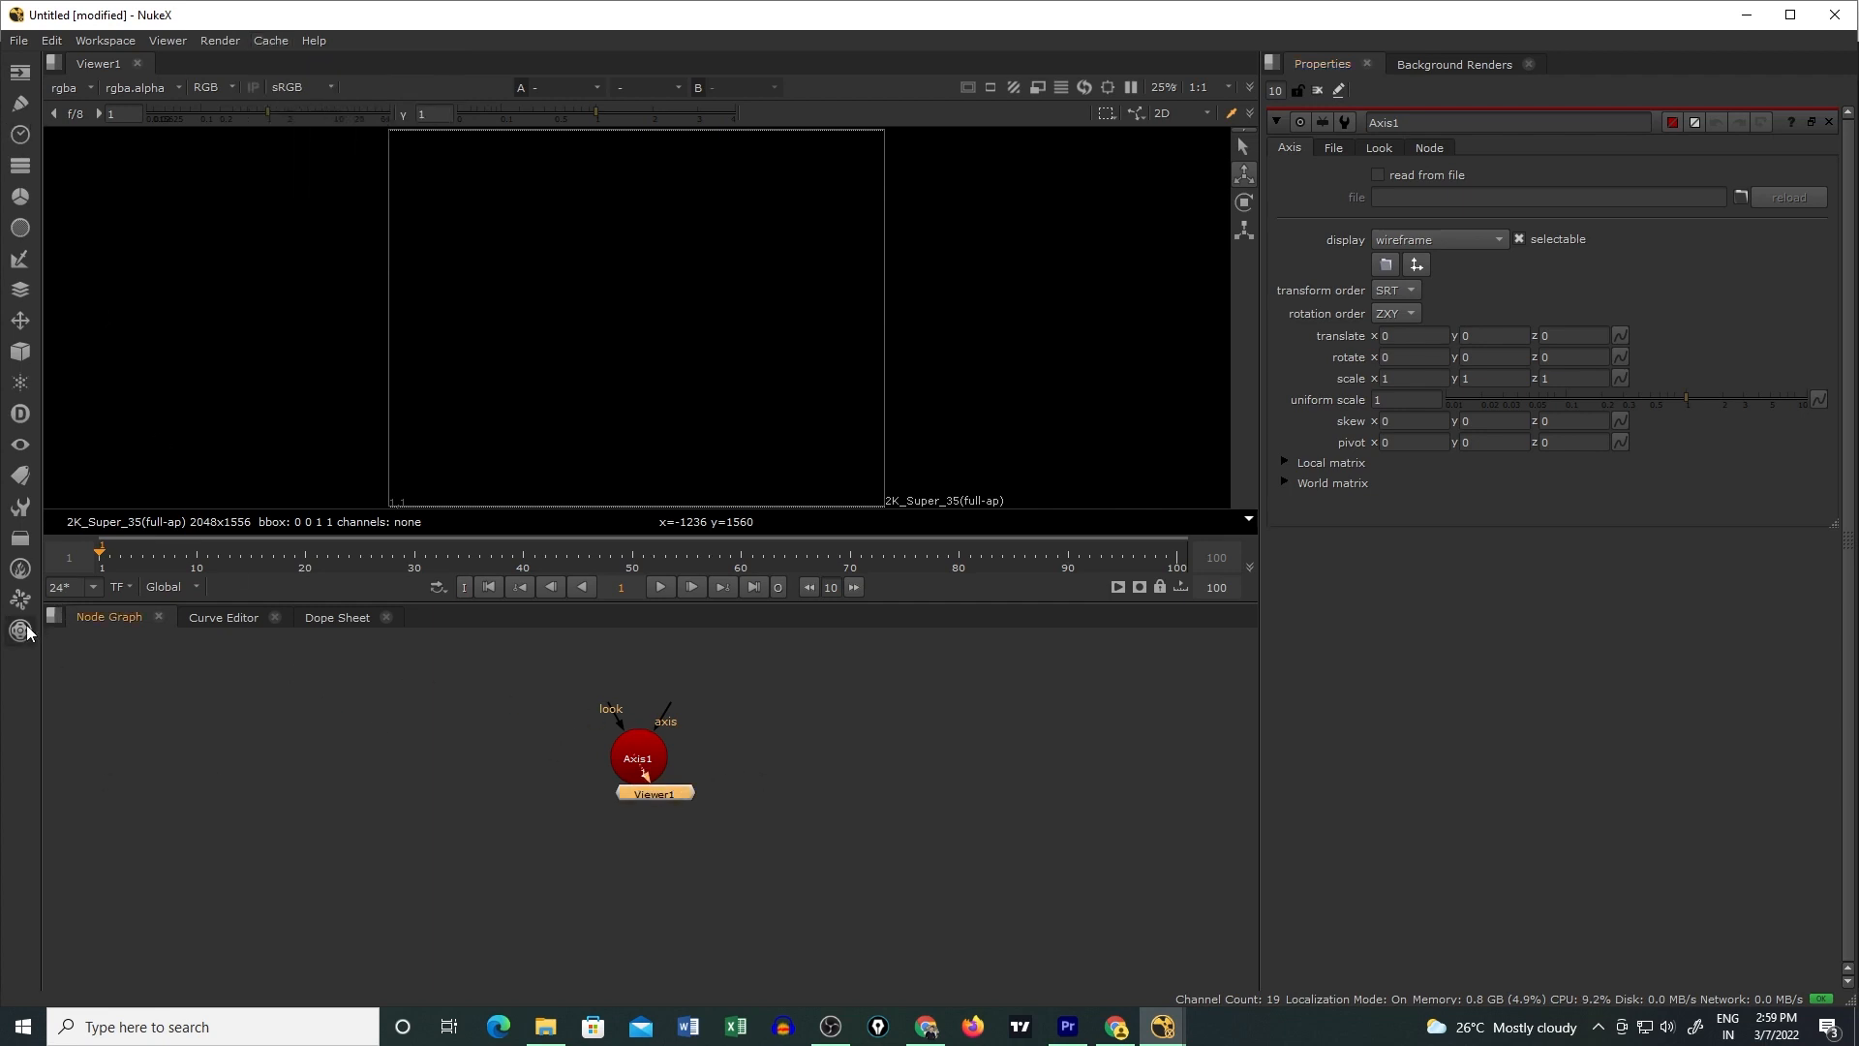
pyautogui.moveTo(18, 598)
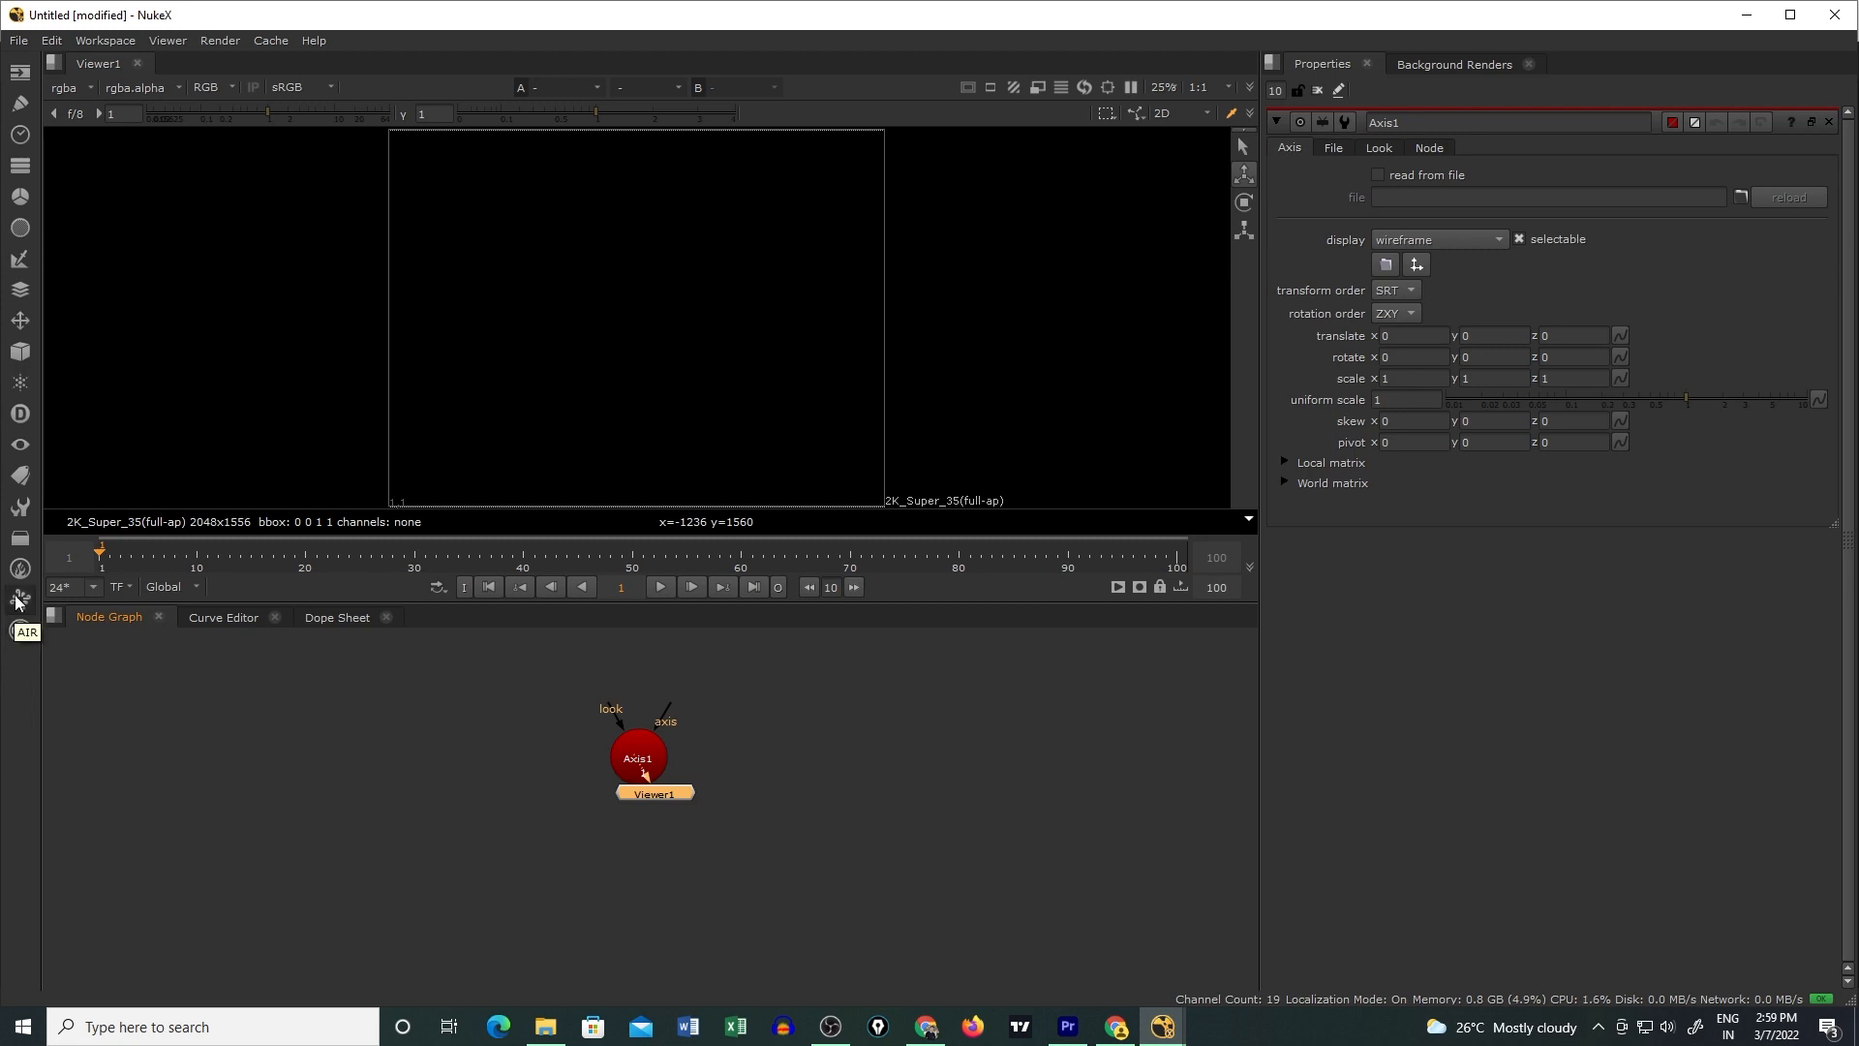
pyautogui.moveTo(20, 539)
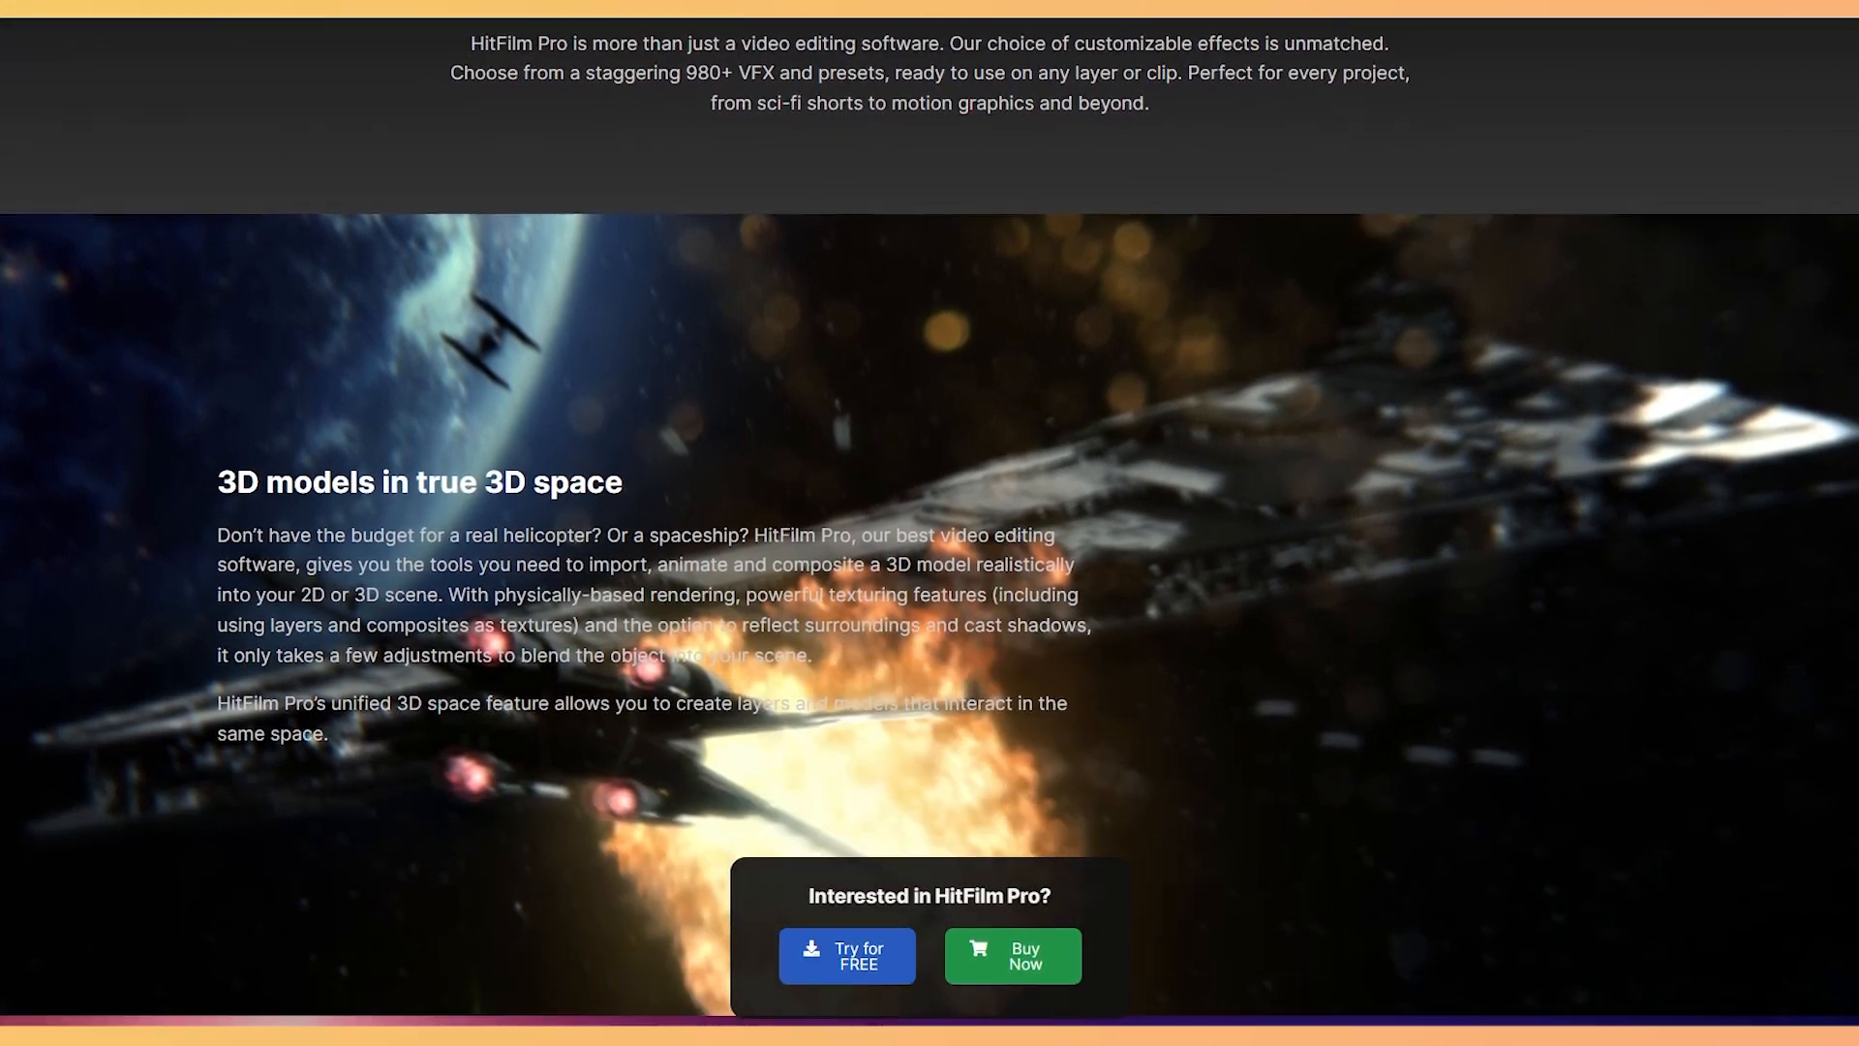
# - Scroll the HitFilm Pro page down to the '3D models in true 3D space' section
pyautogui.scroll(-3)
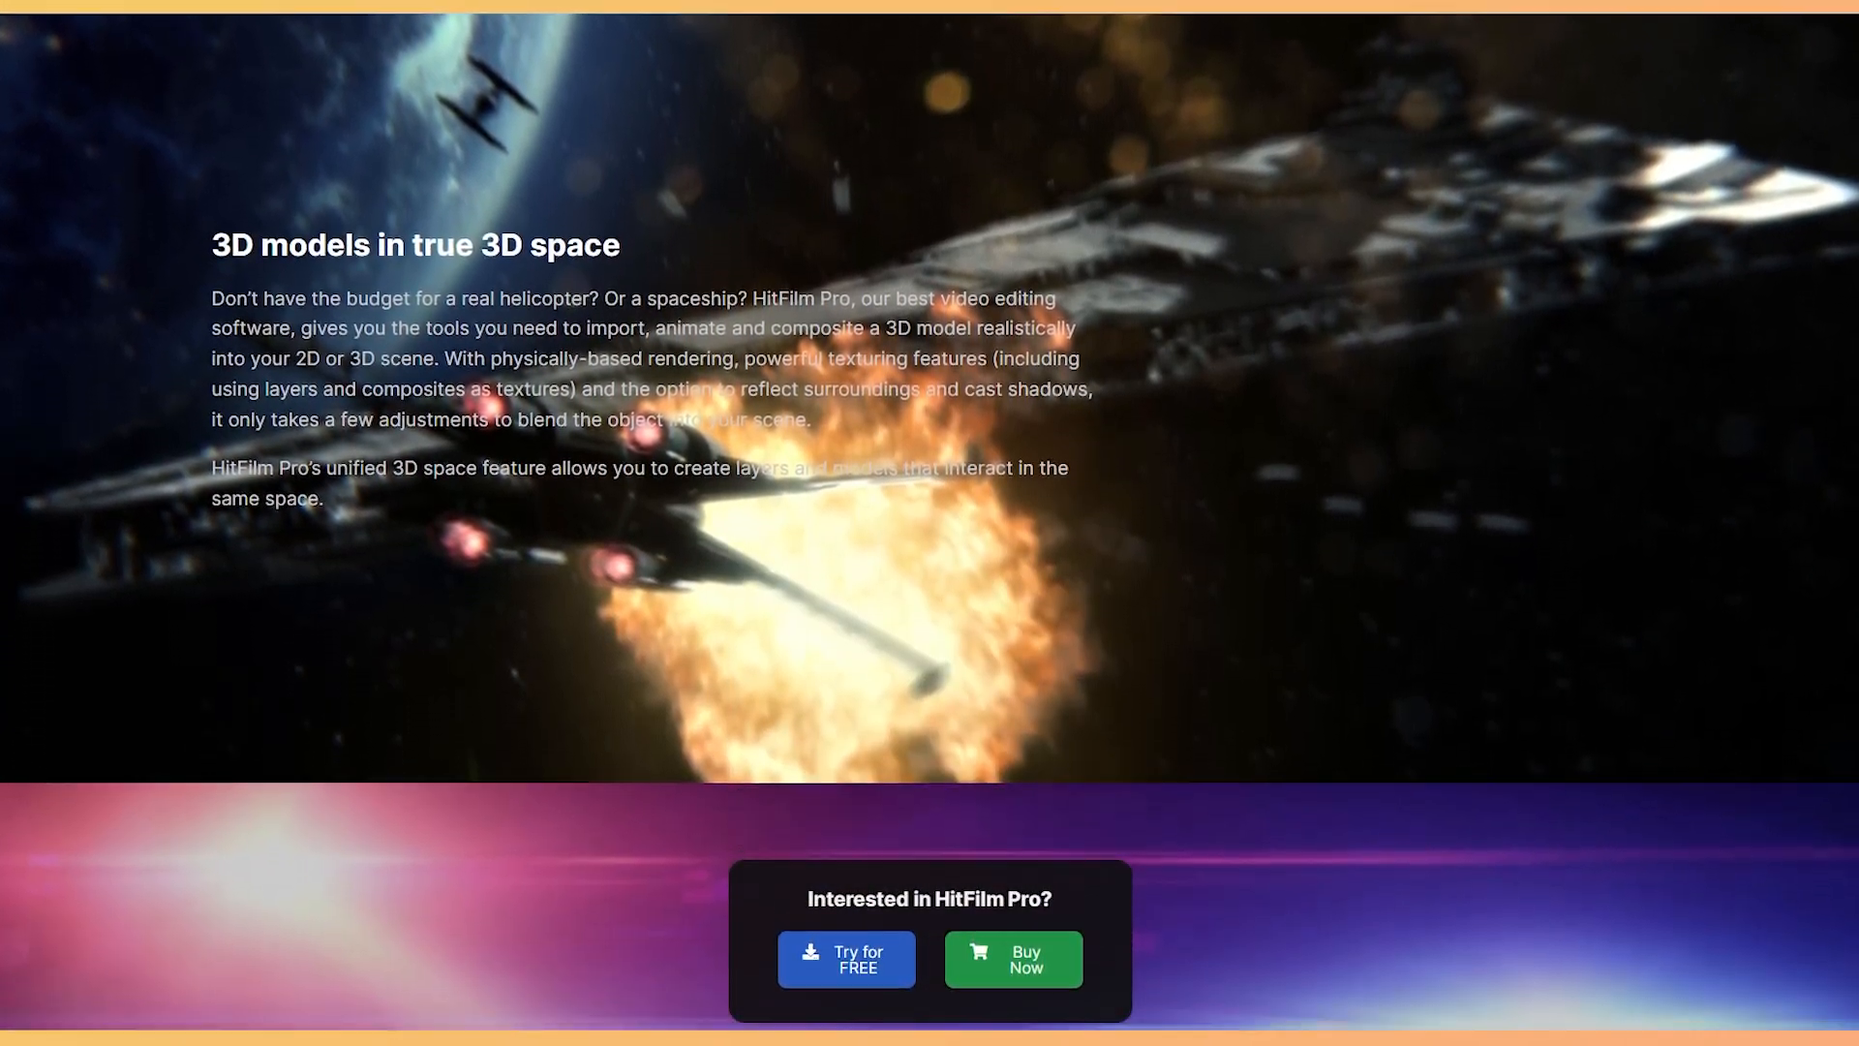
pyautogui.scroll(-3)
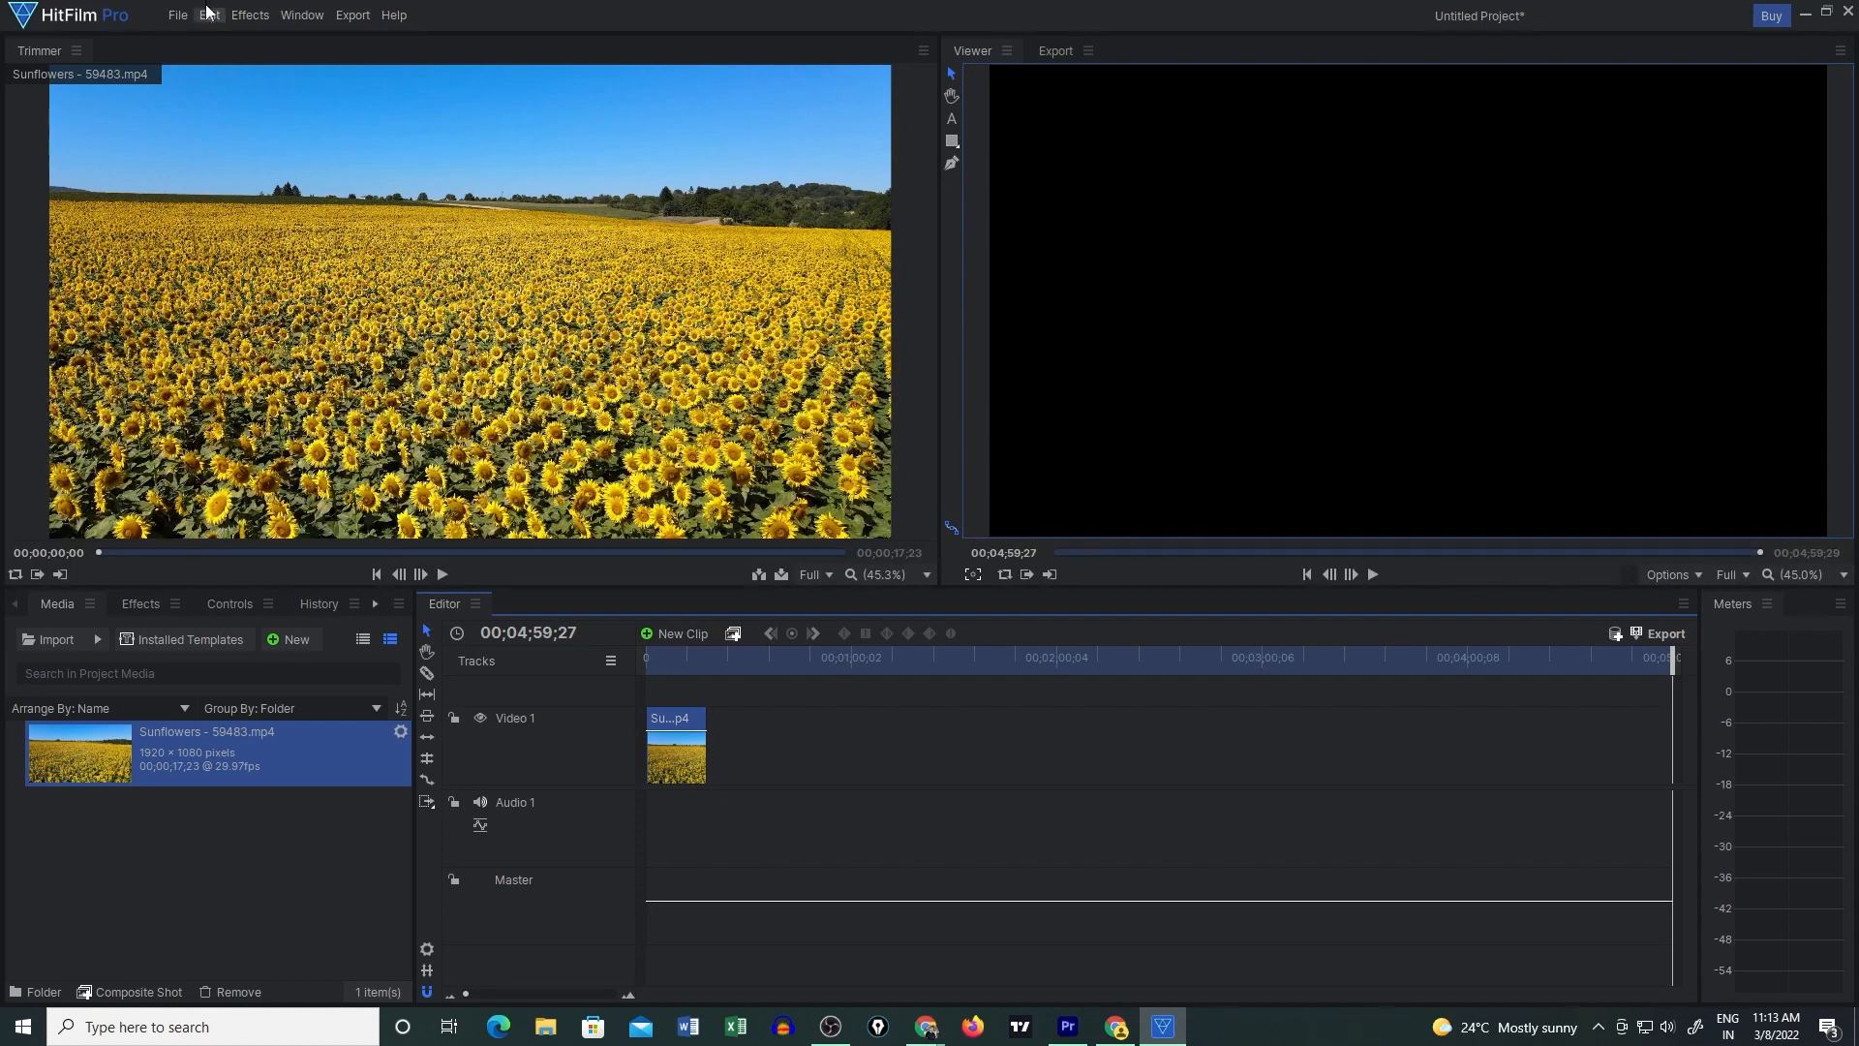
pyautogui.click(209, 14)
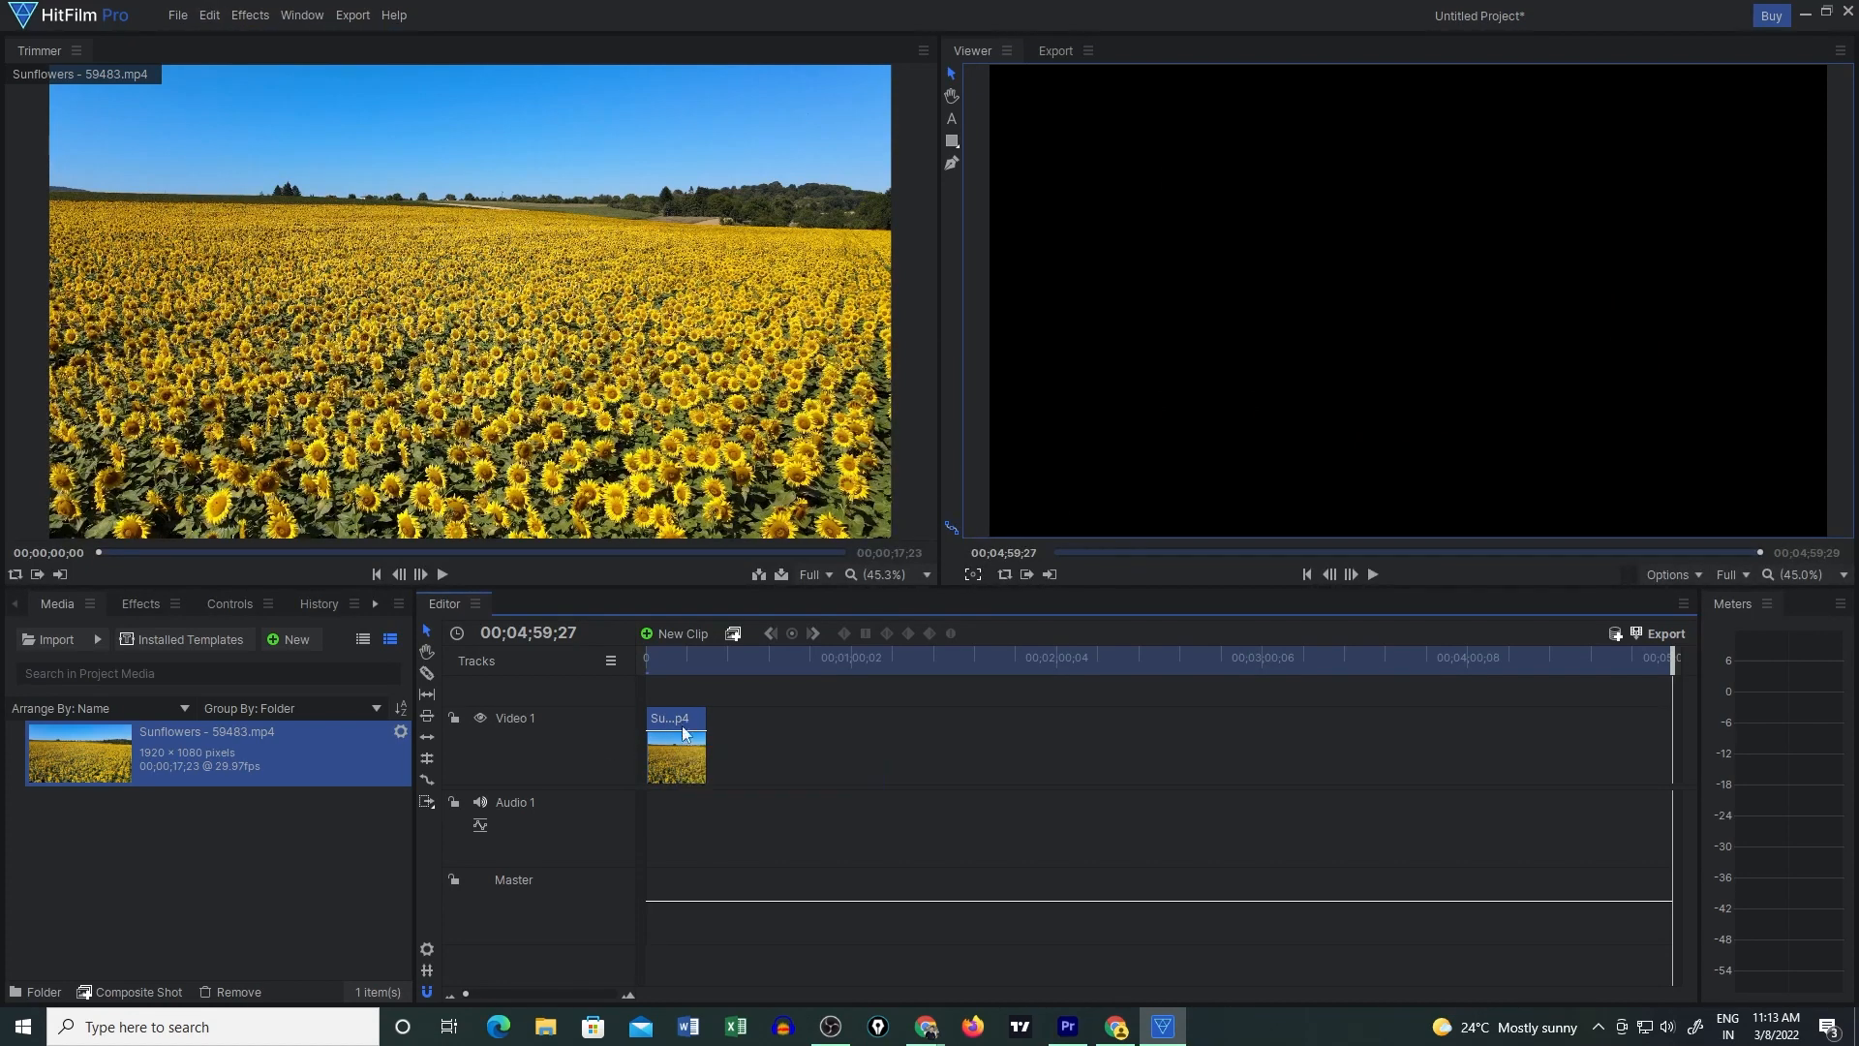
pyautogui.click(249, 15)
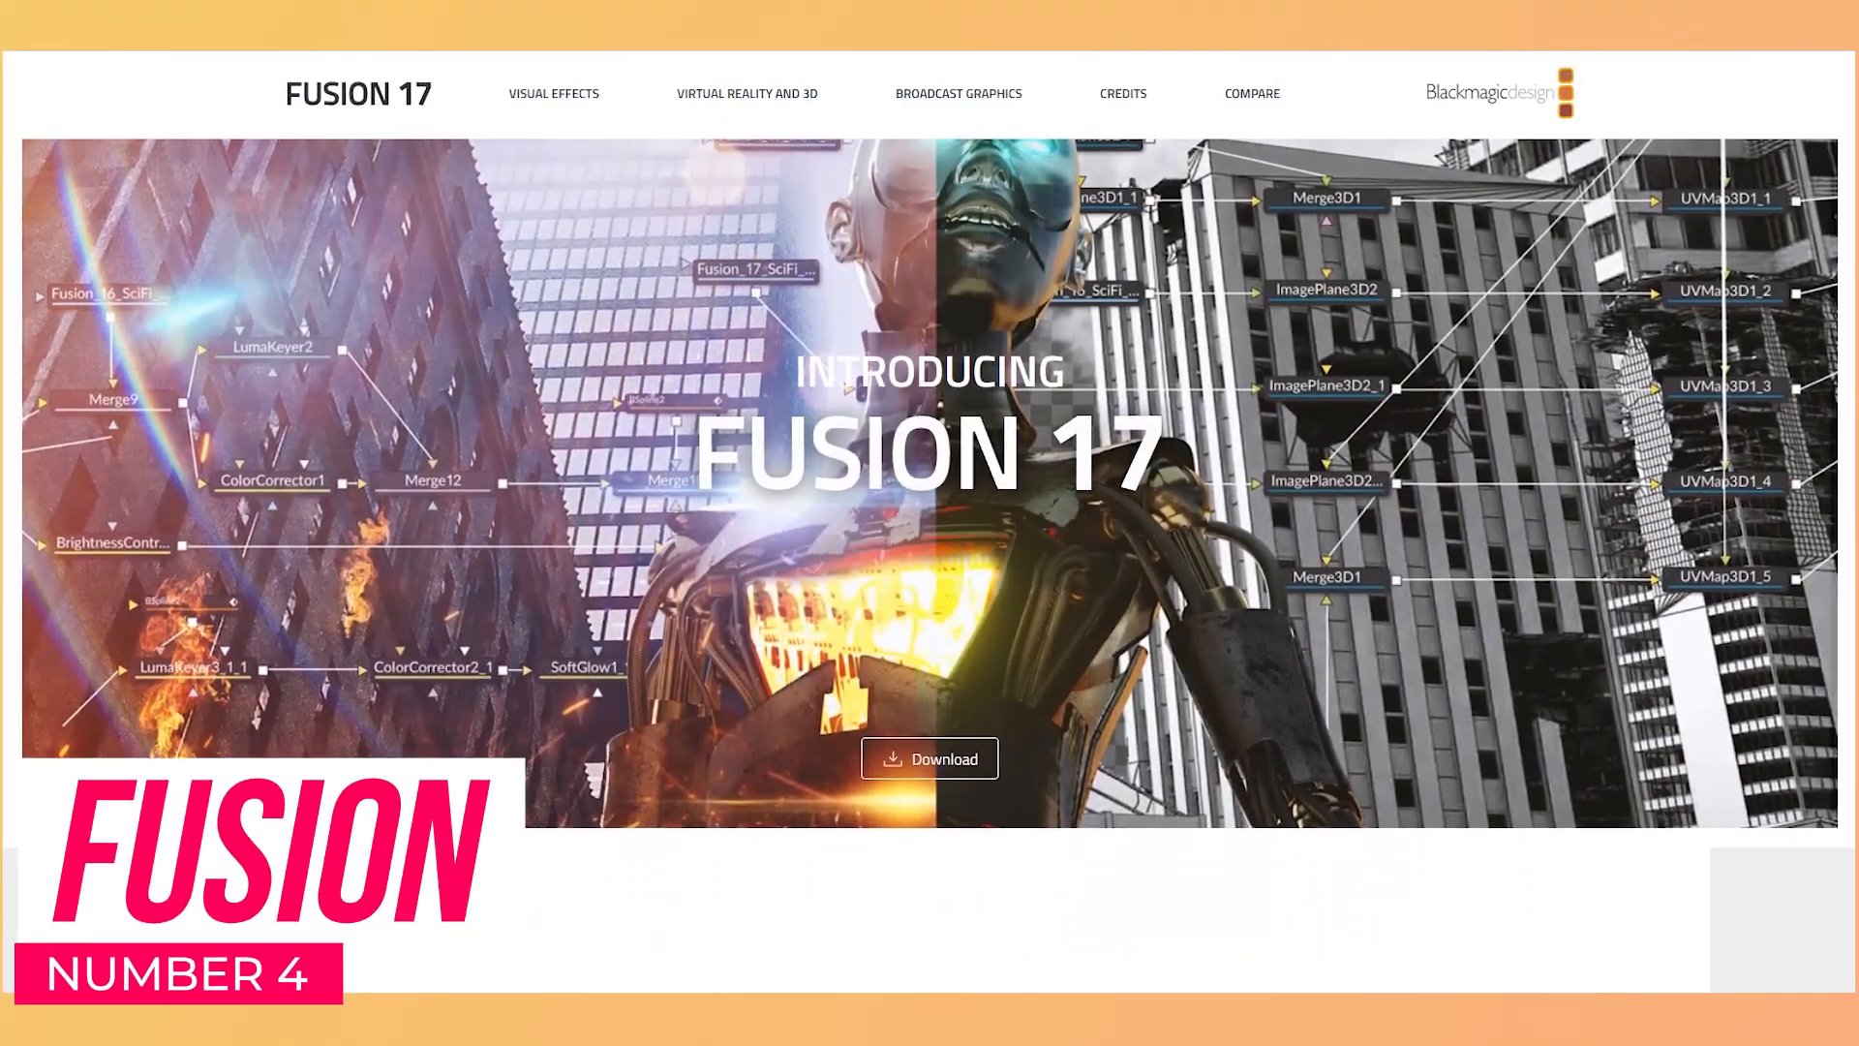
# - Scroll the Fusion 17 page from the Introducing Fusion 17 banner to the Compositing section
pyautogui.scroll(-3)
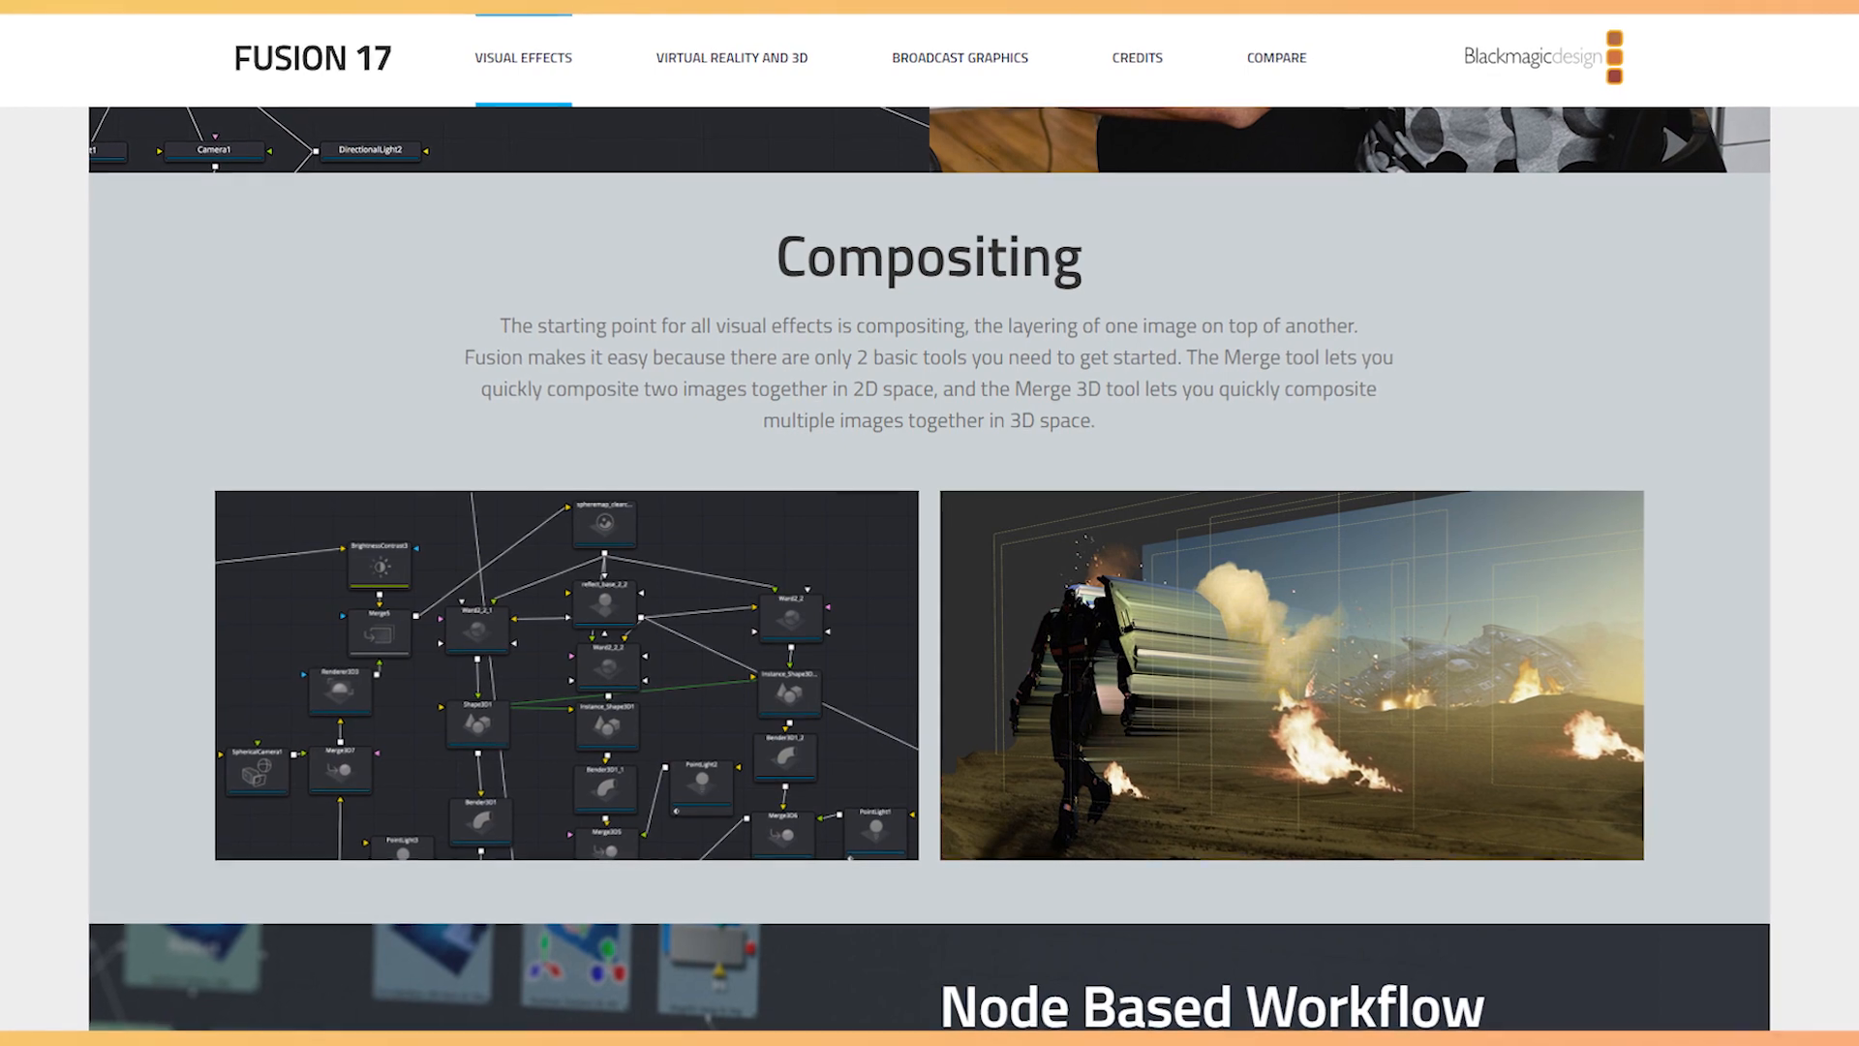
pyautogui.scroll(-3)
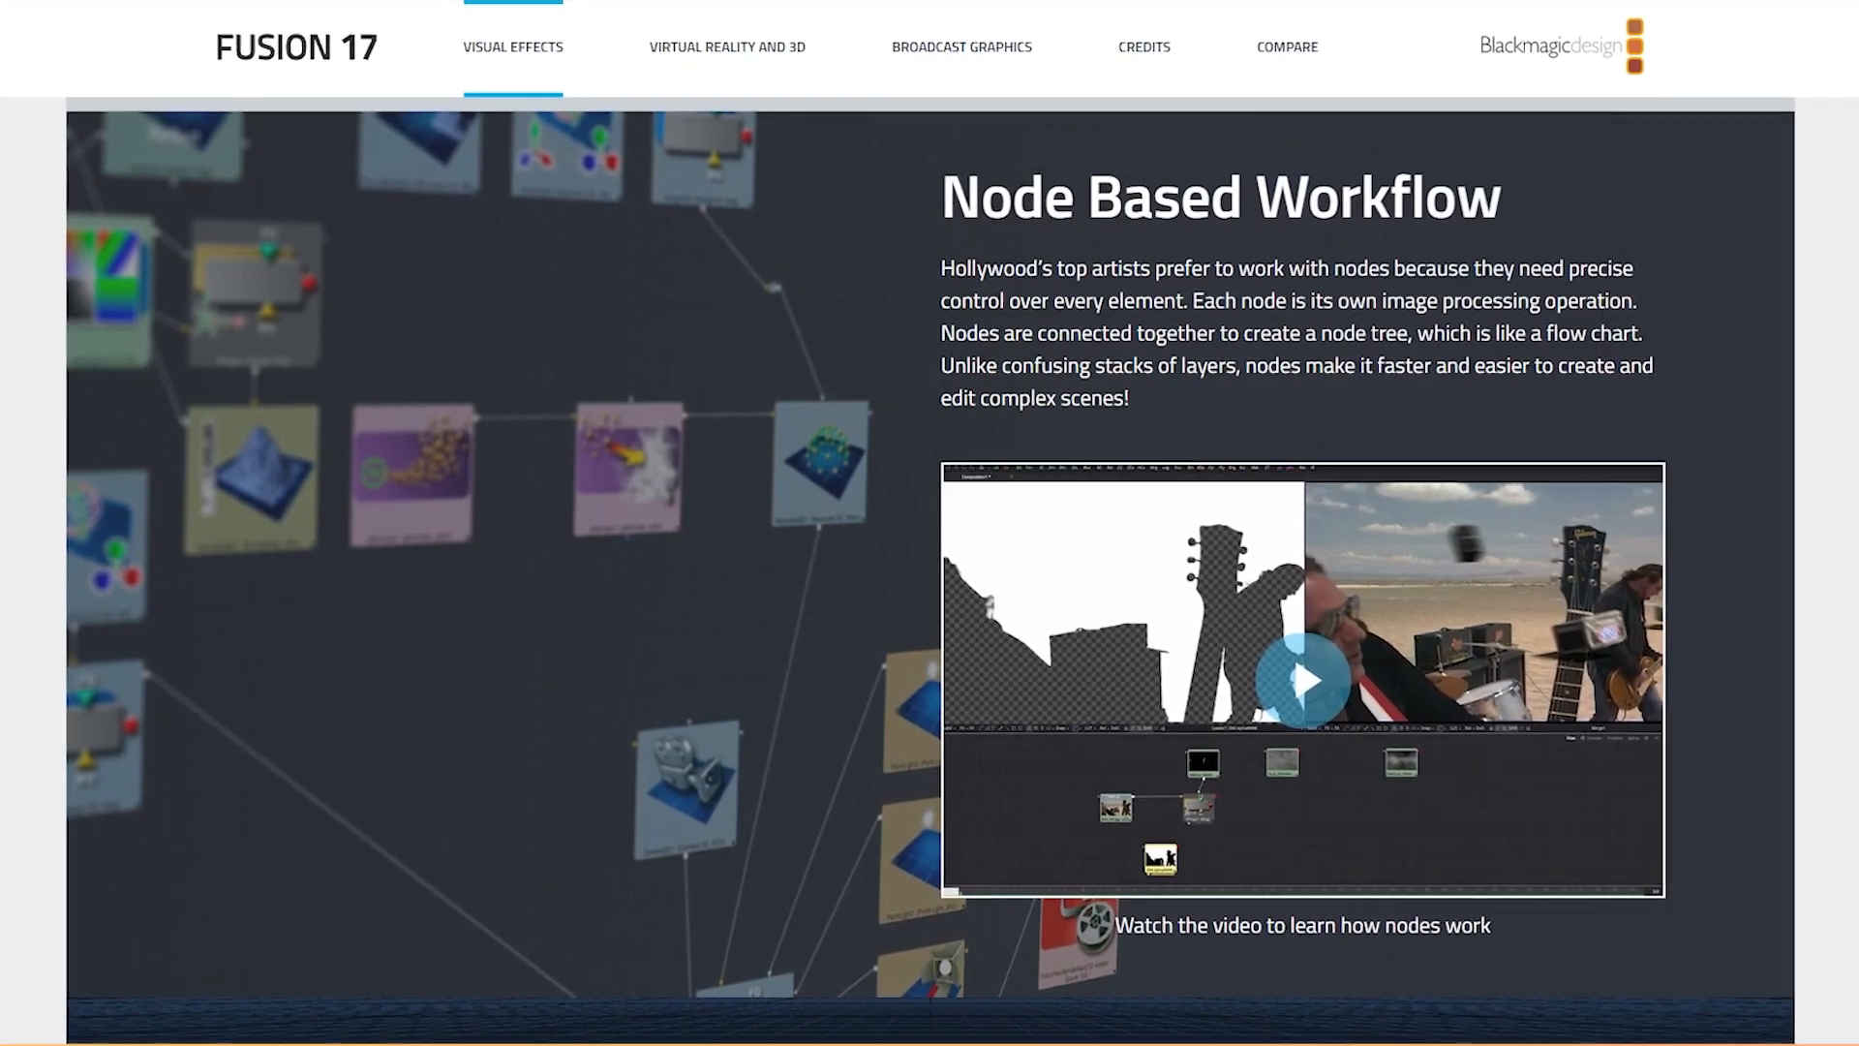
# - Scroll the Fusion 17 page past Node Based Workflow to the 3D Workspace section
pyautogui.scroll(-3)
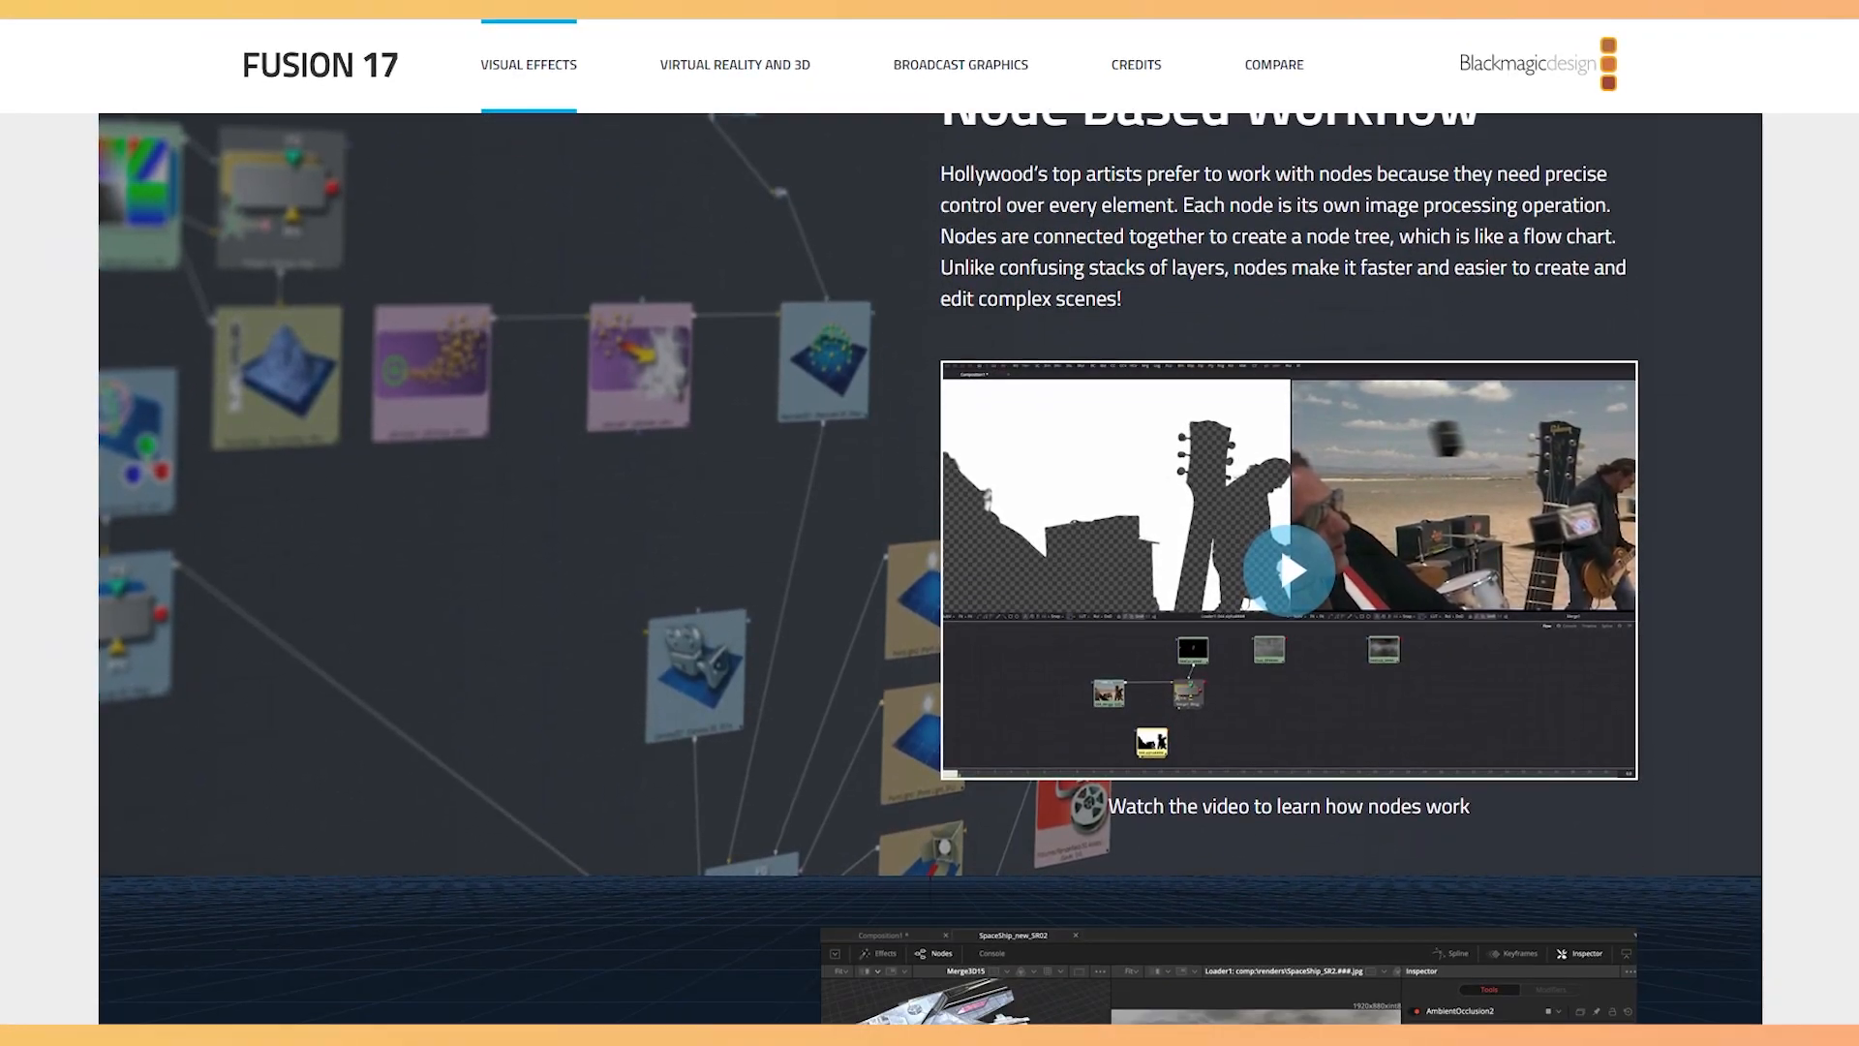
pyautogui.scroll(-3)
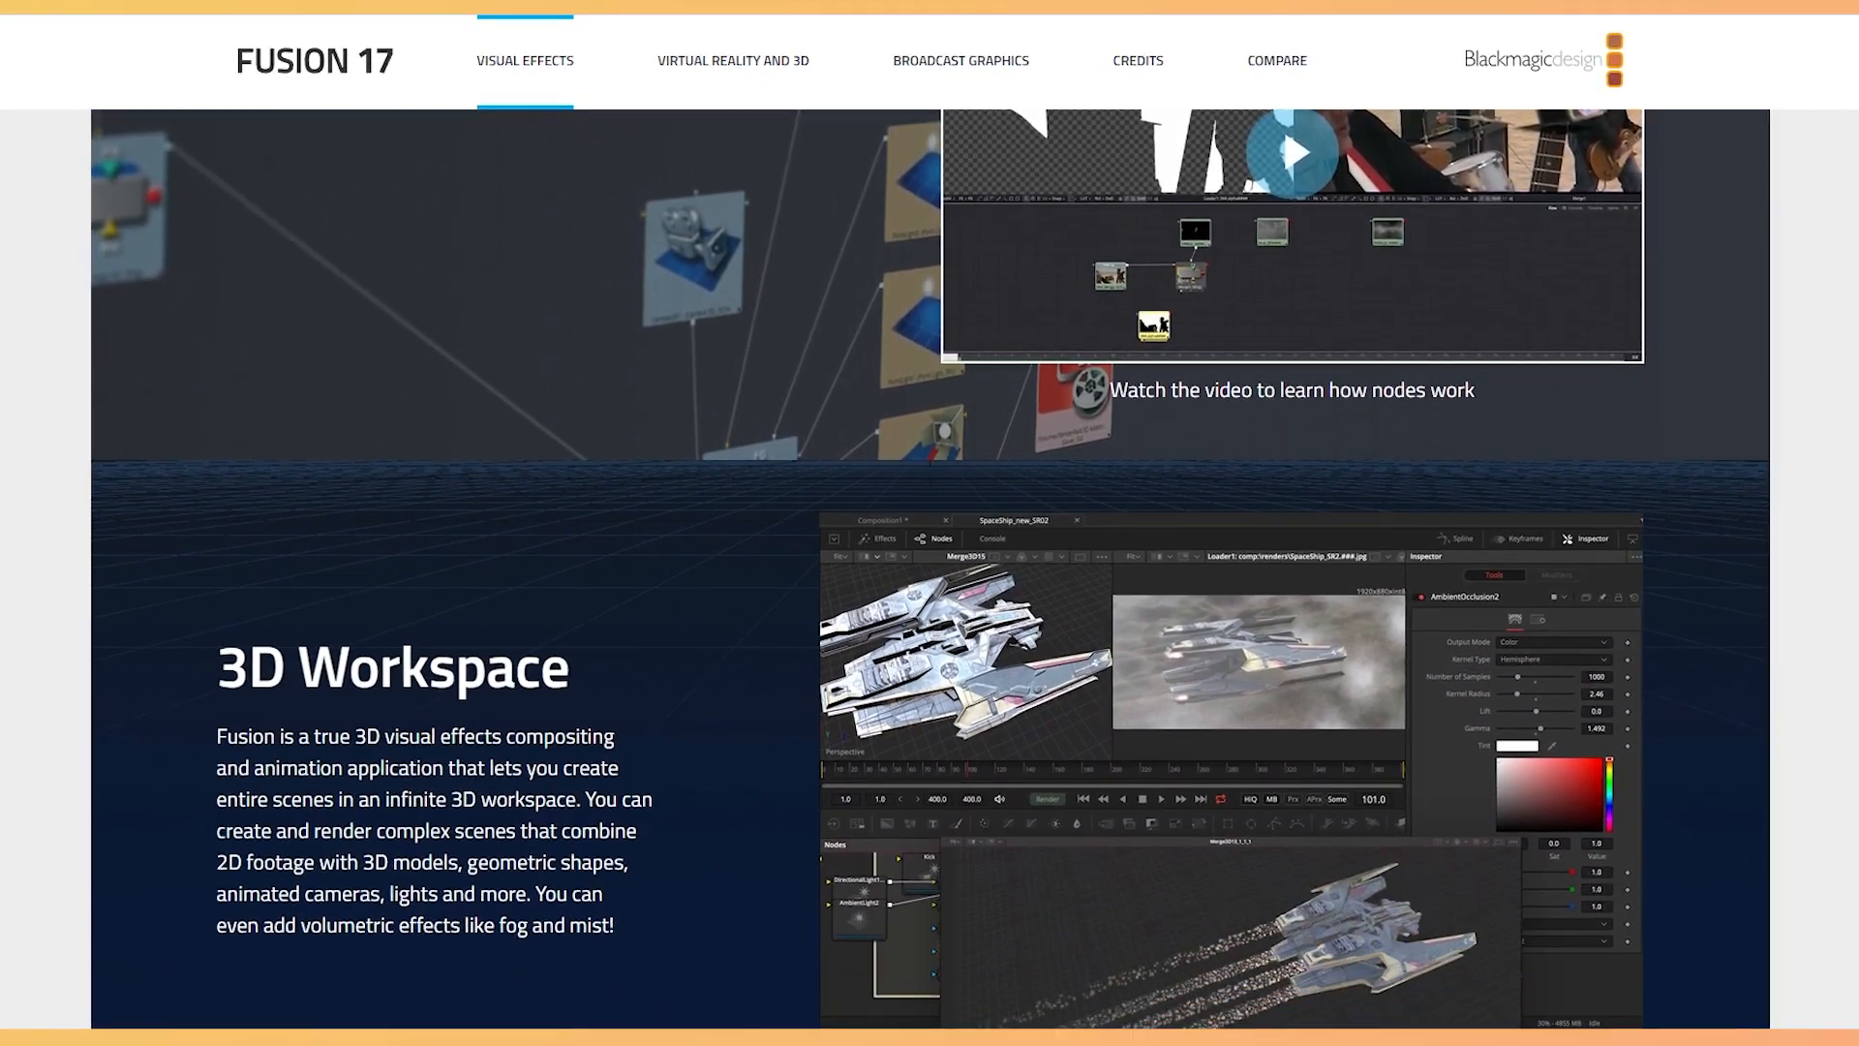
pyautogui.scroll(-3)
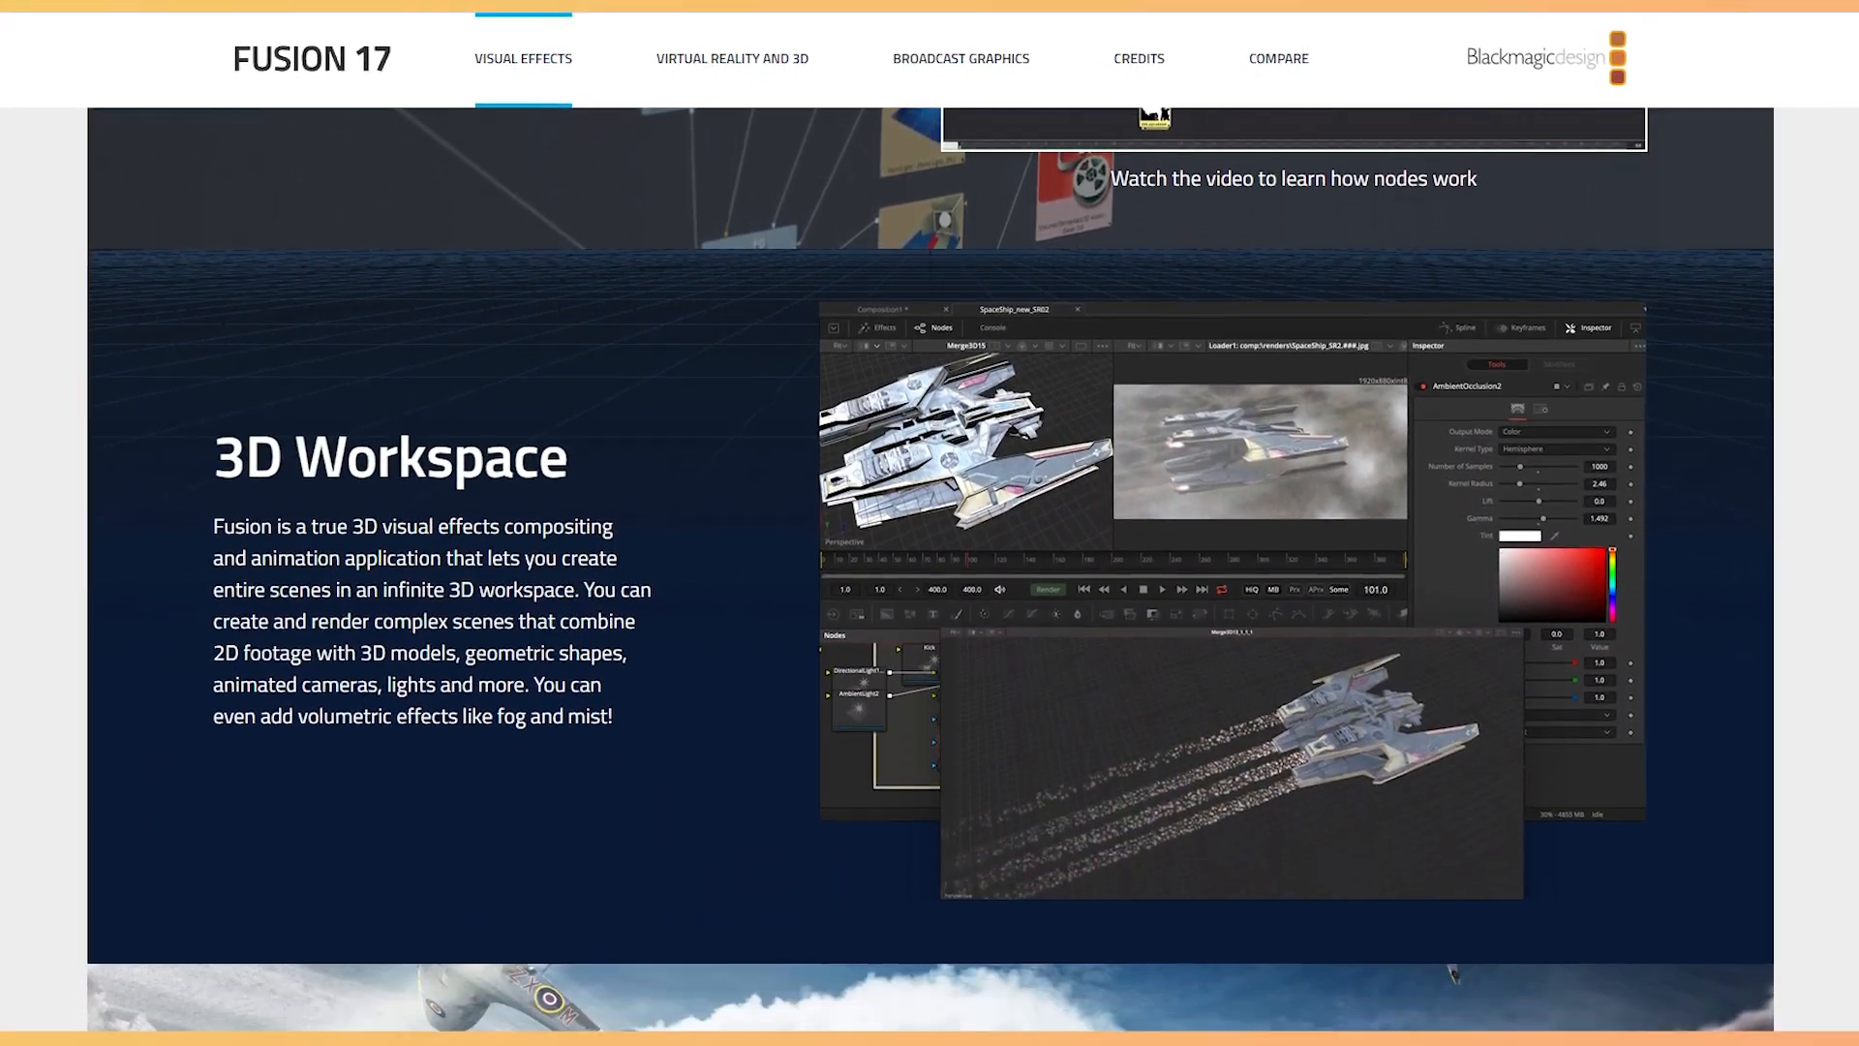
pyautogui.scroll(-3)
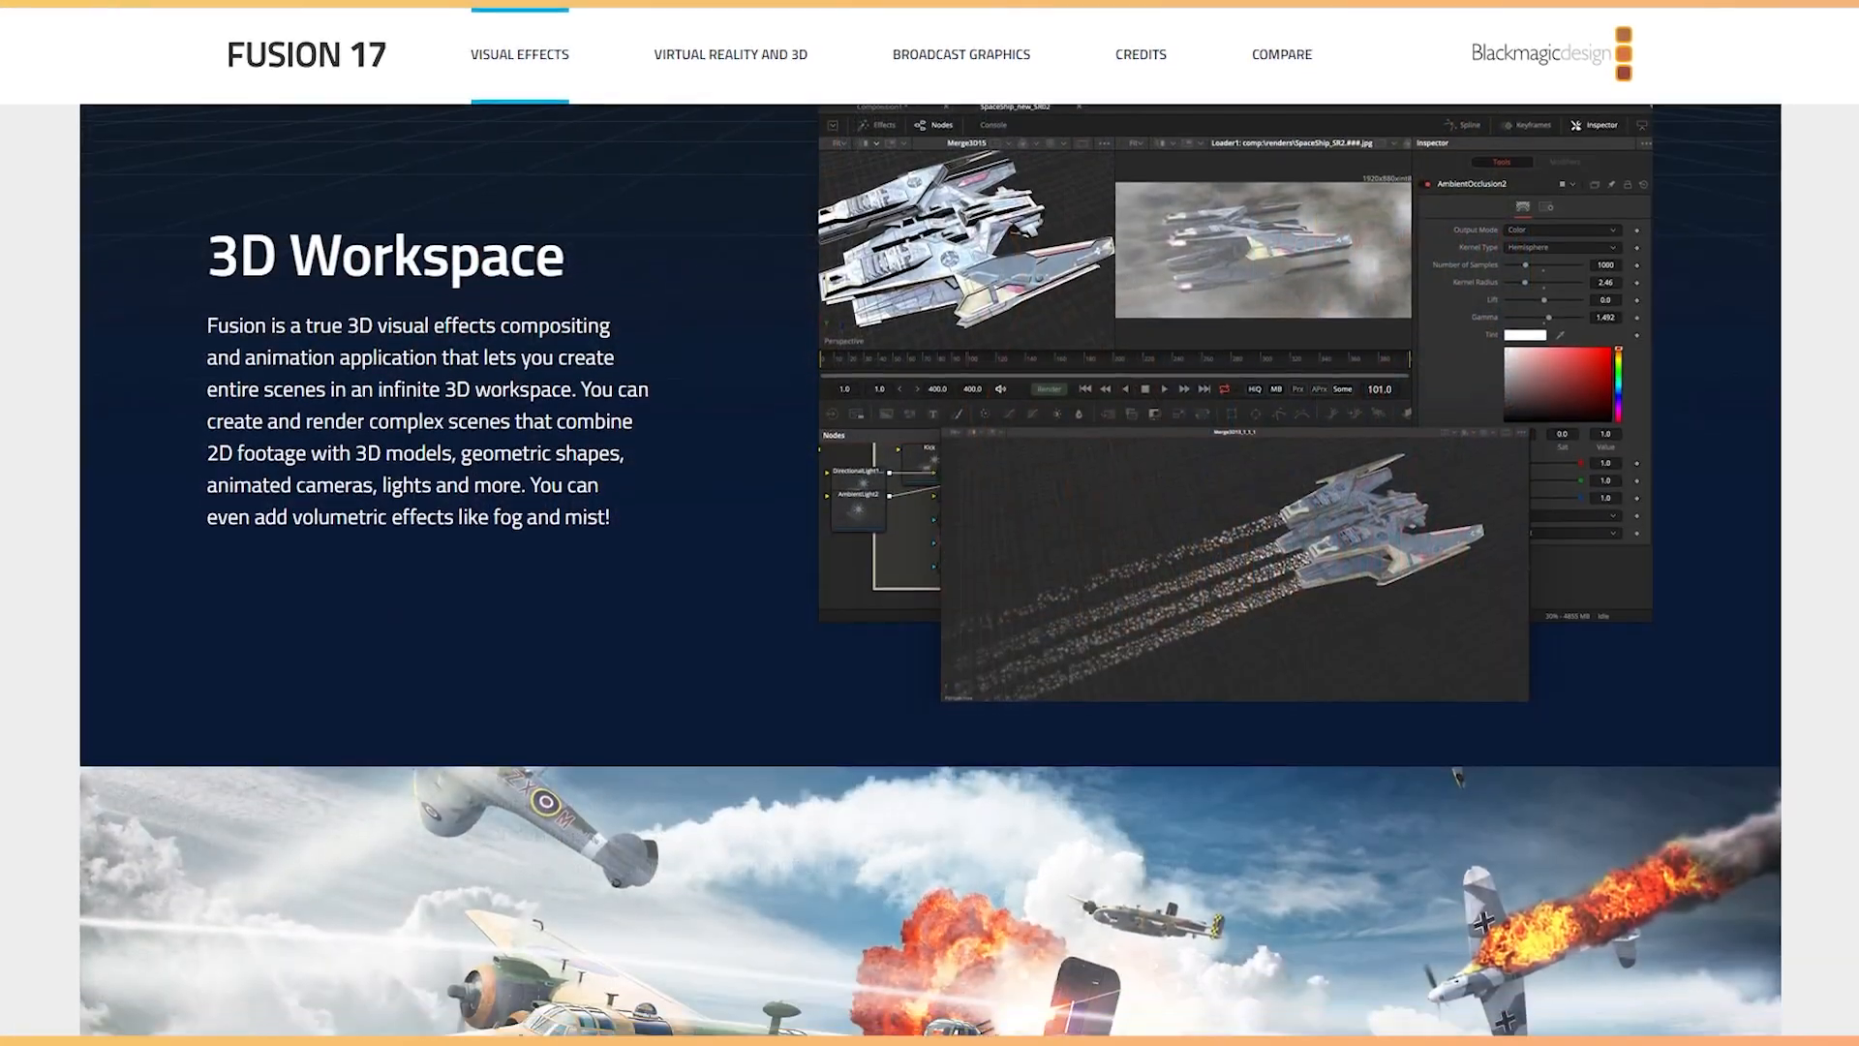
pyautogui.scroll(-3)
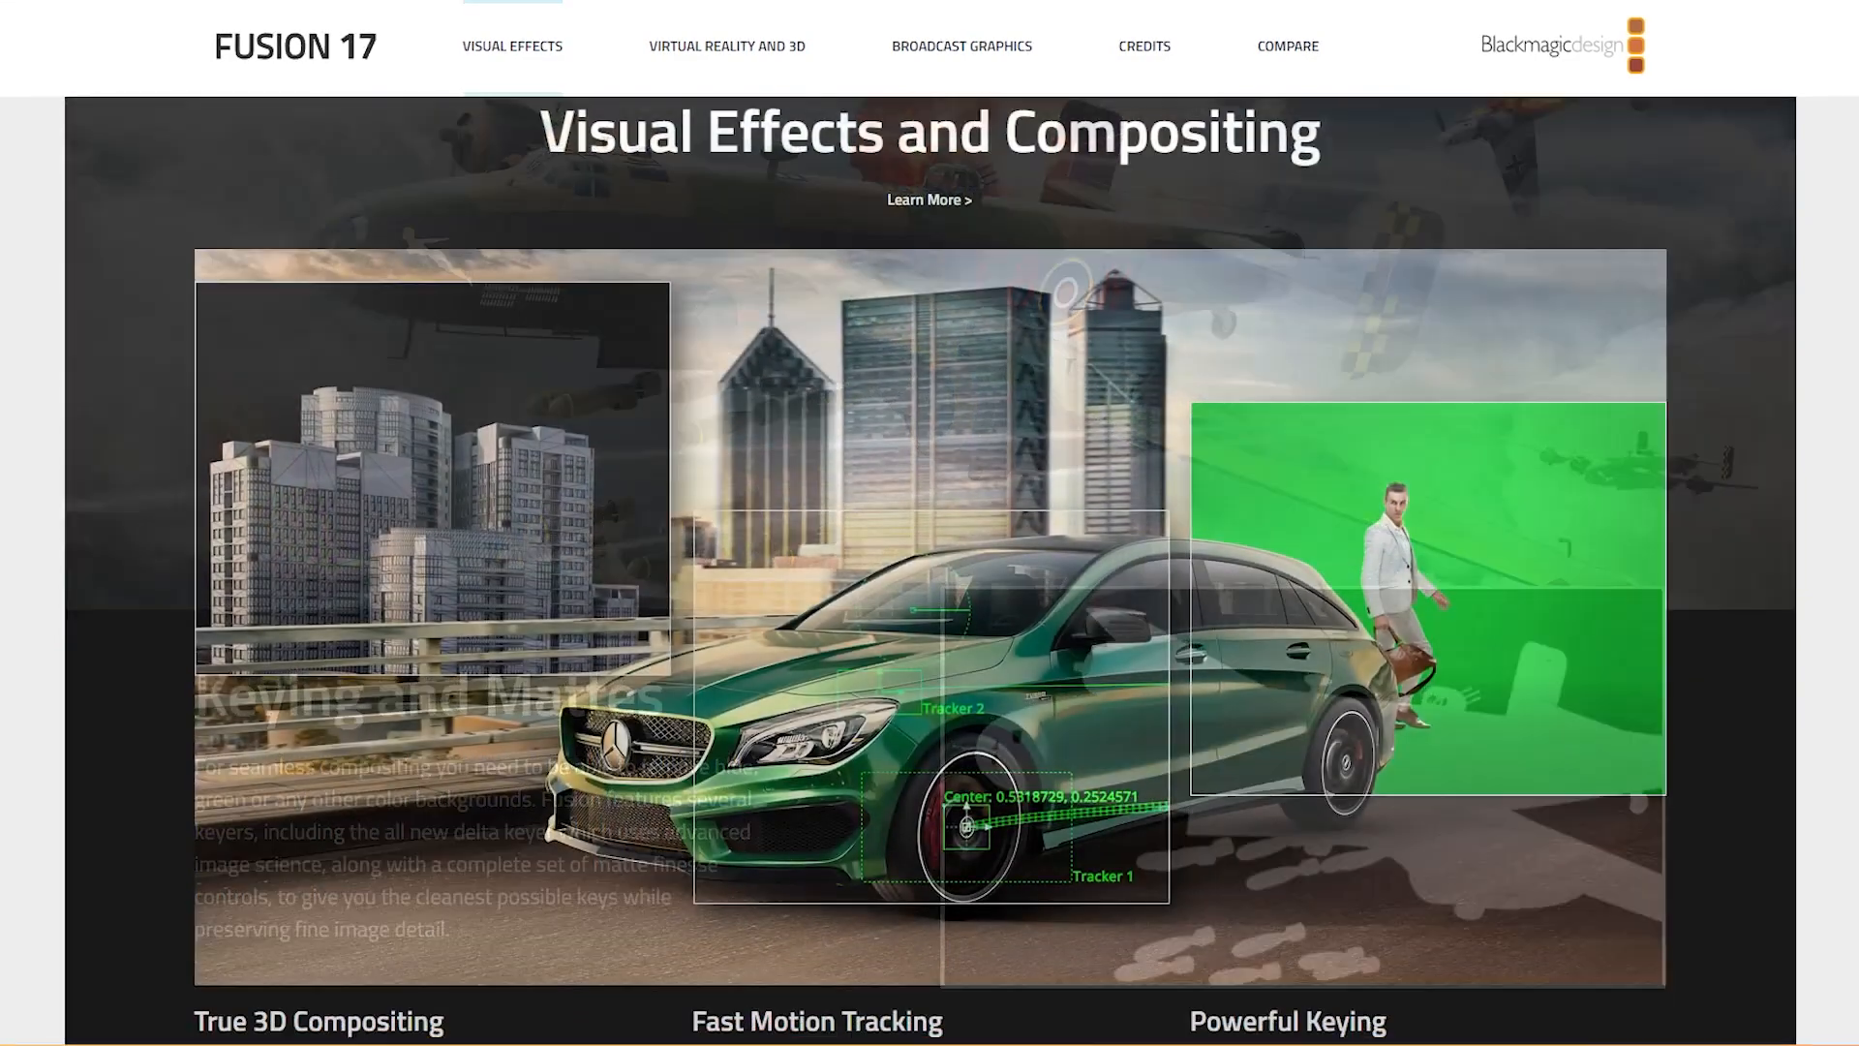
# - Scroll through Fusion 17's Visual Effects and Compositing tiles to Import and Render 3D Models
pyautogui.scroll(-3)
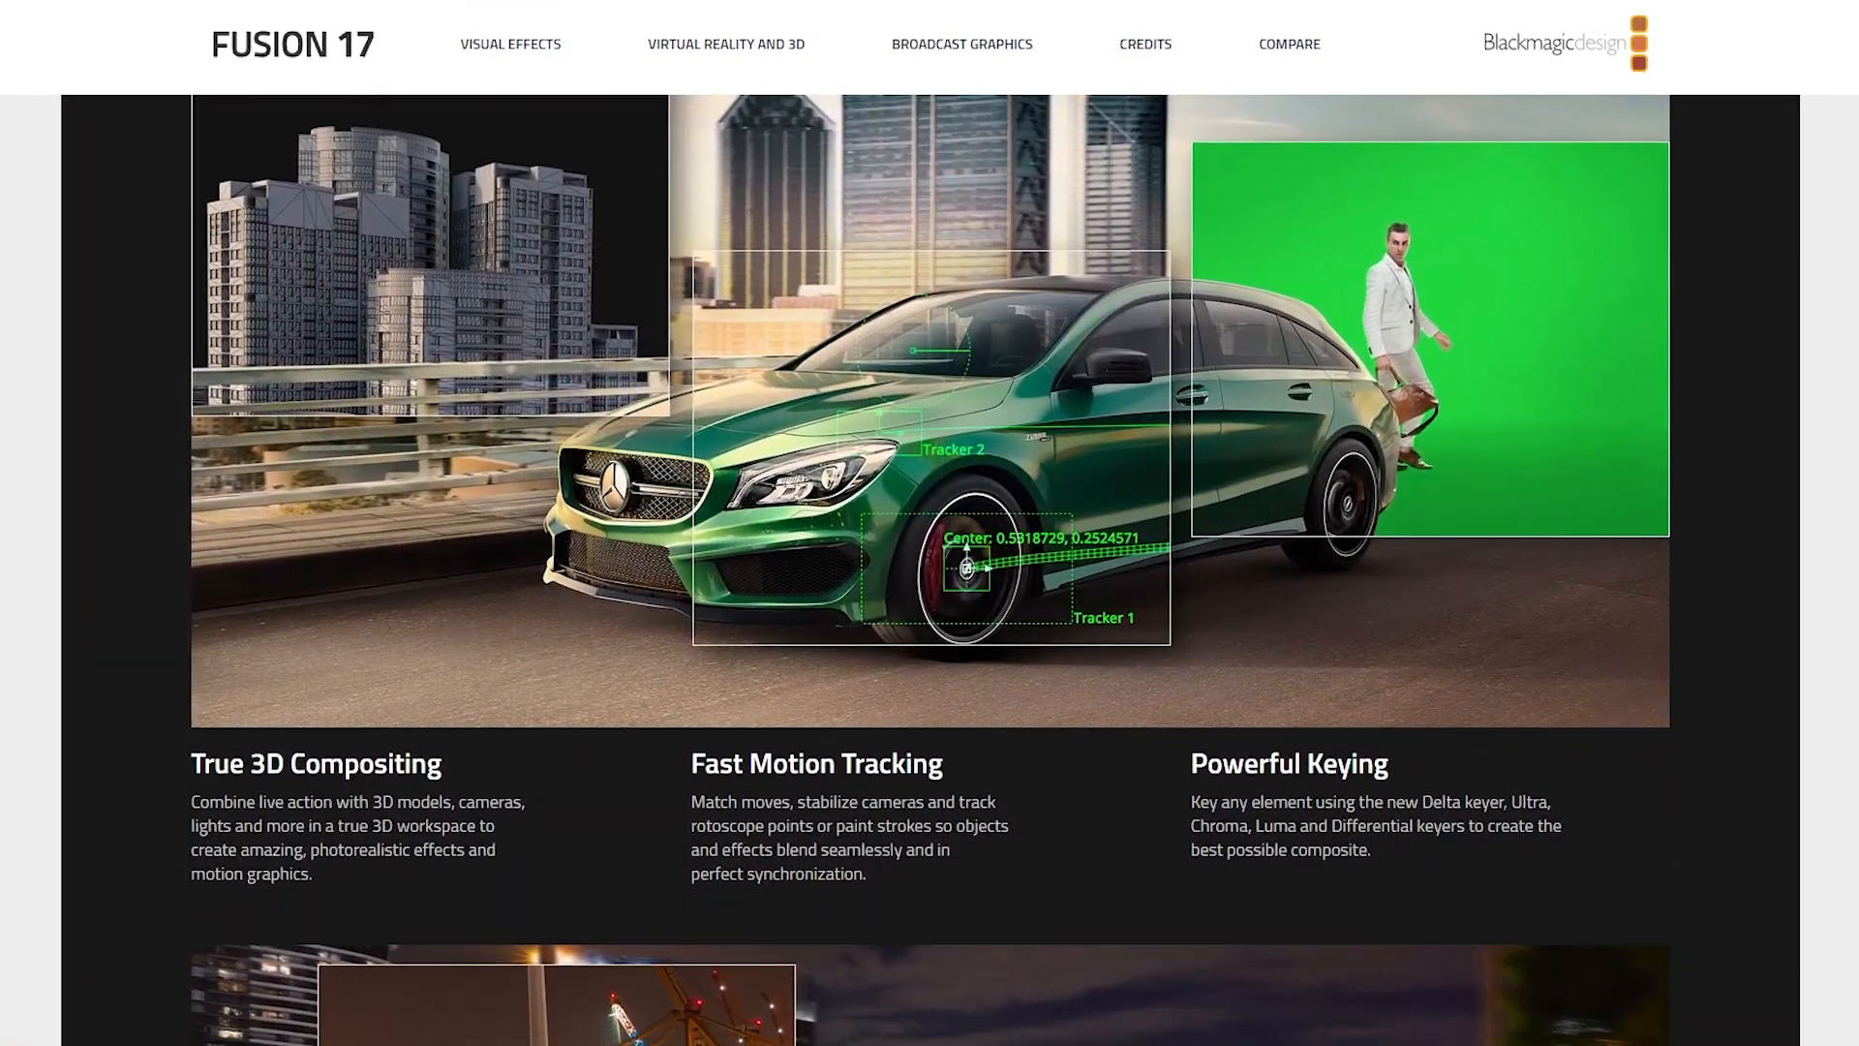
pyautogui.scroll(-3)
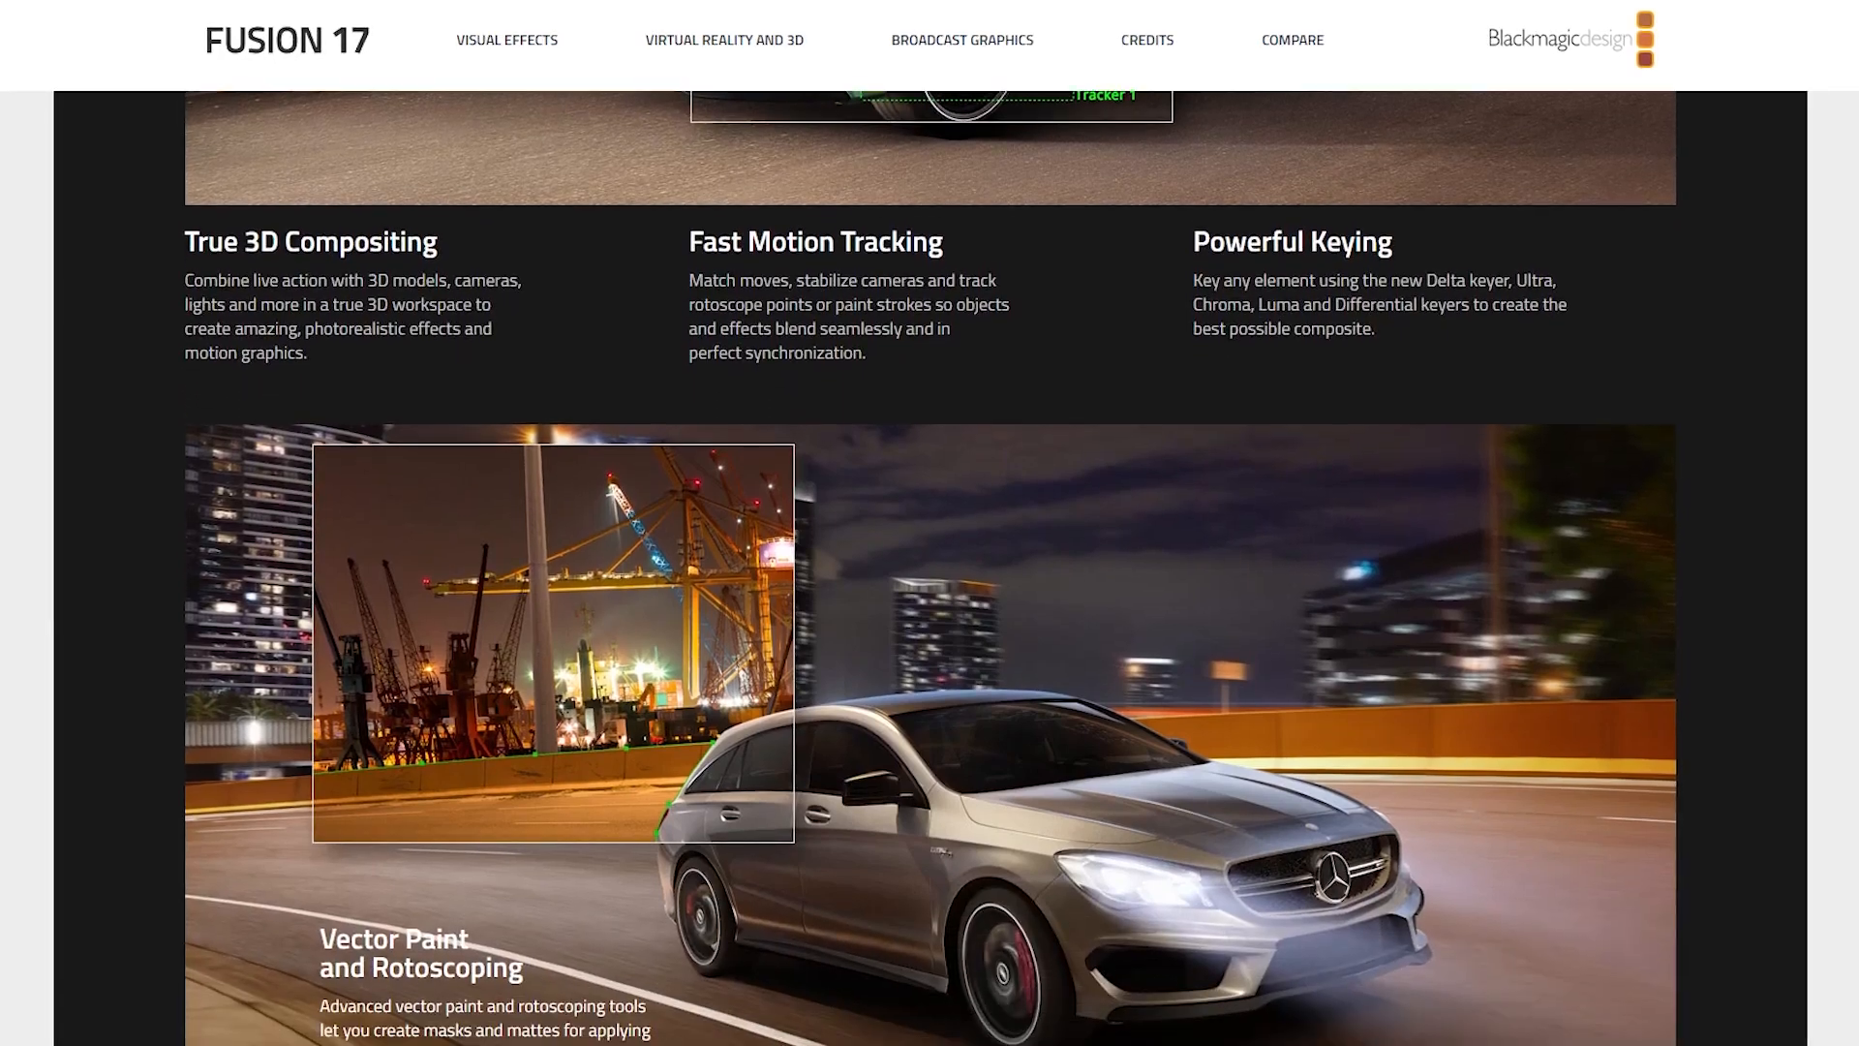
pyautogui.scroll(-3)
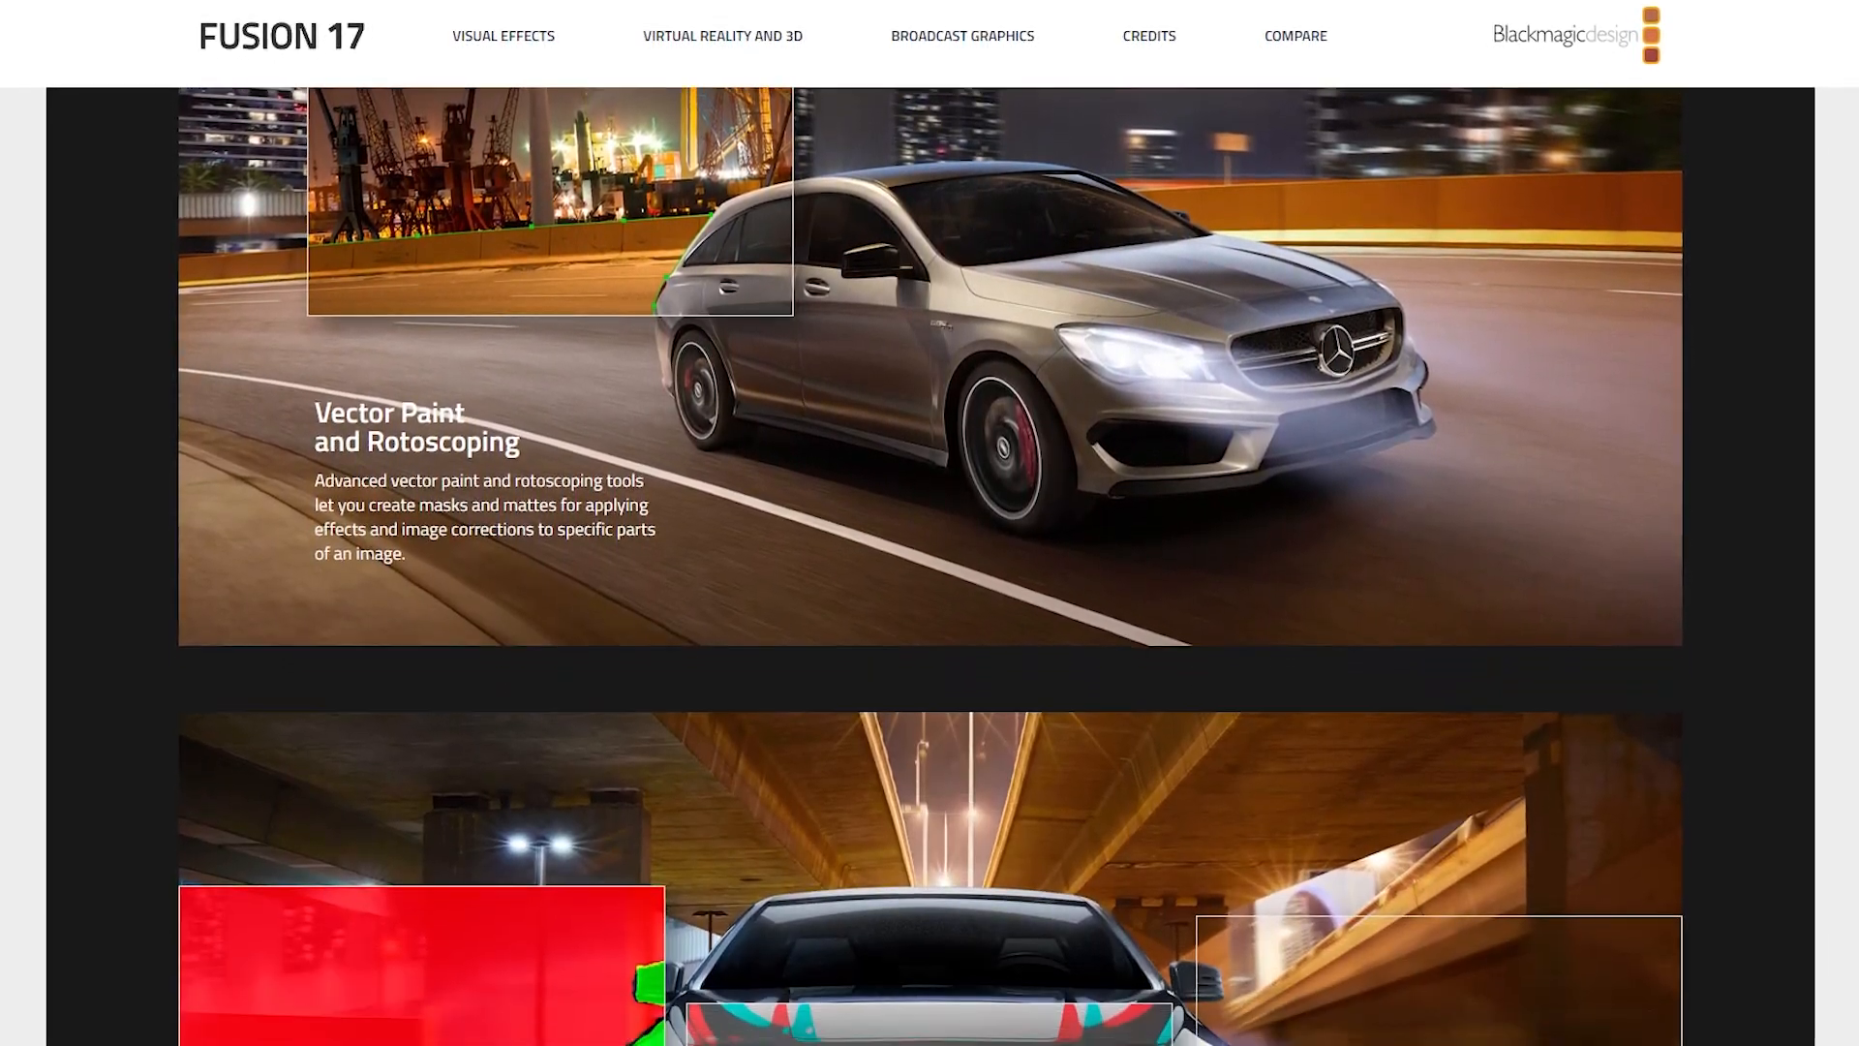
pyautogui.scroll(-3)
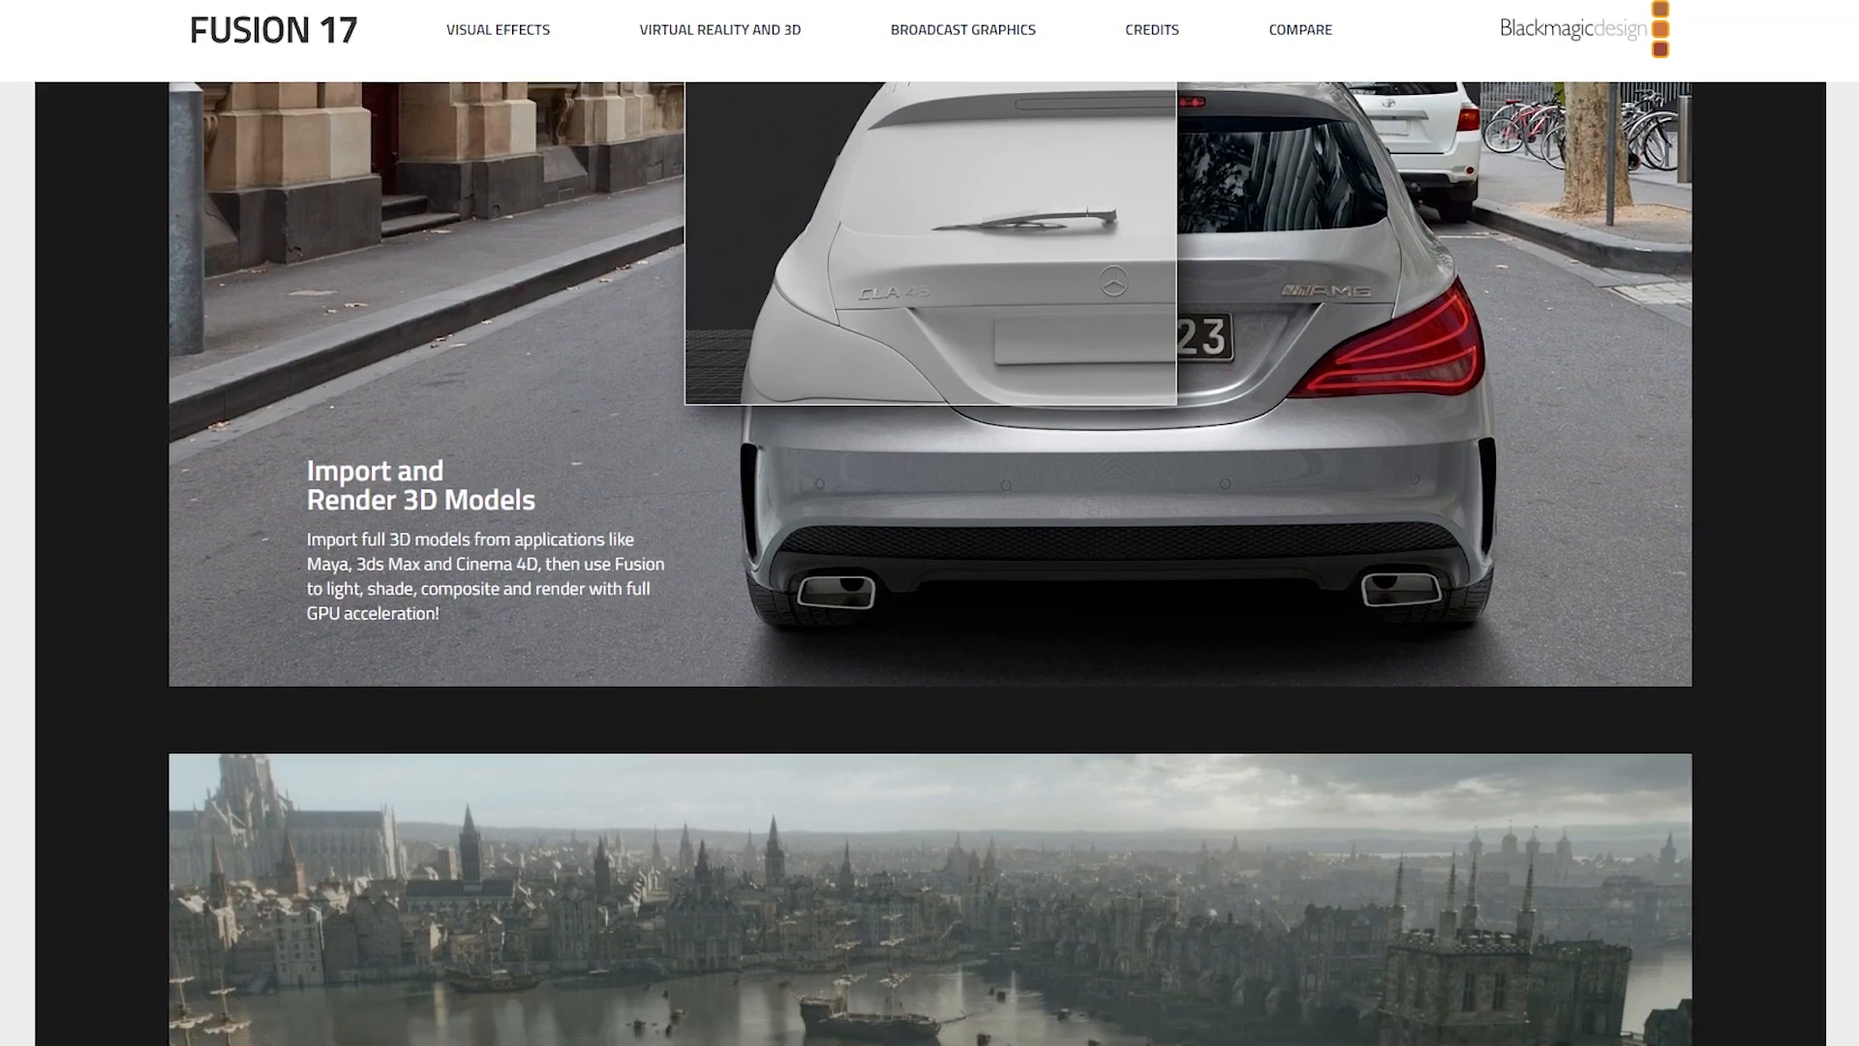
pyautogui.scroll(-3)
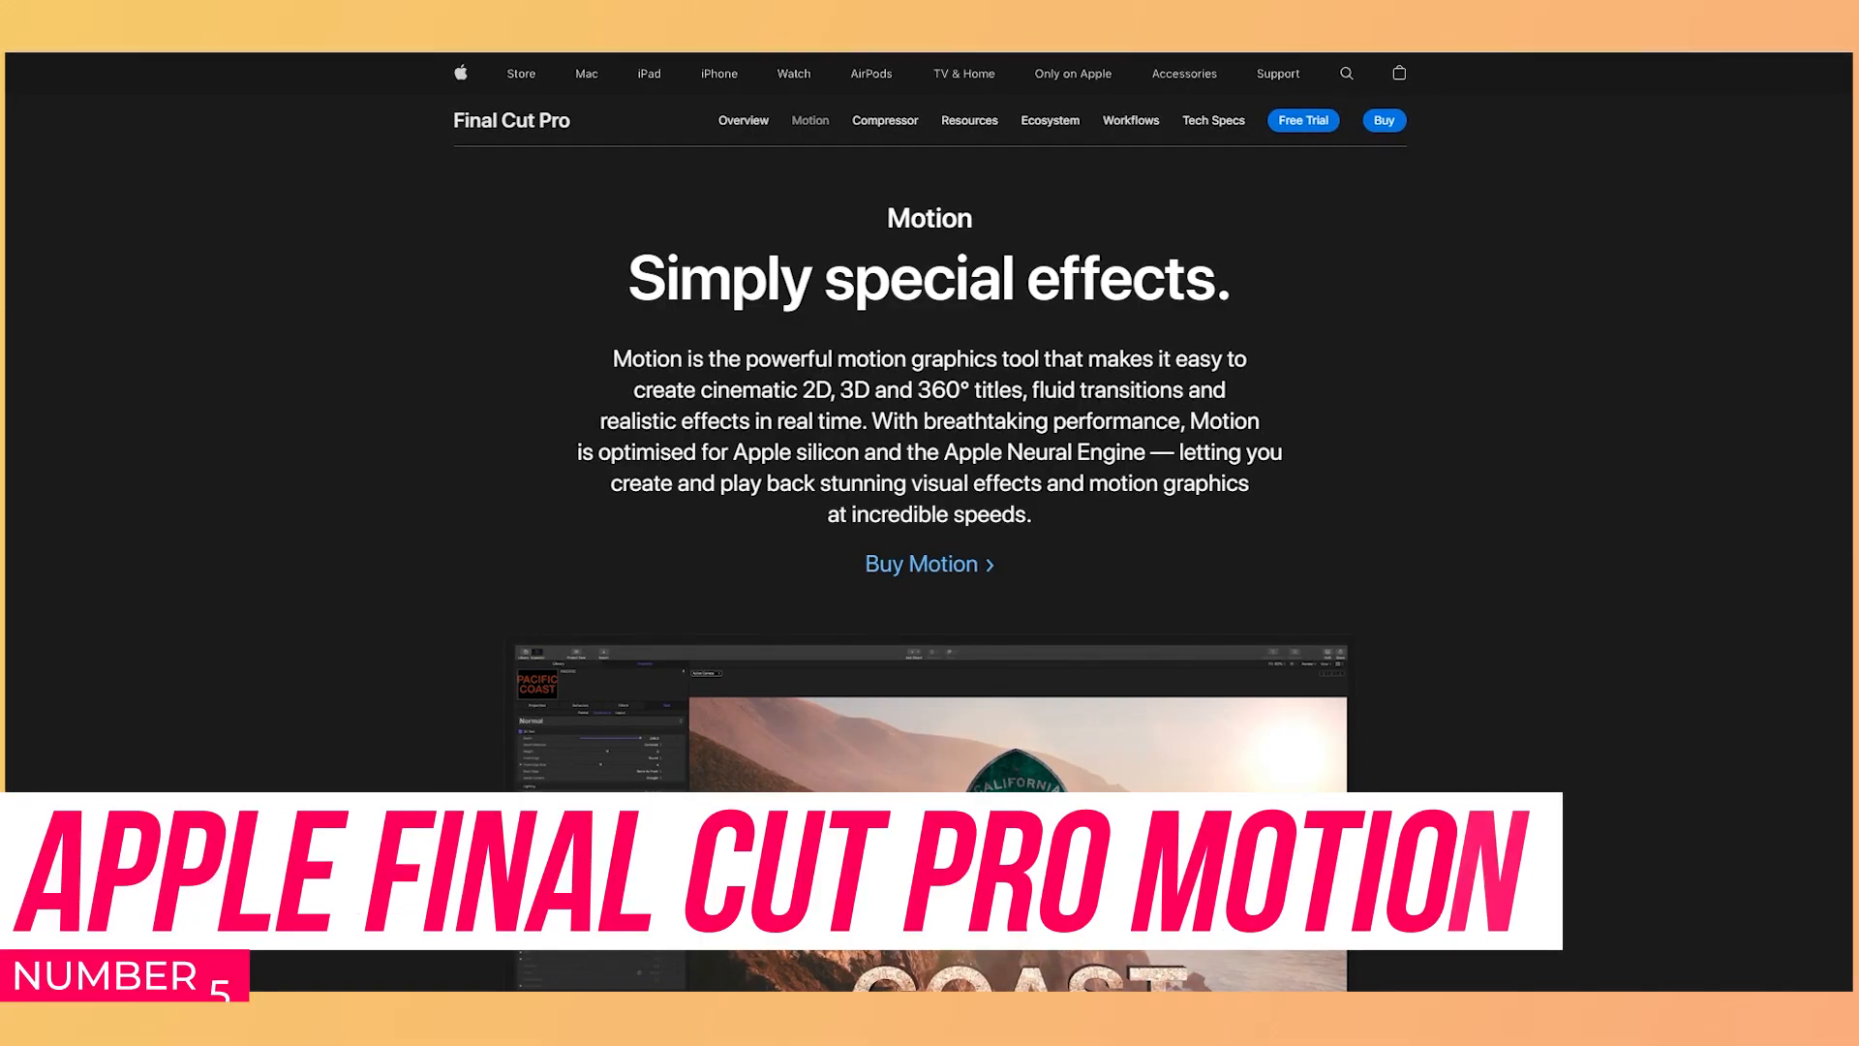
# - Scroll Apple's Motion page from its intro past object tracking and titles to Stunning effects
pyautogui.scroll(-3)
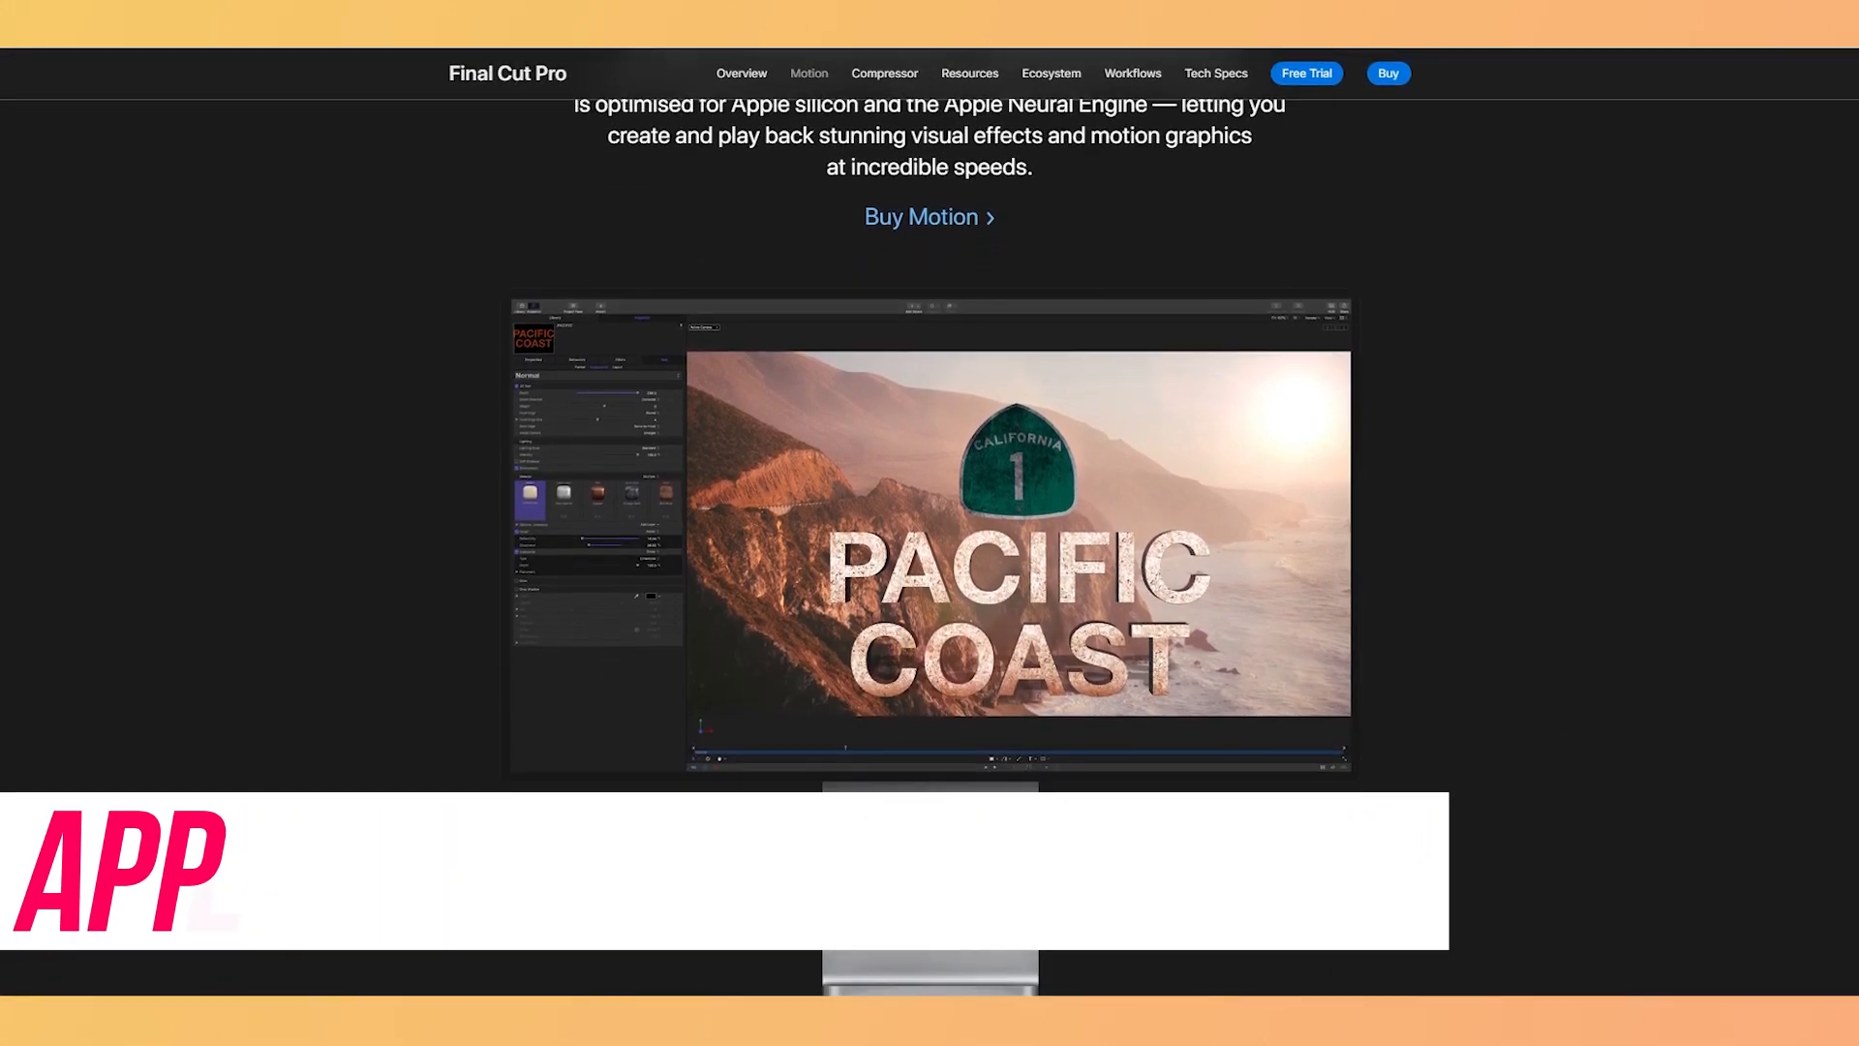
pyautogui.scroll(-3)
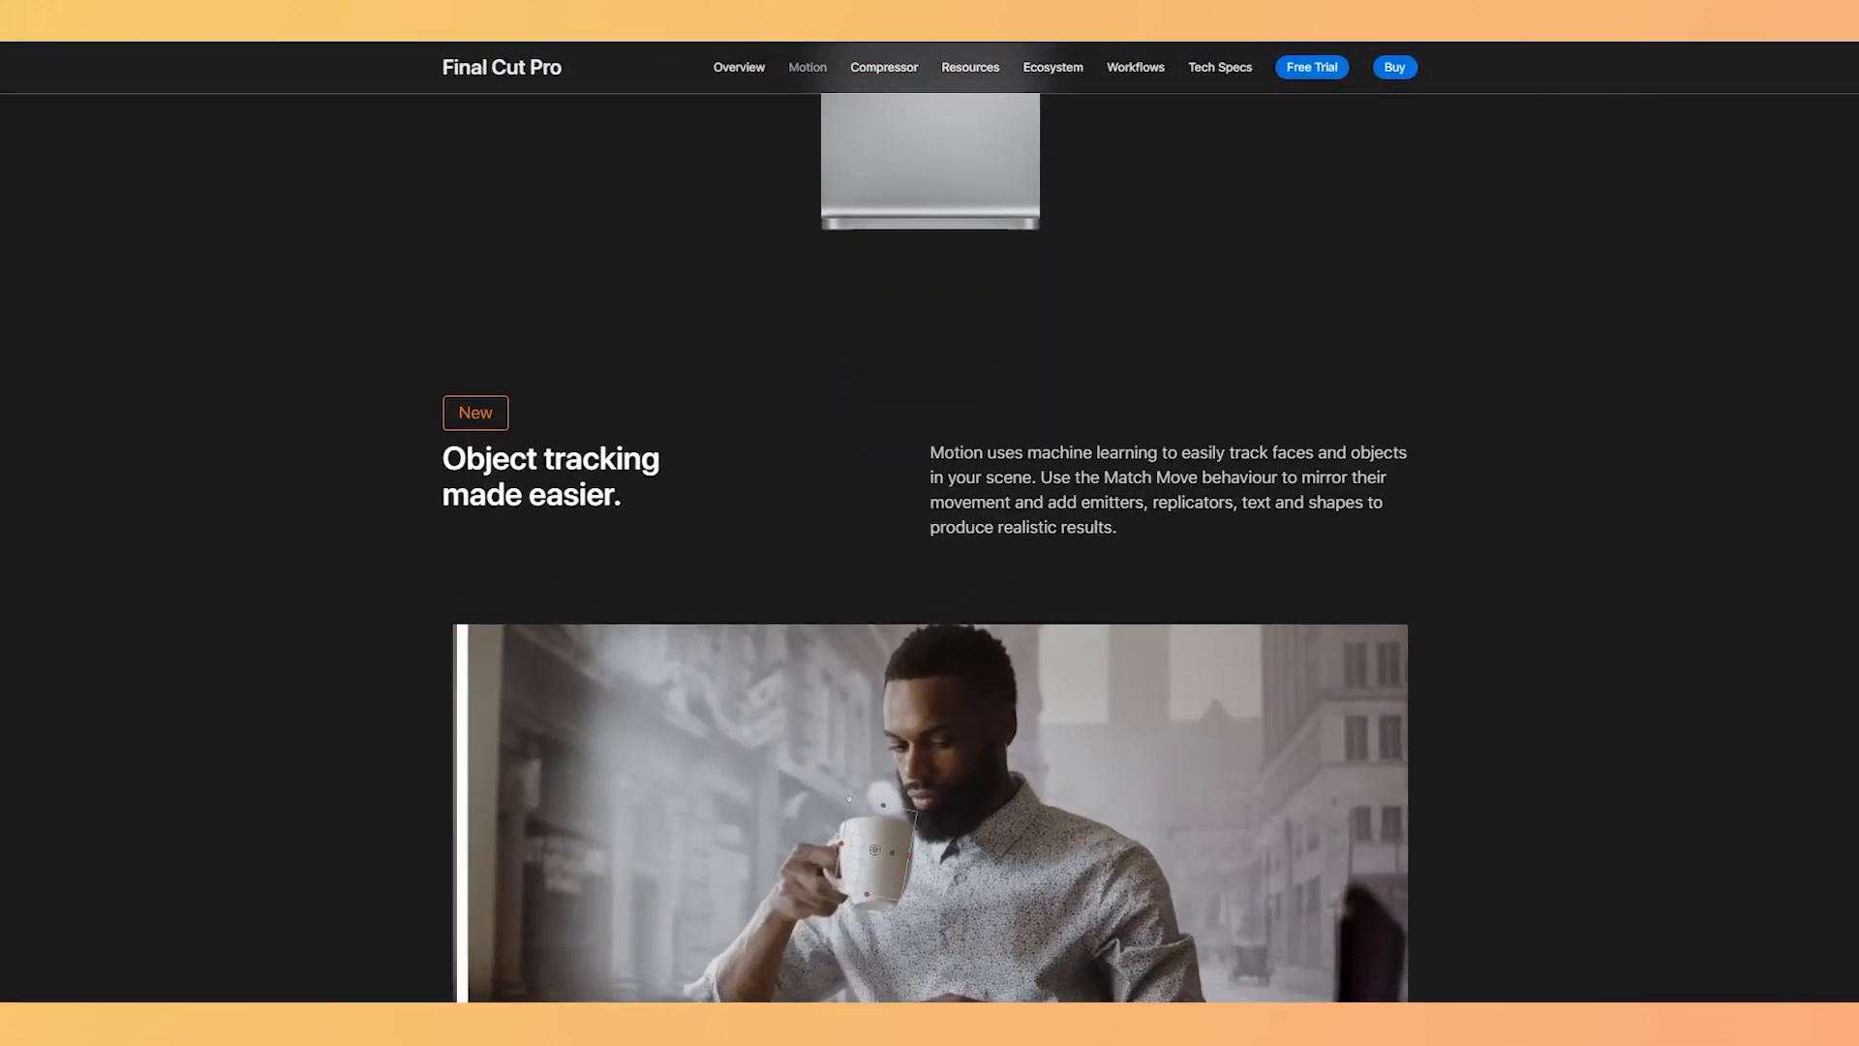
pyautogui.scroll(-3)
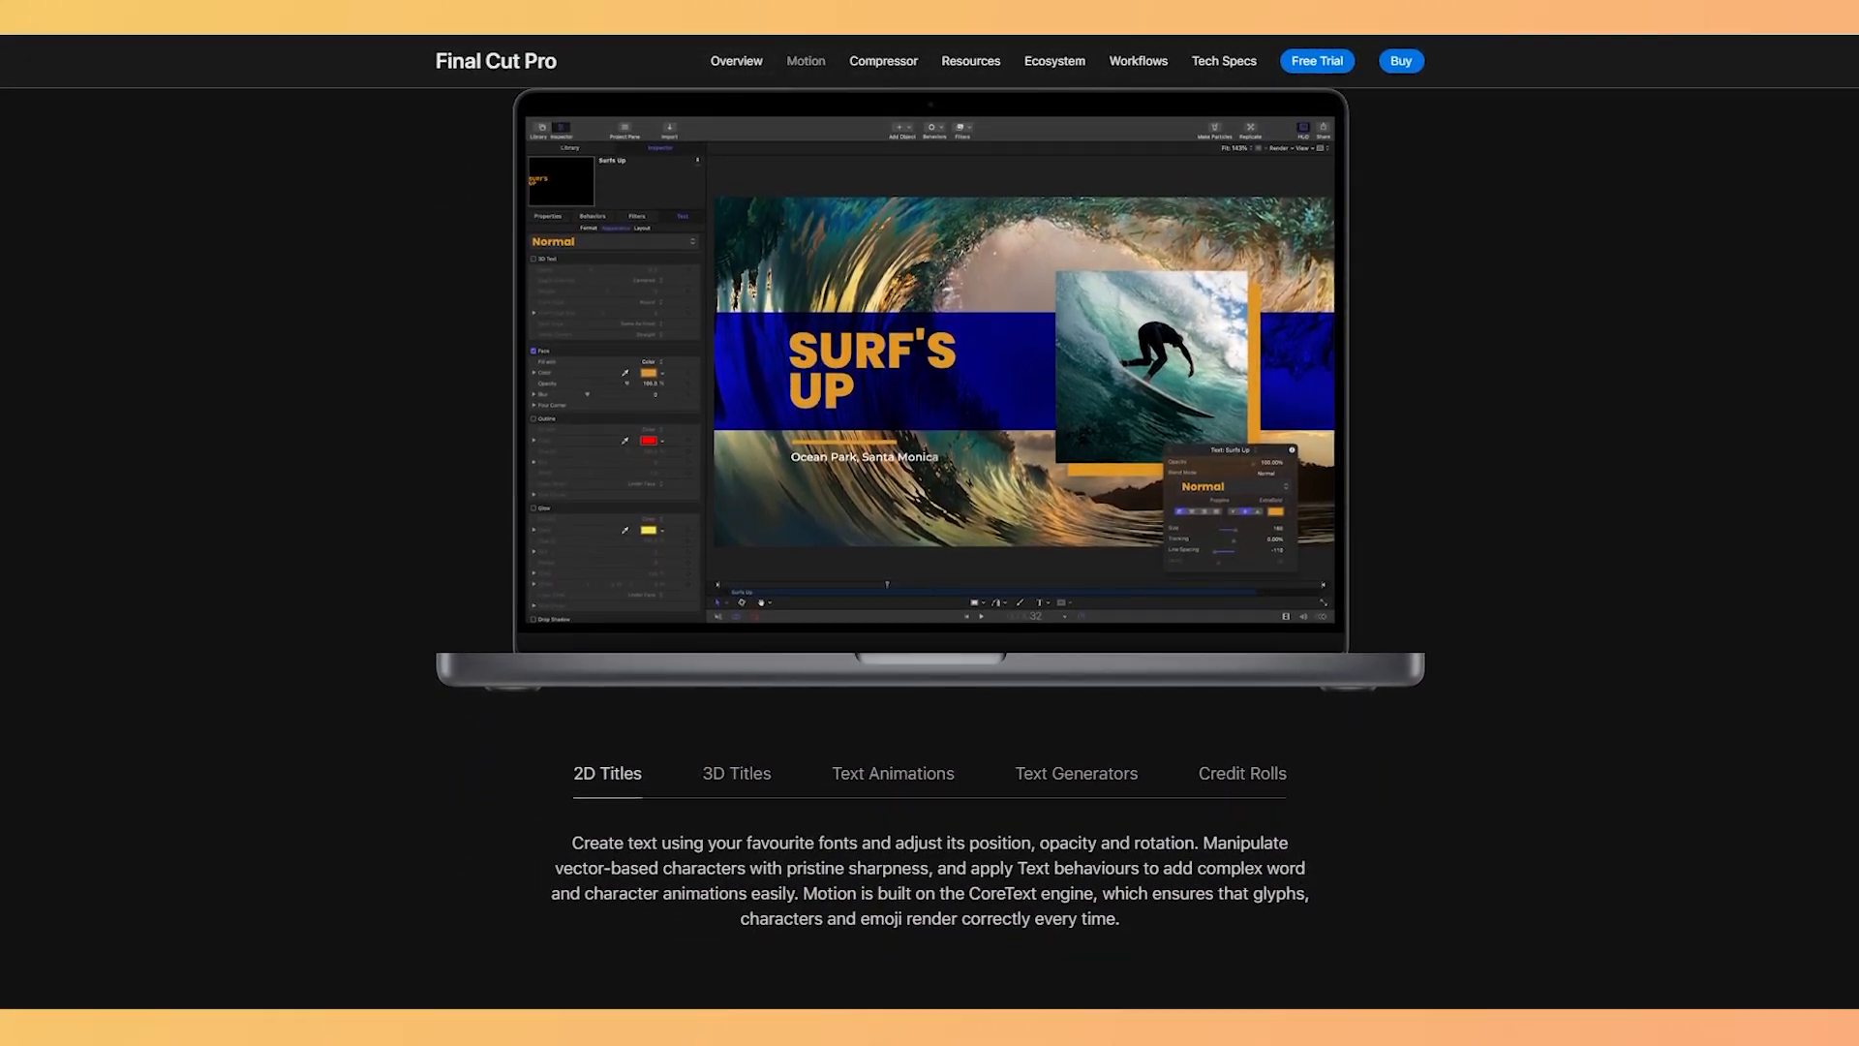
pyautogui.scroll(-3)
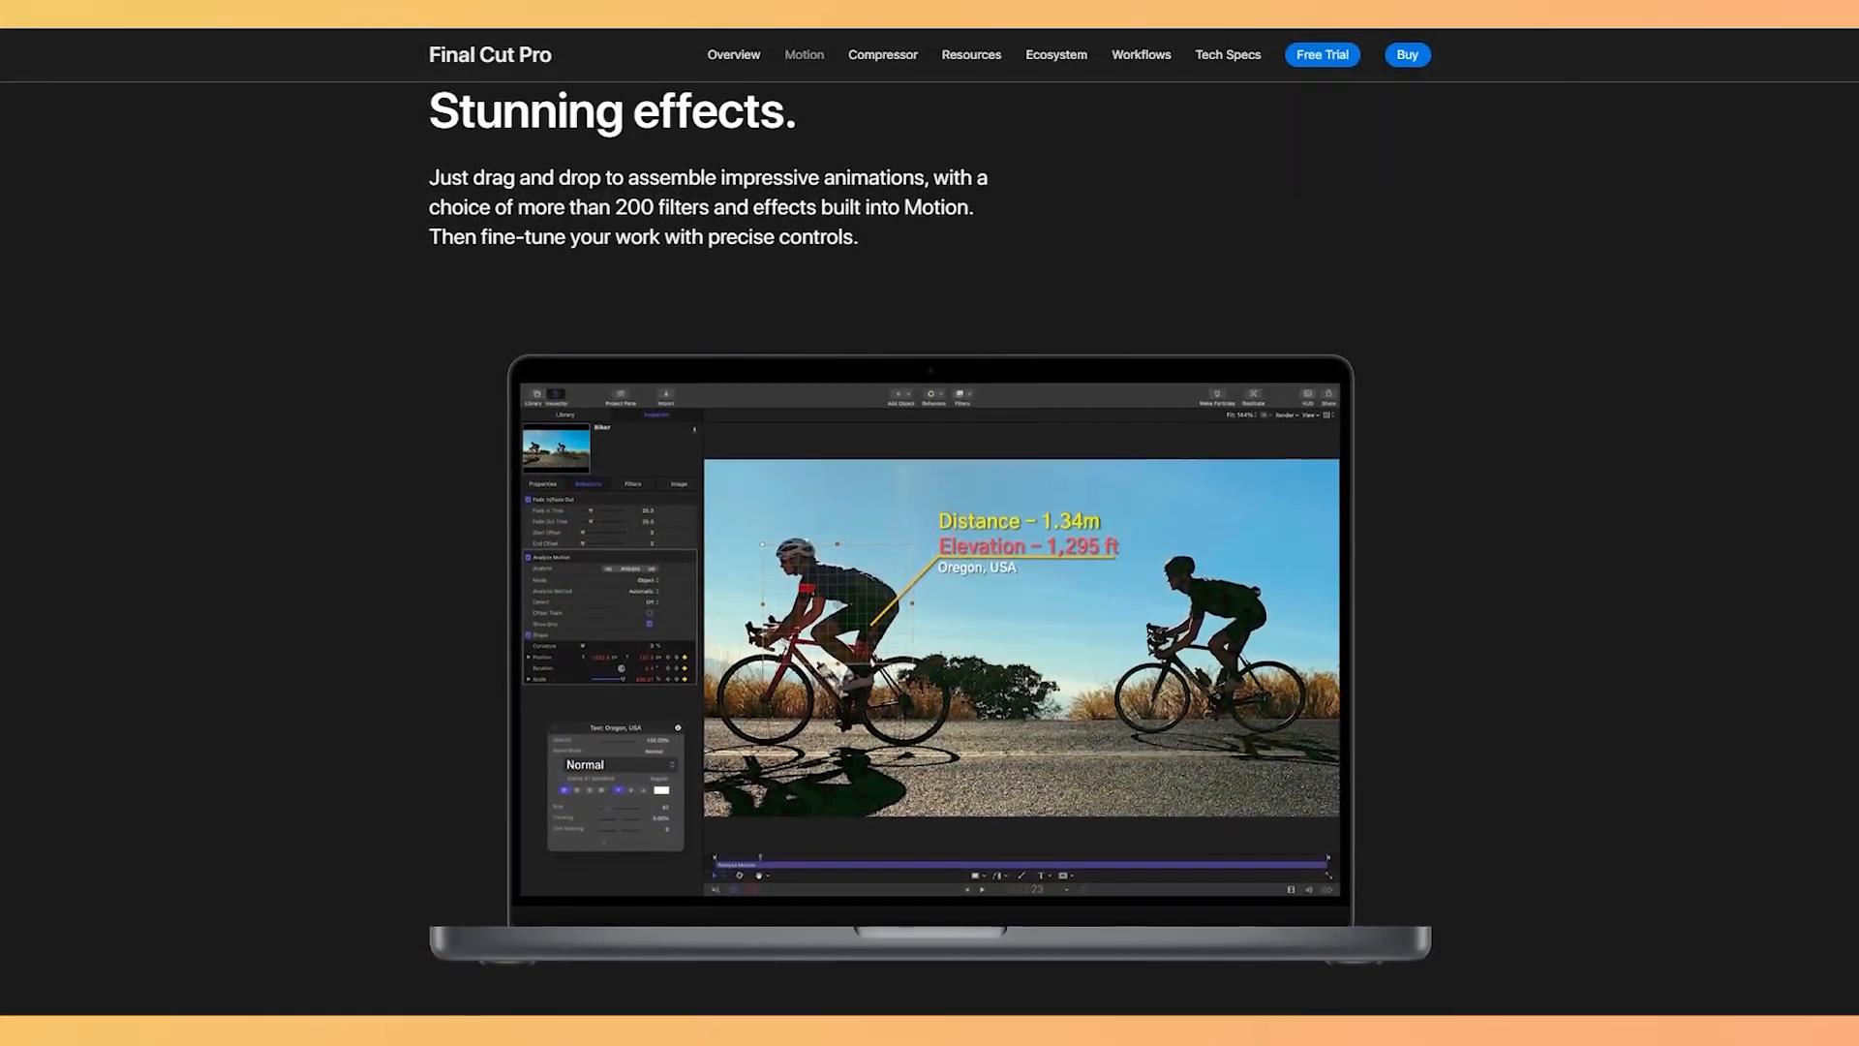
pyautogui.scroll(-3)
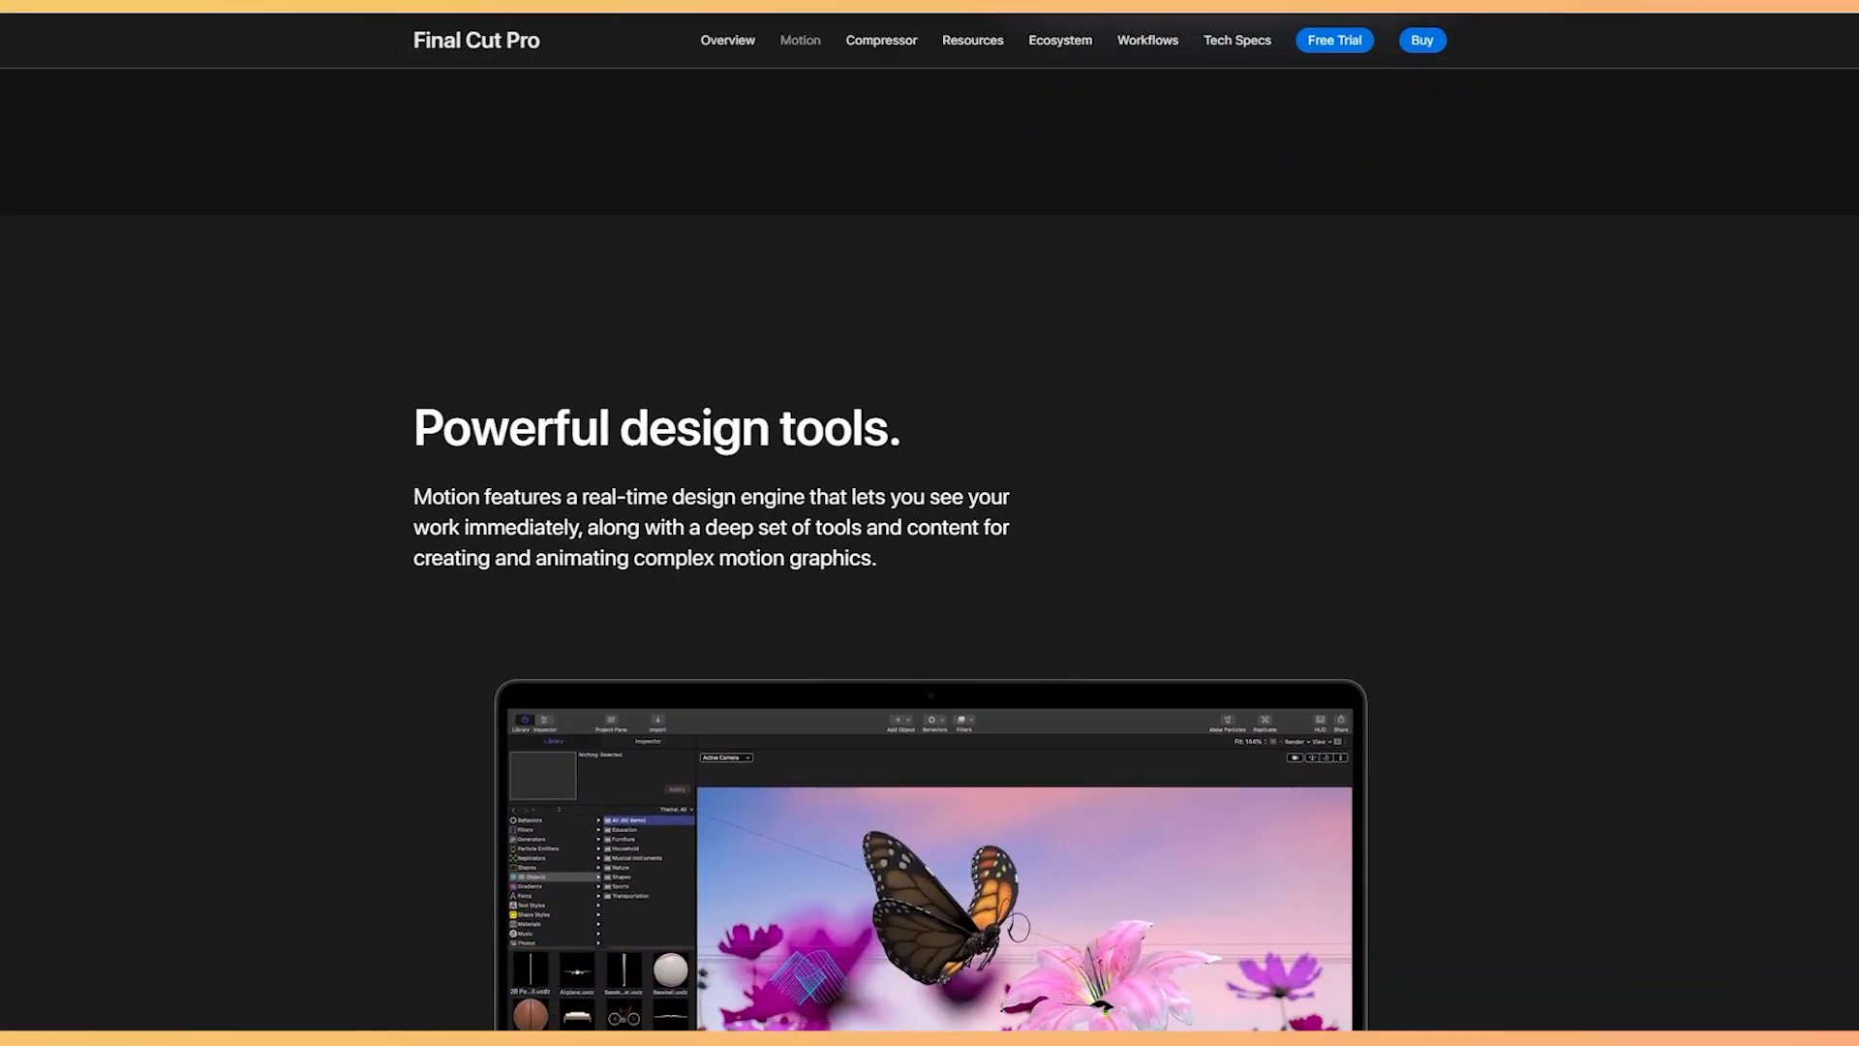
# - Scroll the Motion page from Powerful design tools past Content Libraries to Add cinematic flair
pyautogui.scroll(-3)
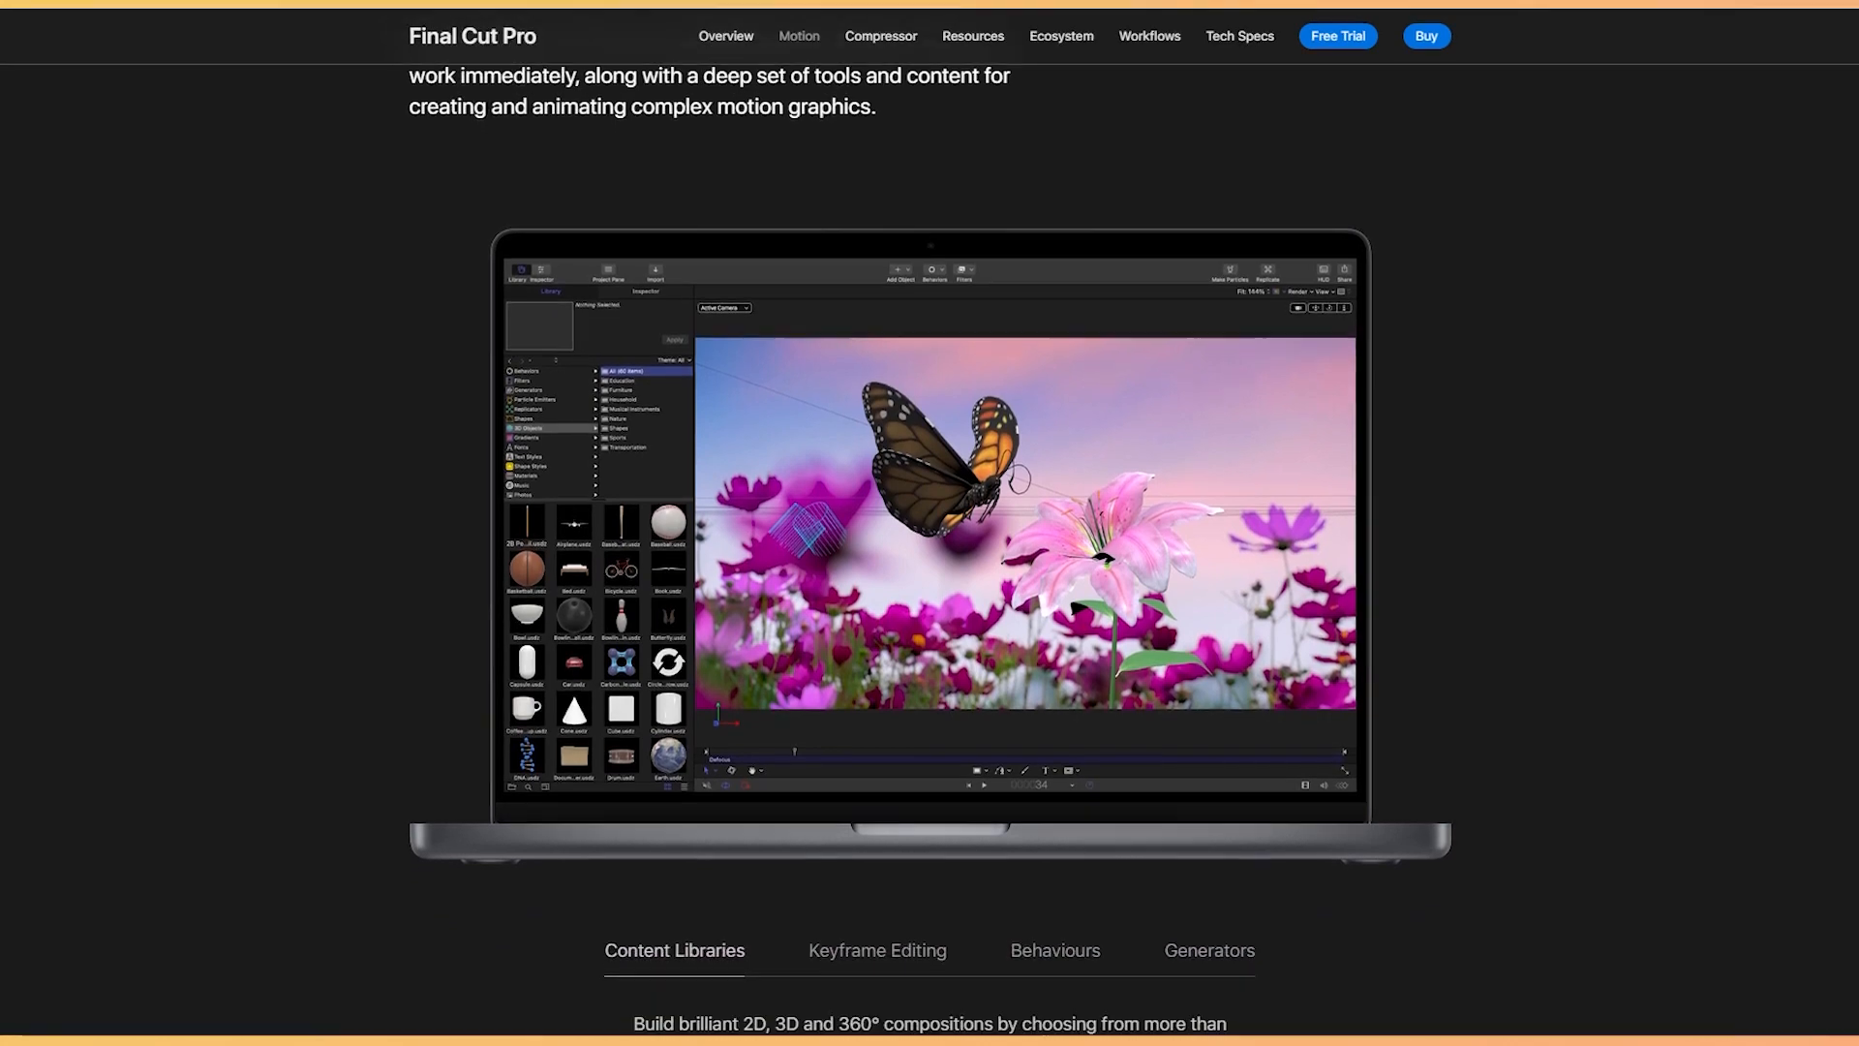
pyautogui.scroll(-3)
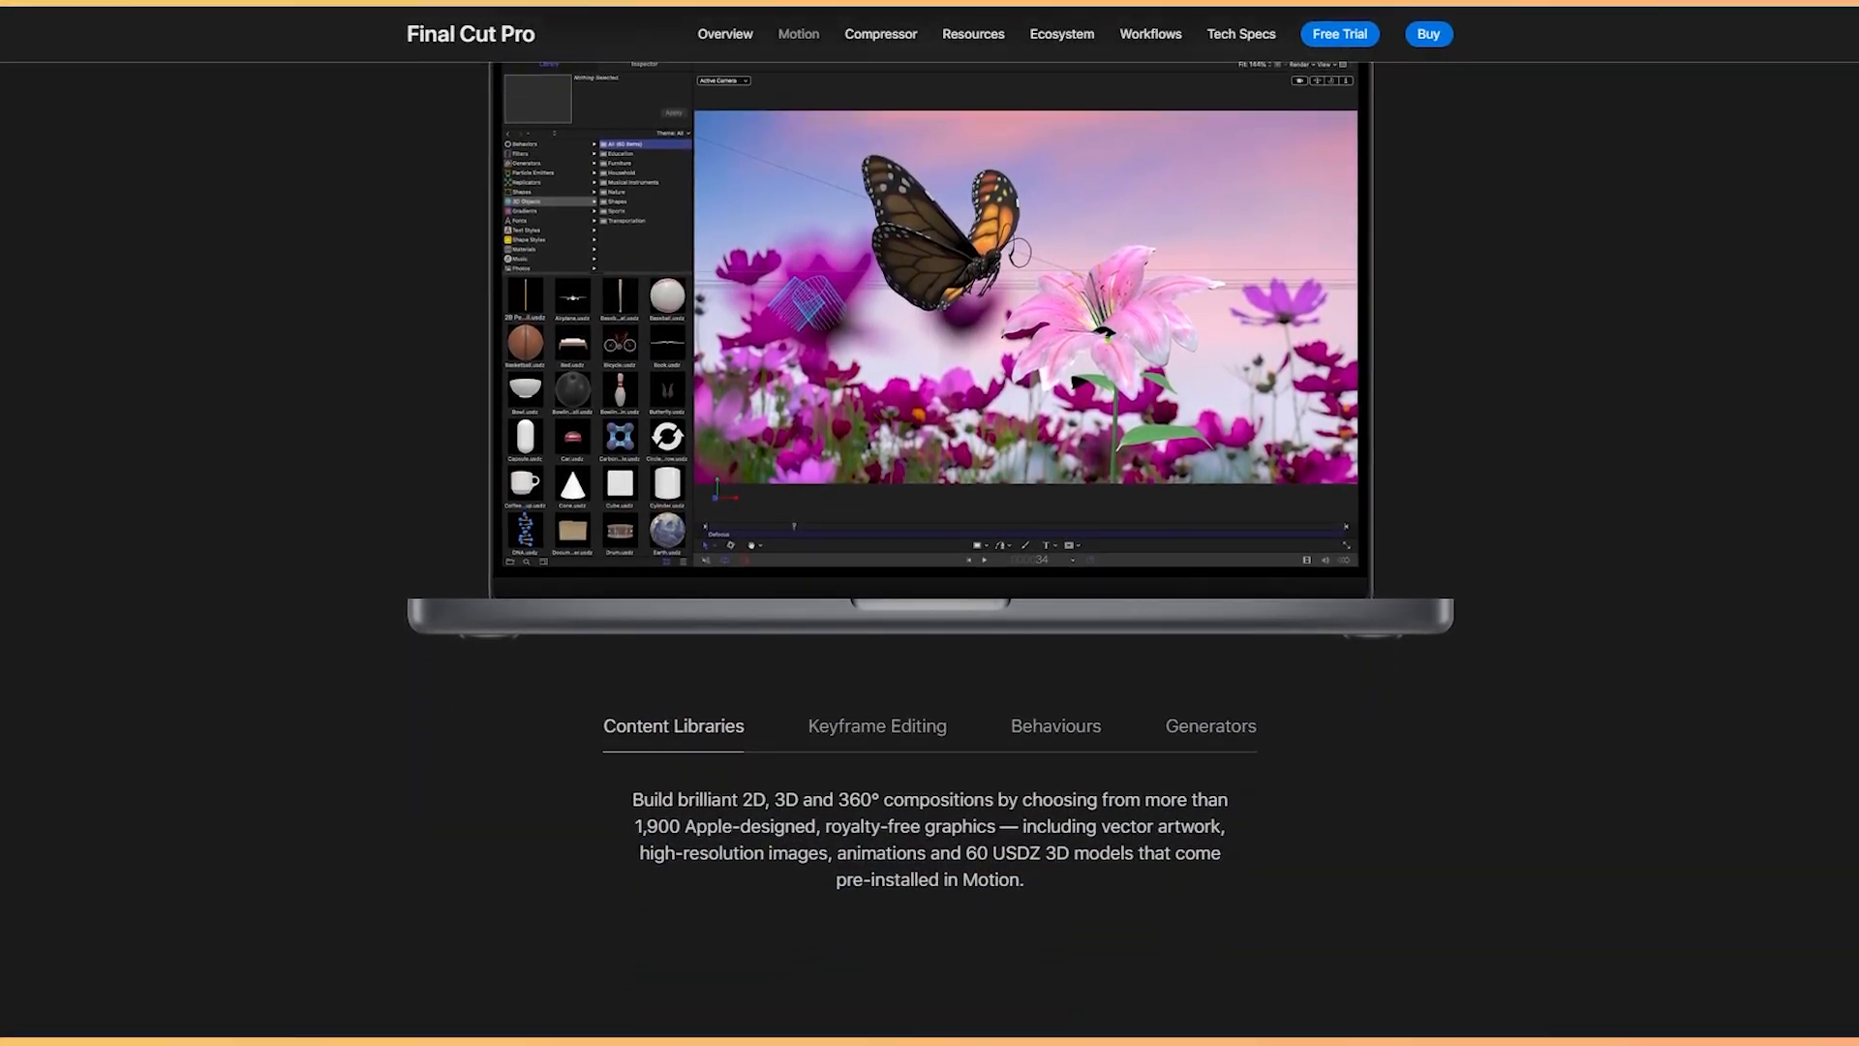
pyautogui.scroll(-3)
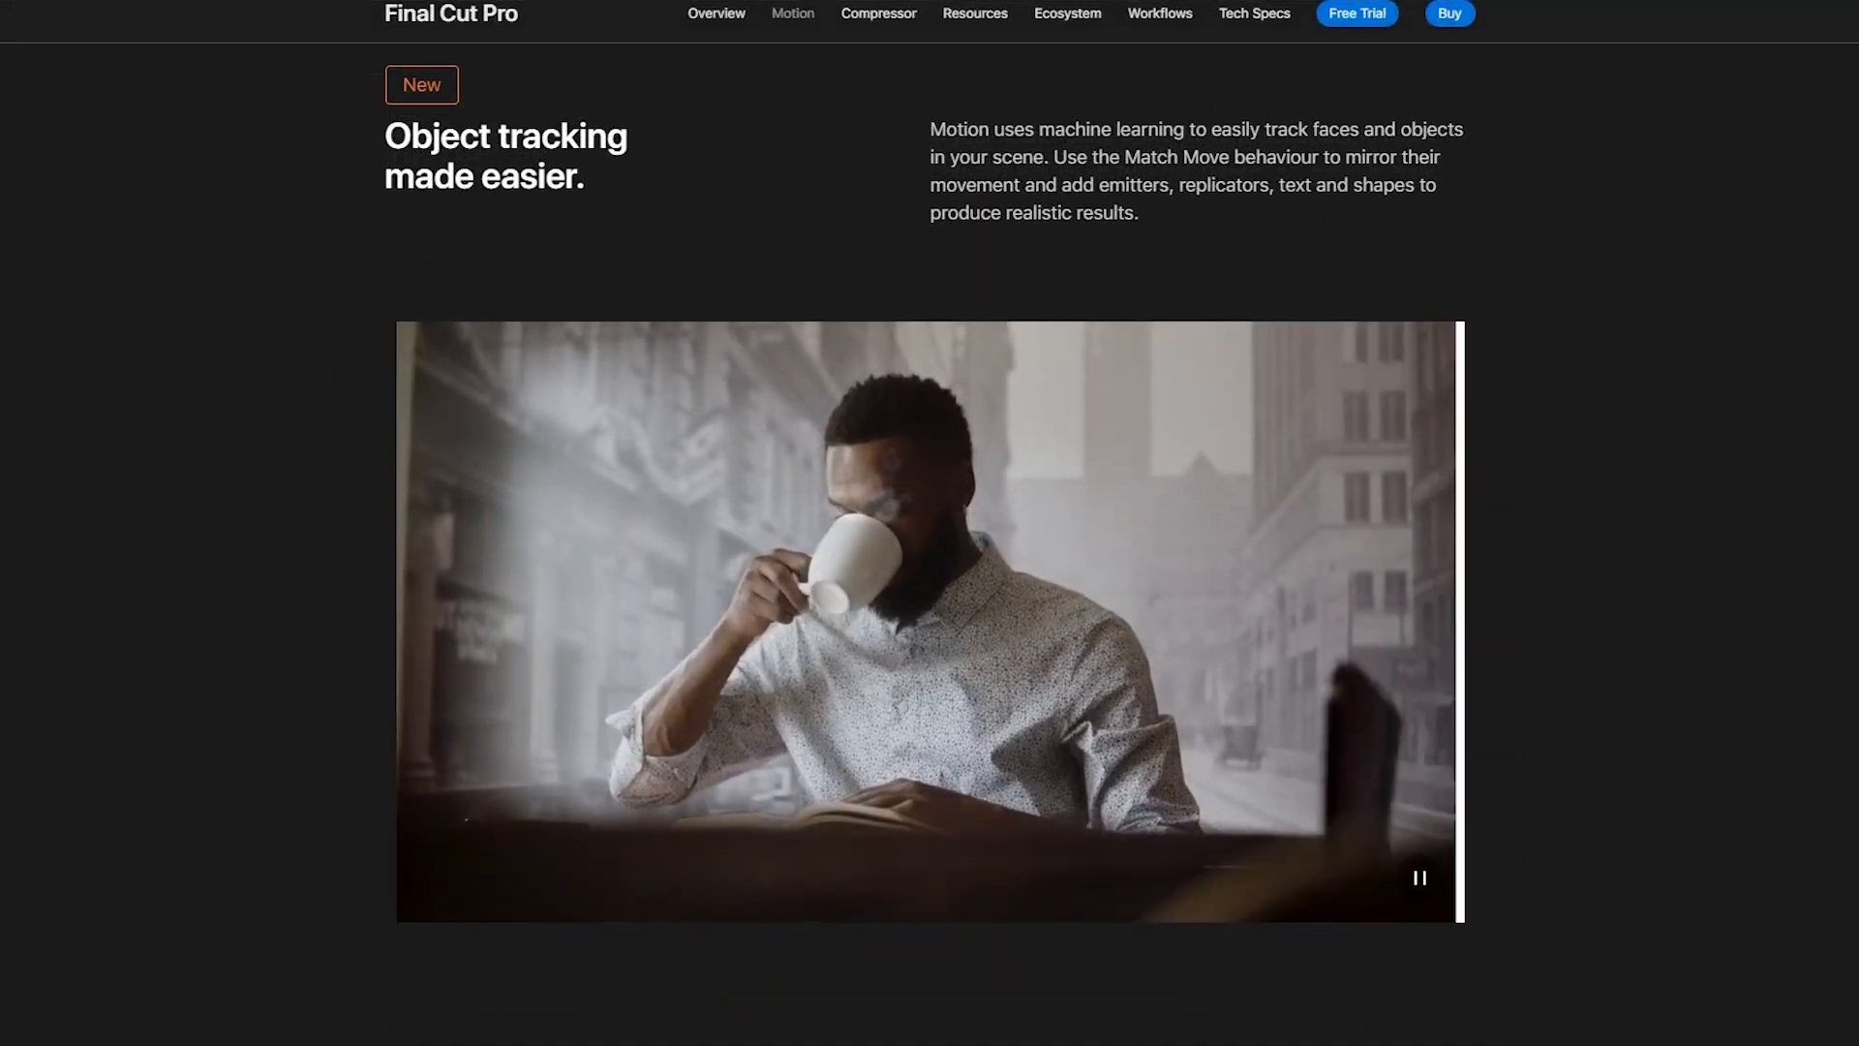
pyautogui.scroll(-3)
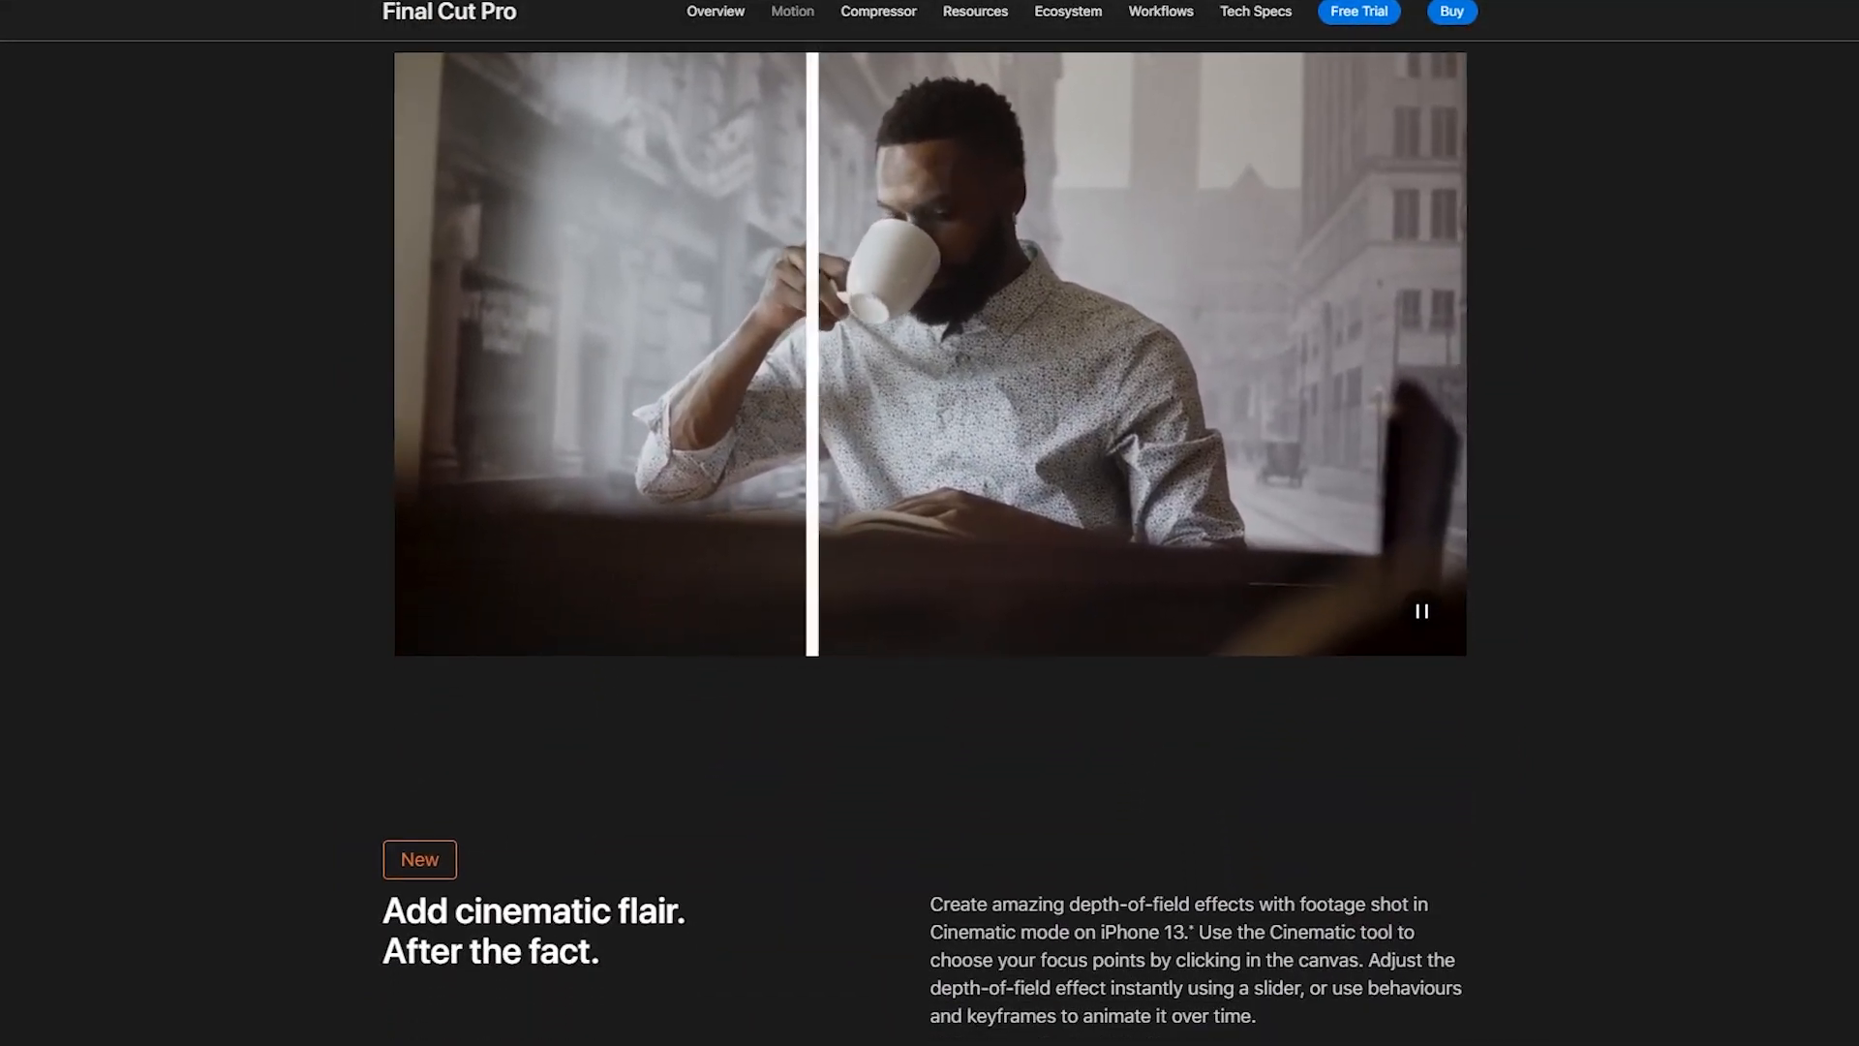
pyautogui.scroll(-3)
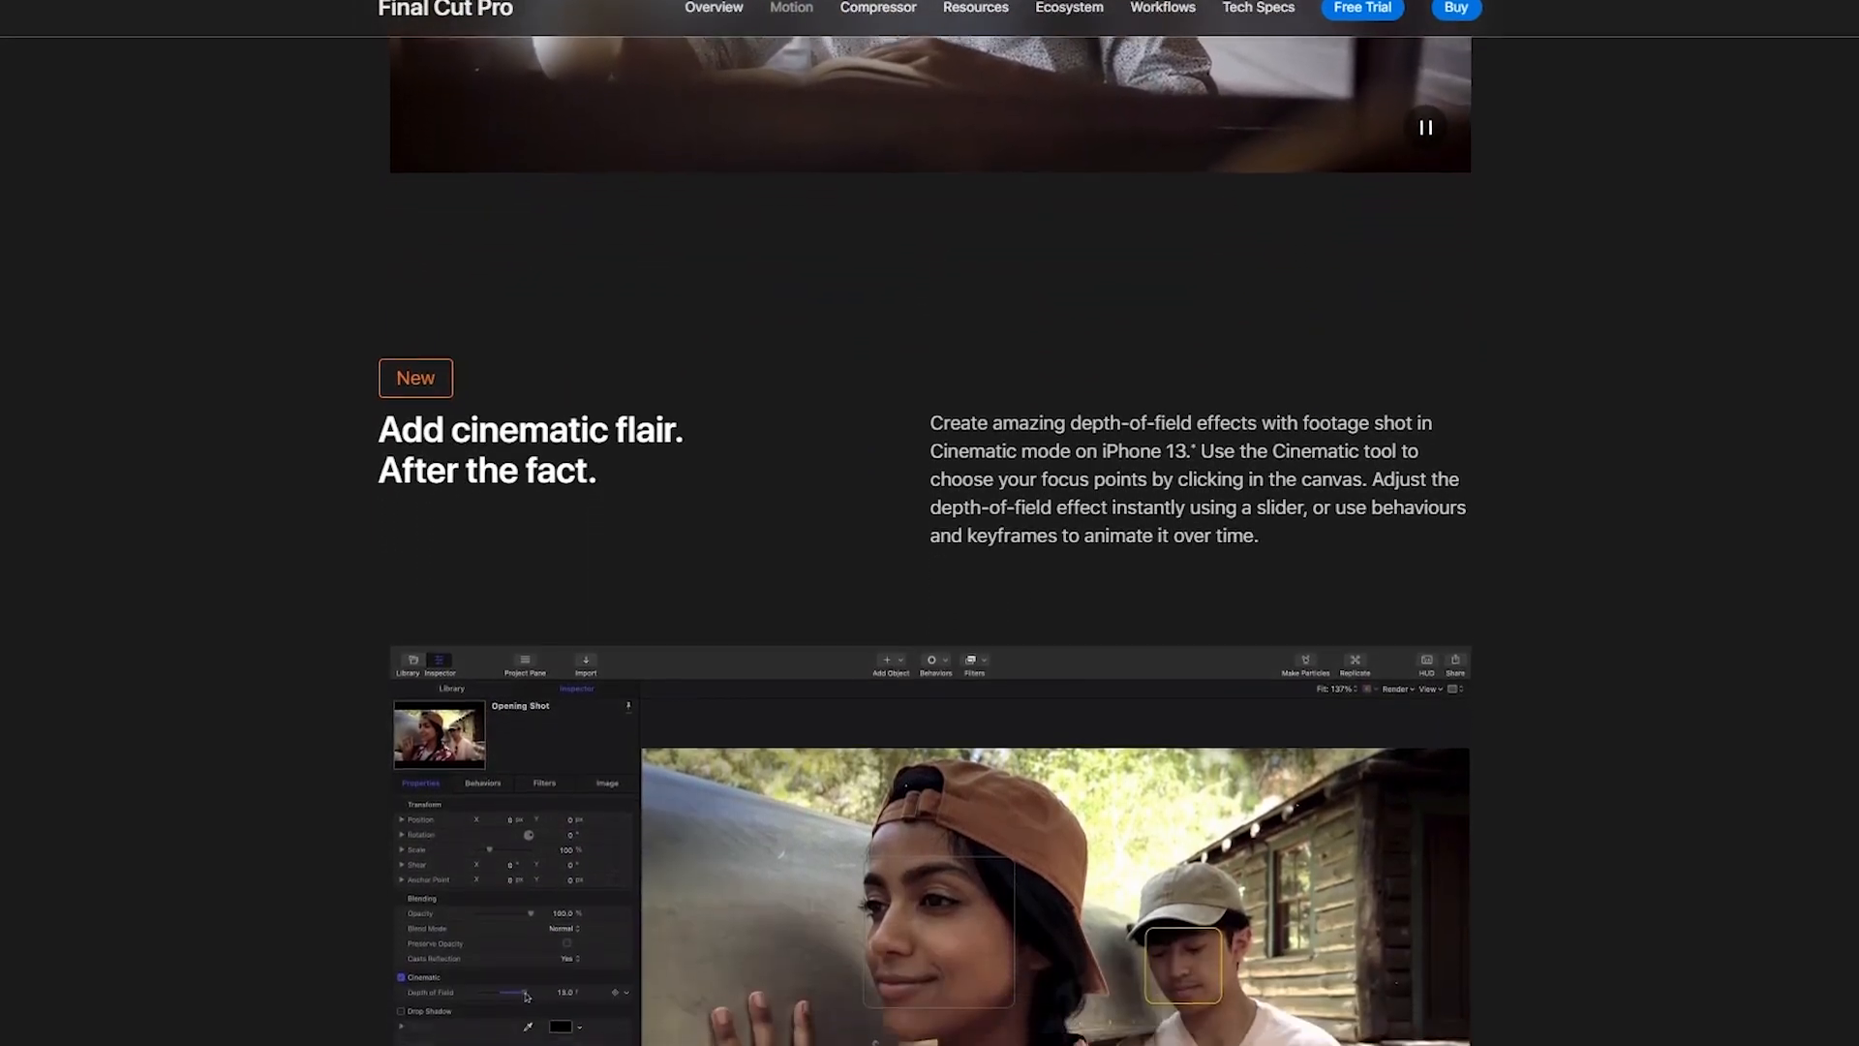